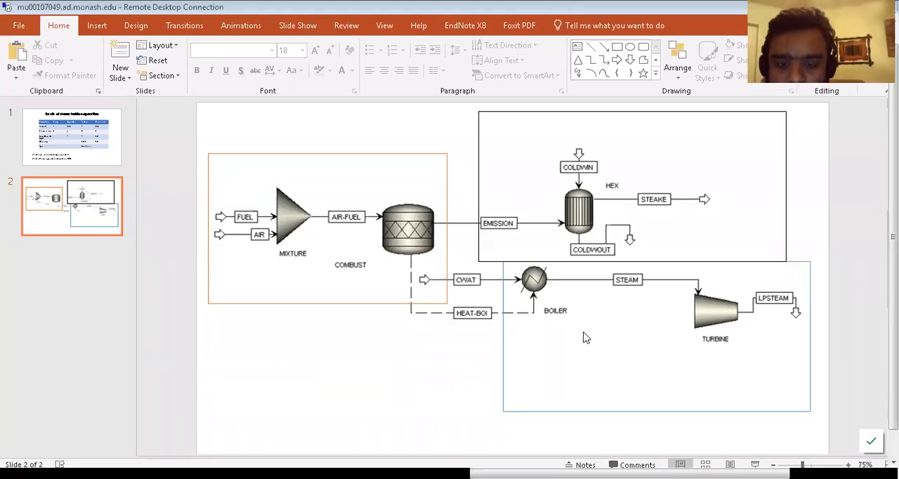
pyautogui.moveTo(739, 334)
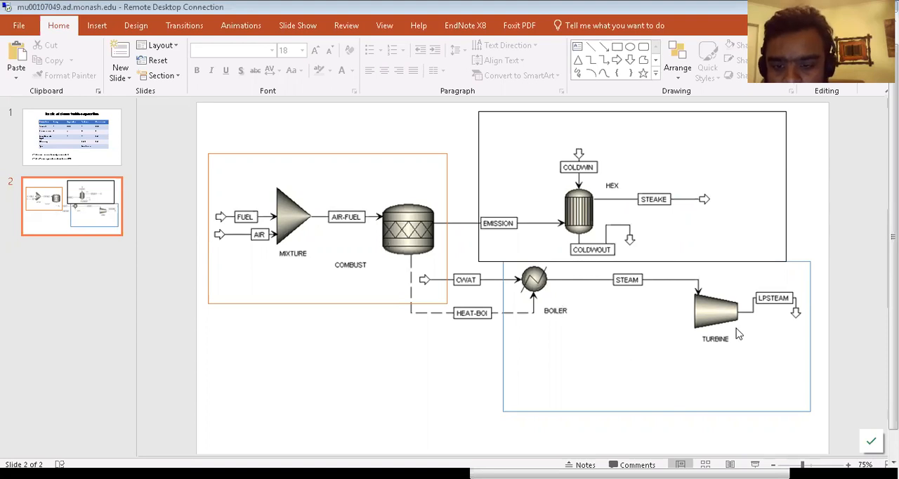
pyautogui.moveTo(555, 320)
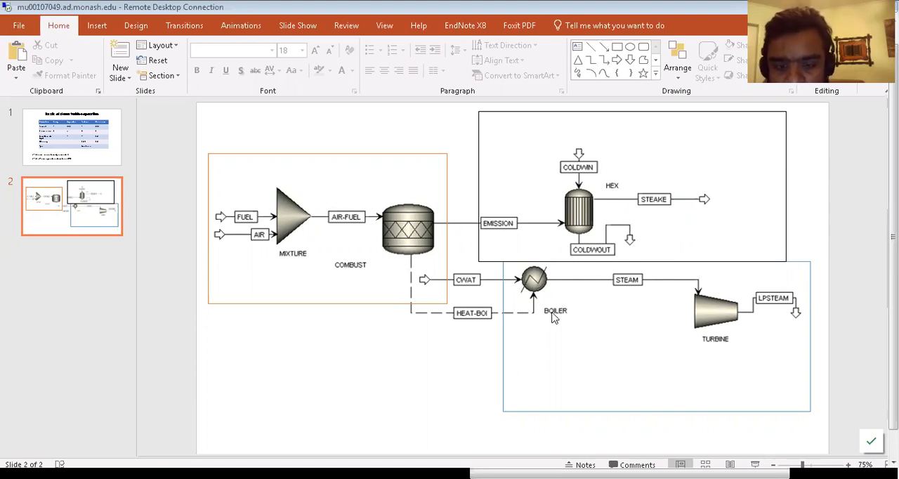
pyautogui.moveTo(534, 302)
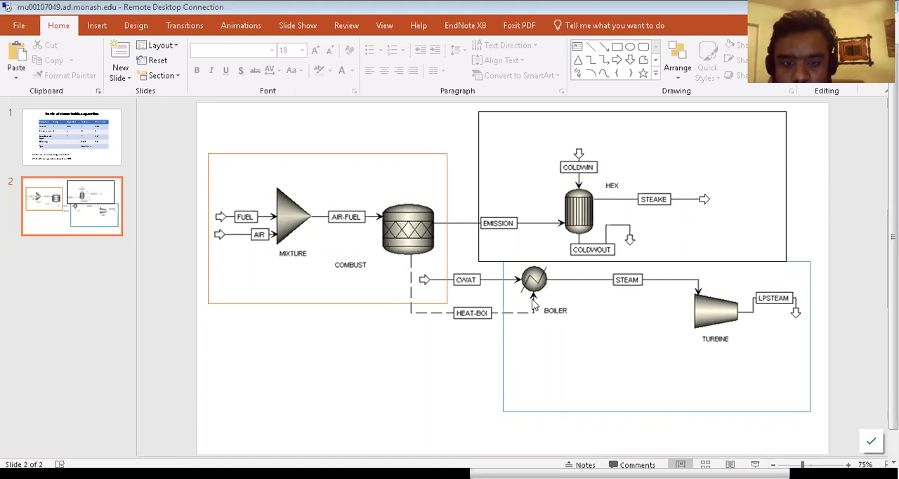
pyautogui.moveTo(407, 244)
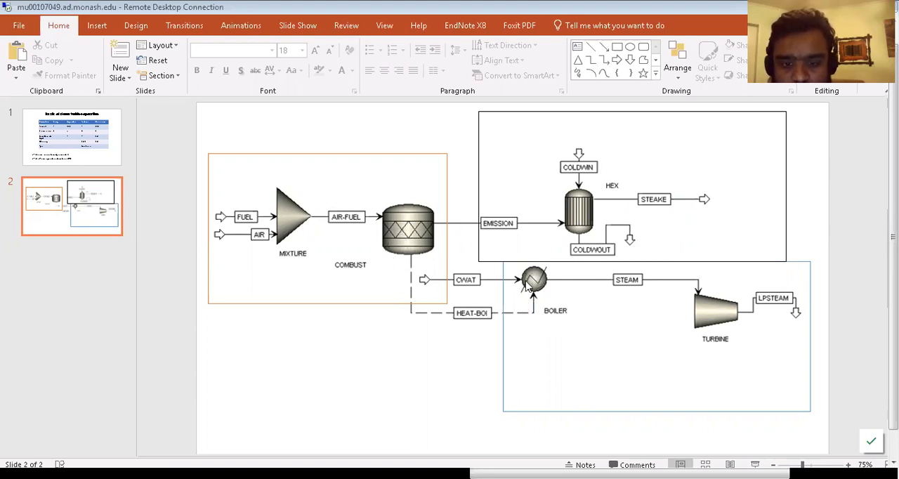
pyautogui.moveTo(541, 301)
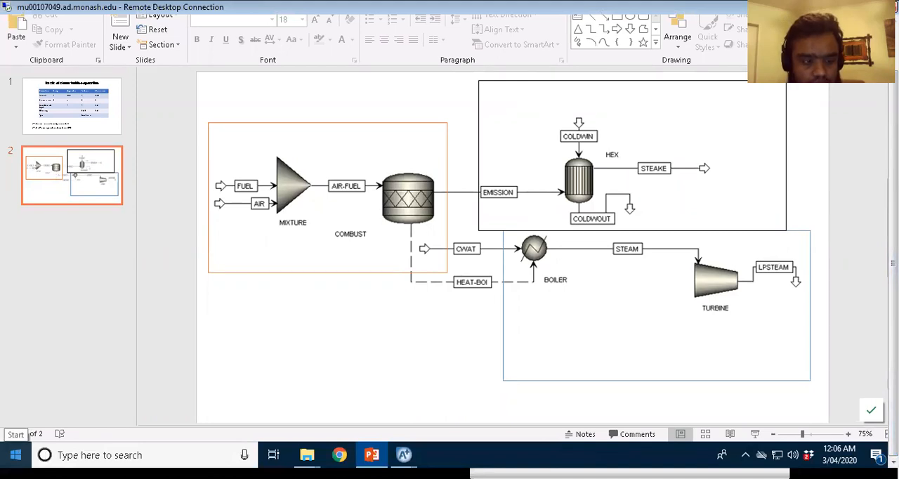
# Step: Launch Aspen Plus from the Start menu search and create a new Blank Simulation
pyautogui.click(12, 455)
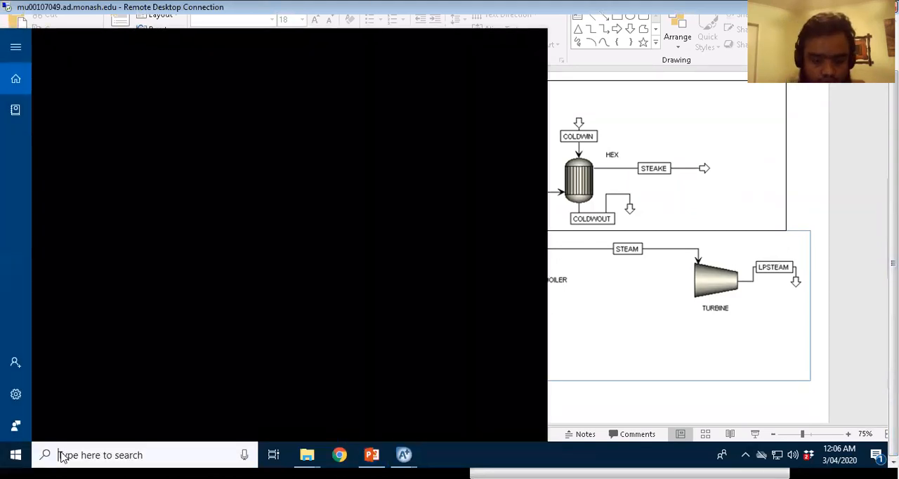
pyautogui.write('aspen')
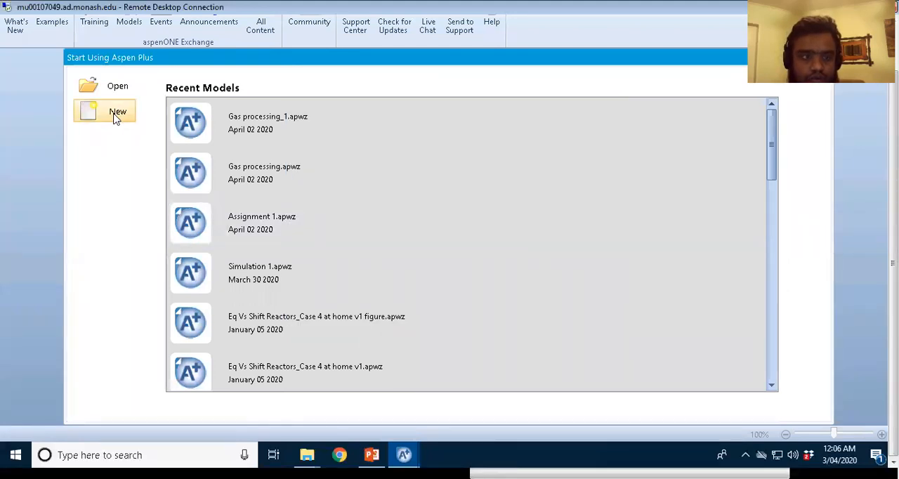
pyautogui.click(118, 111)
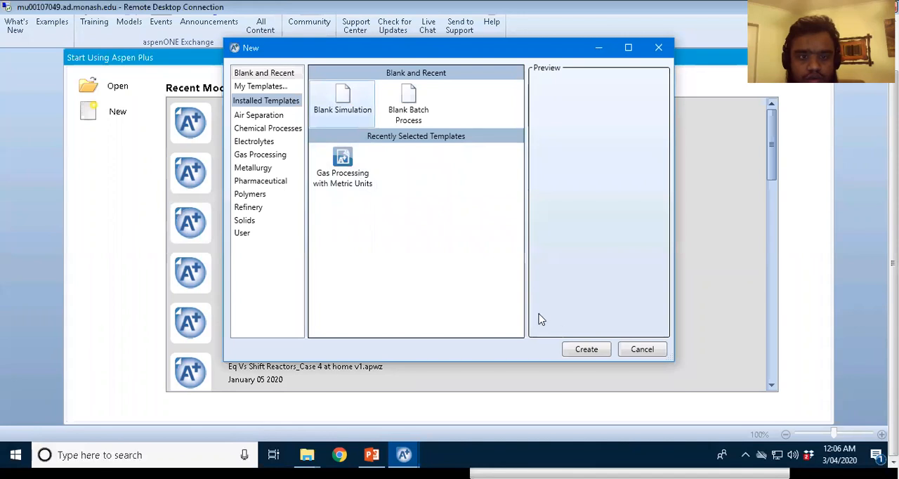
pyautogui.click(642, 349)
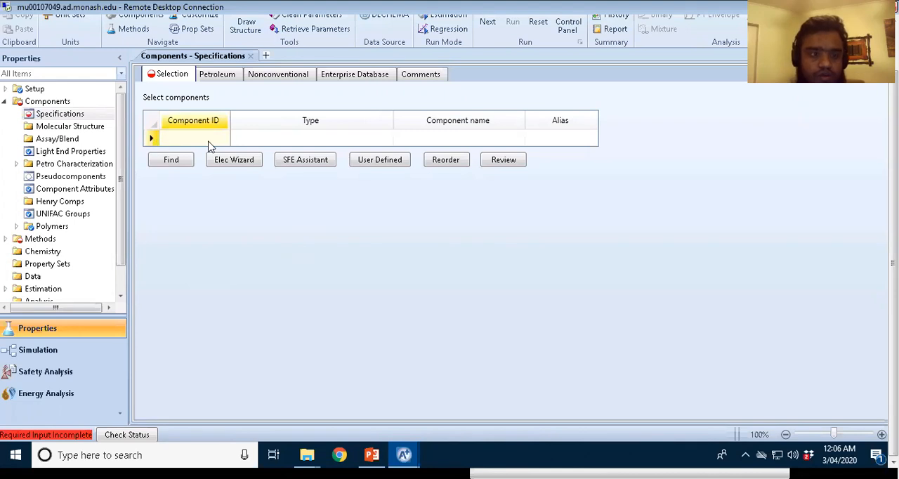
# Step: Enter WATER as the first component ID, correcting the misspelled 'WASTER'
pyautogui.write('WASTER')
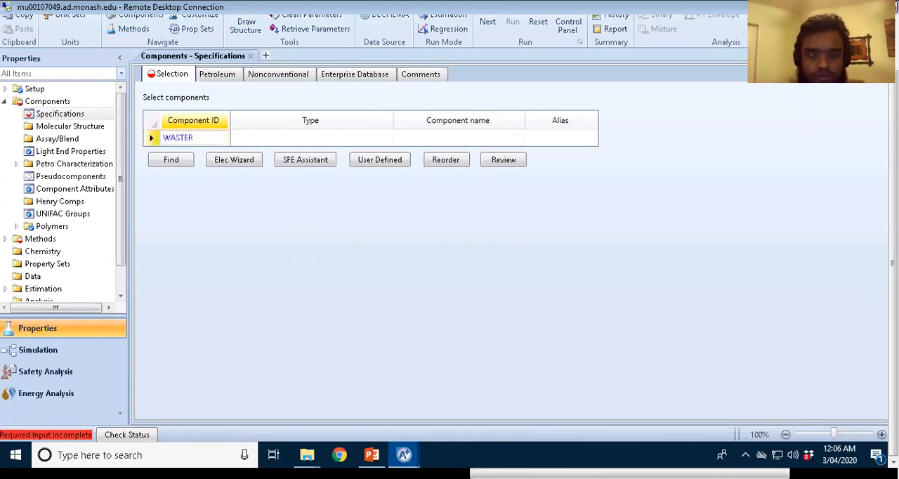
pyautogui.press('BackSpace')
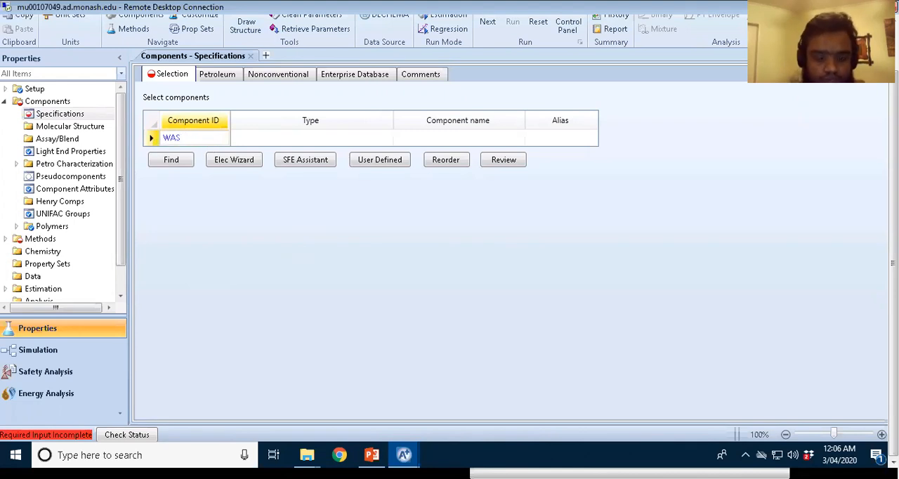
pyautogui.write('WATER')
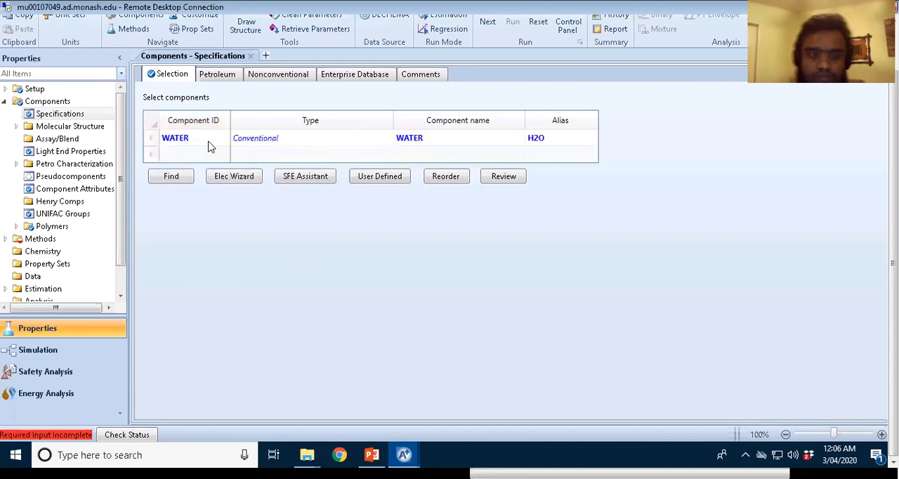
pyautogui.moveTo(348, 253)
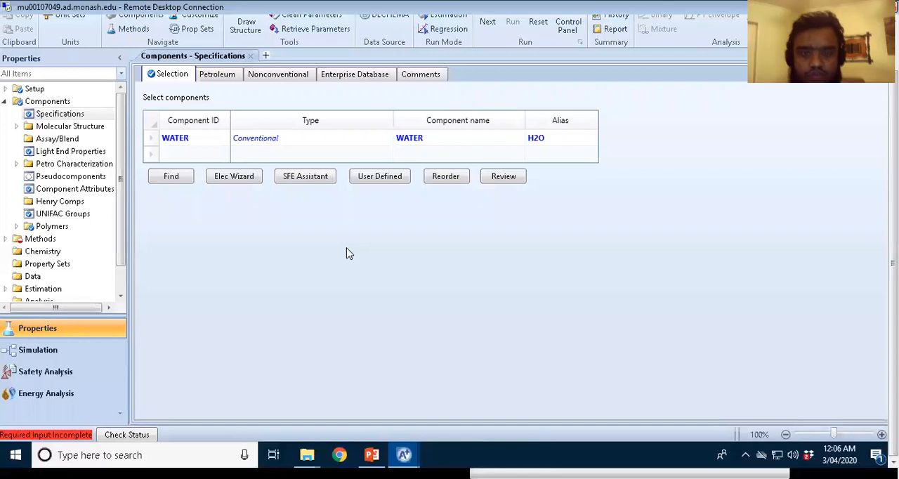
pyautogui.moveTo(343, 247)
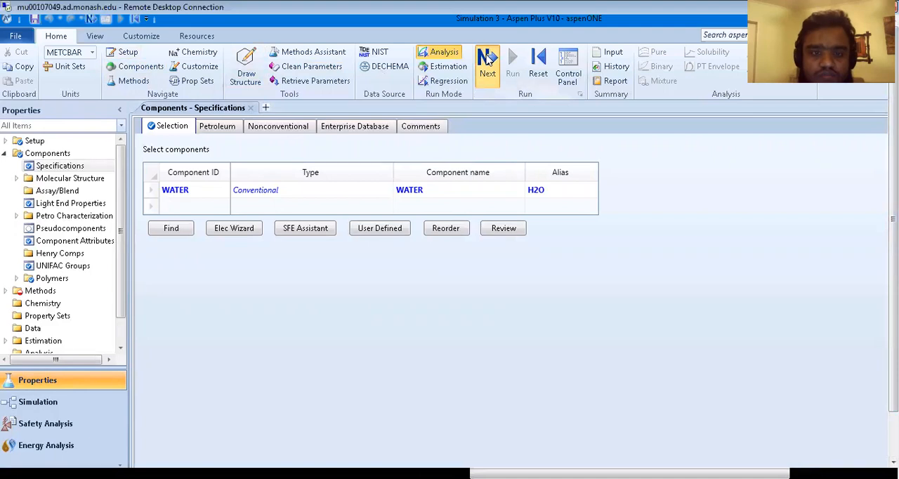
# Step: Select IAPWS-95 as the base property method, browsing alternatives but keeping it, then advance
pyautogui.click(485, 64)
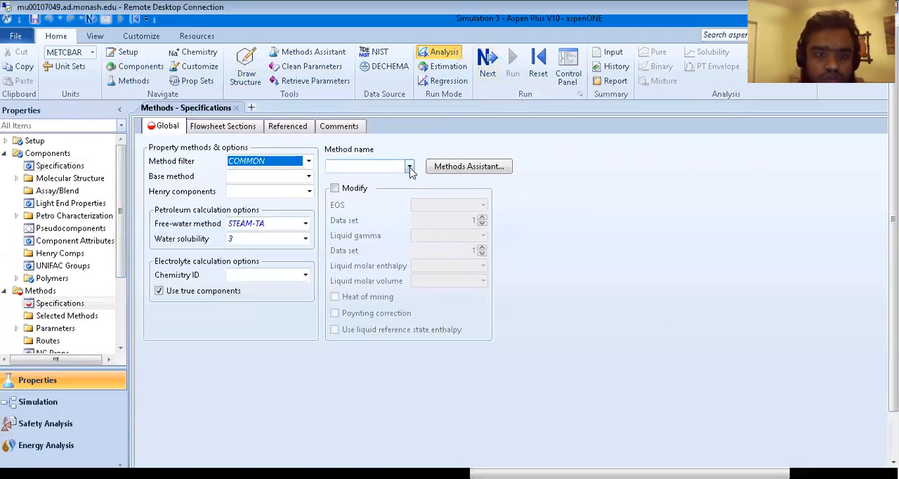
pyautogui.click(410, 167)
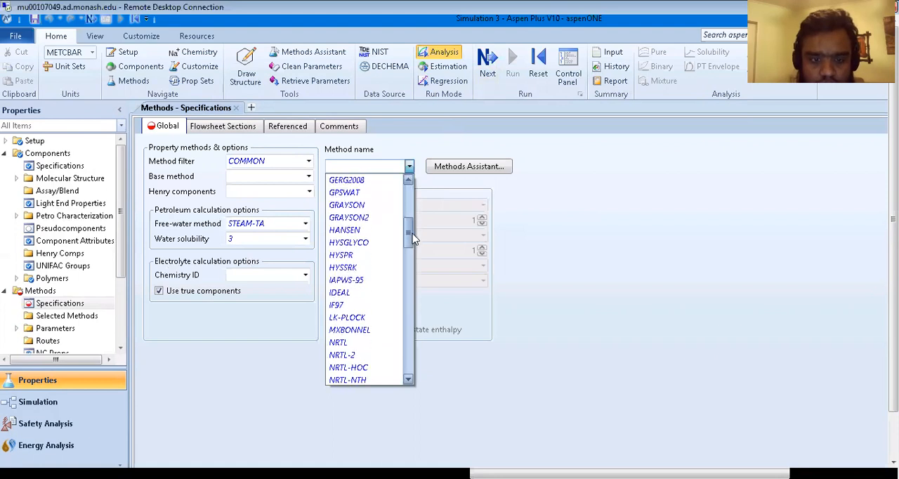
pyautogui.moveTo(346, 280)
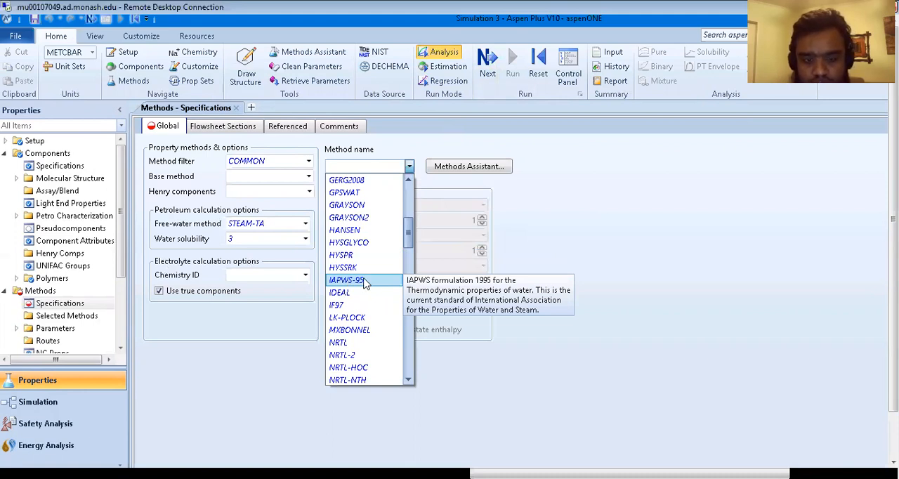
pyautogui.moveTo(354, 284)
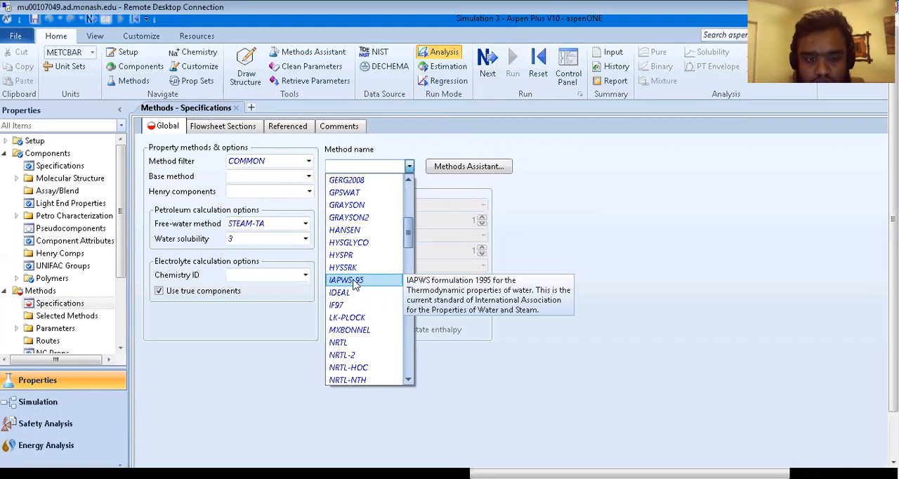
pyautogui.click(345, 280)
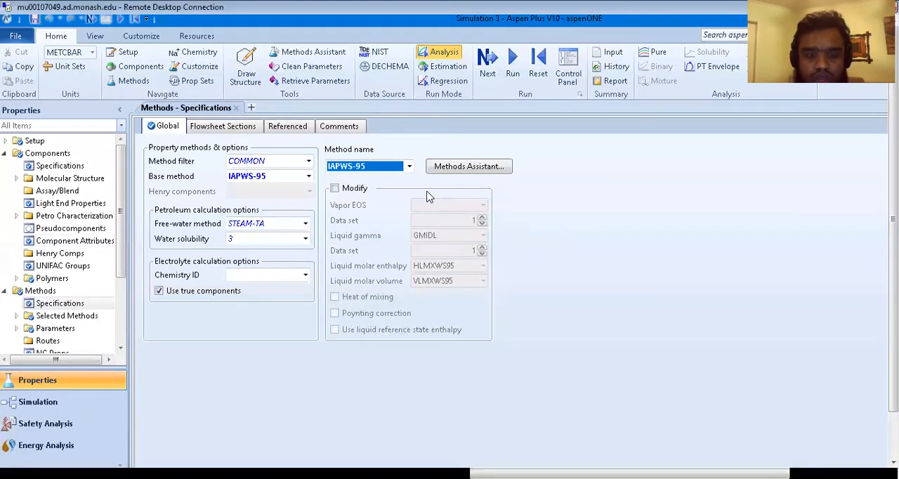
pyautogui.moveTo(400, 188)
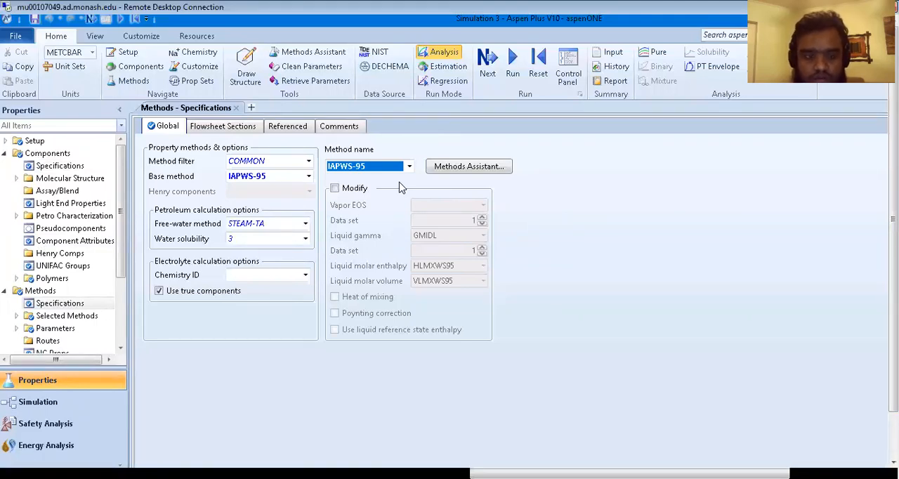
pyautogui.moveTo(410, 181)
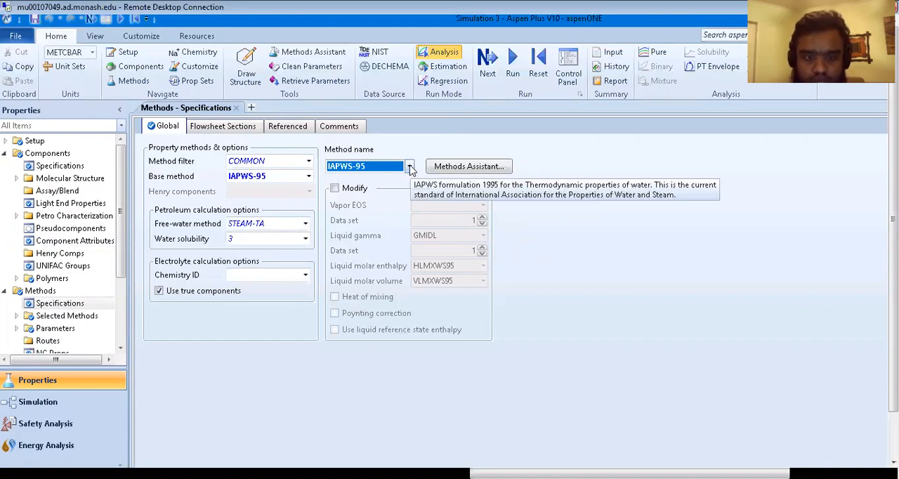
pyautogui.click(410, 166)
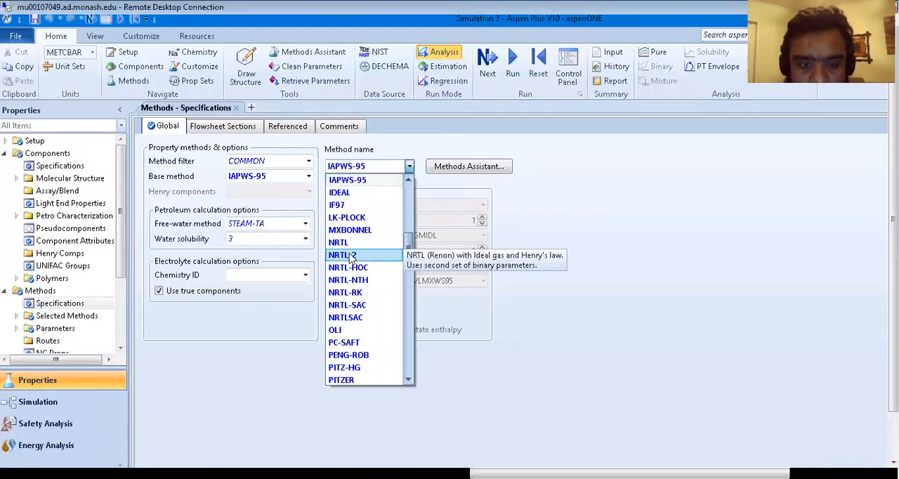
pyautogui.moveTo(348, 267)
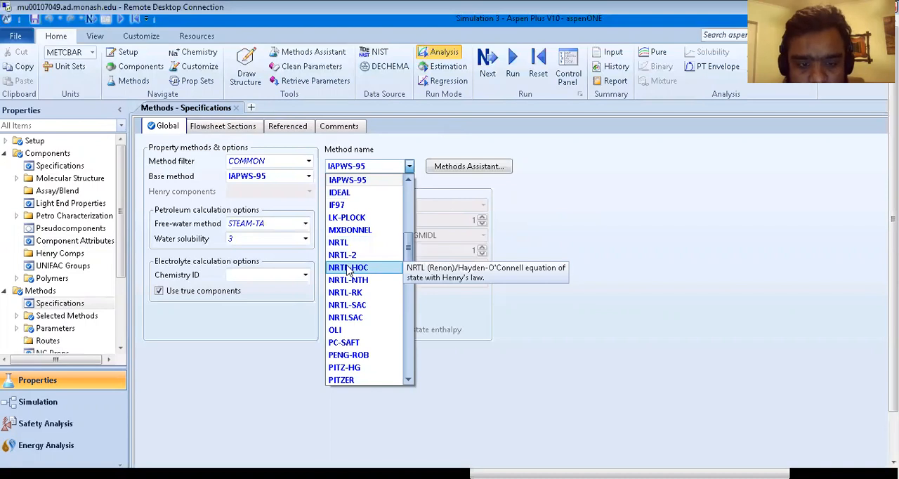
pyautogui.moveTo(350, 230)
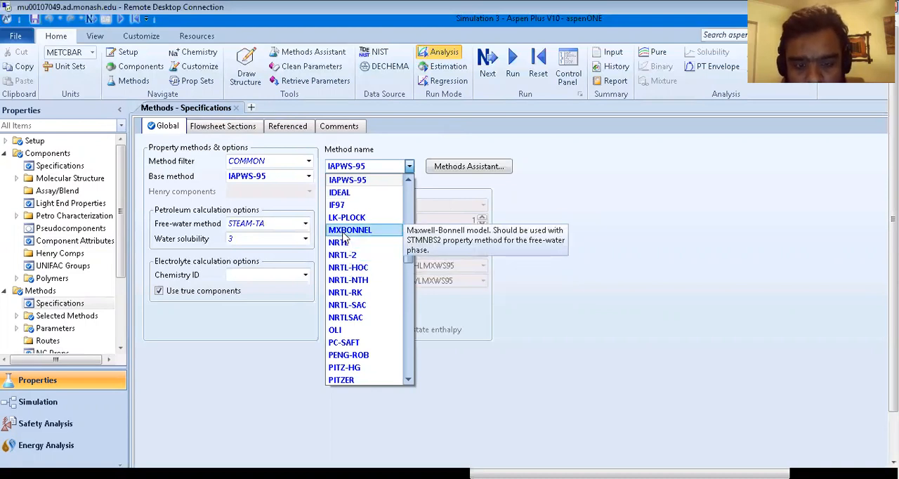
pyautogui.moveTo(348, 280)
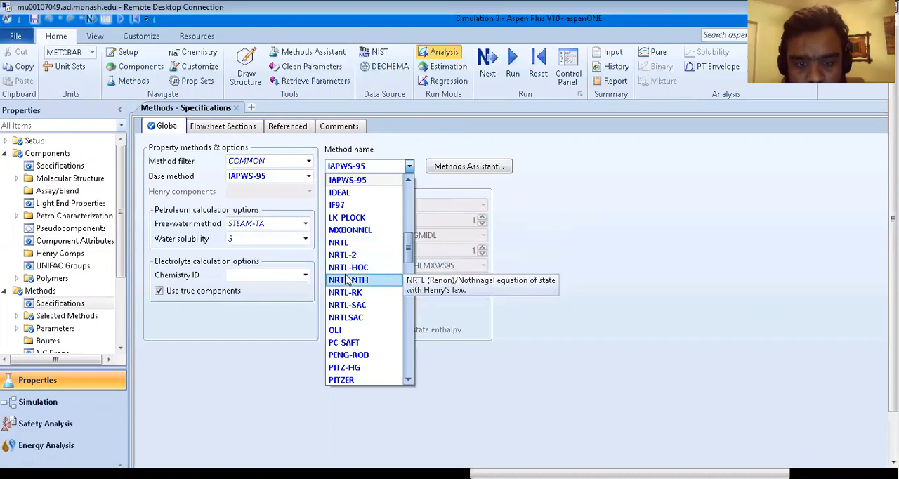
pyautogui.moveTo(346, 292)
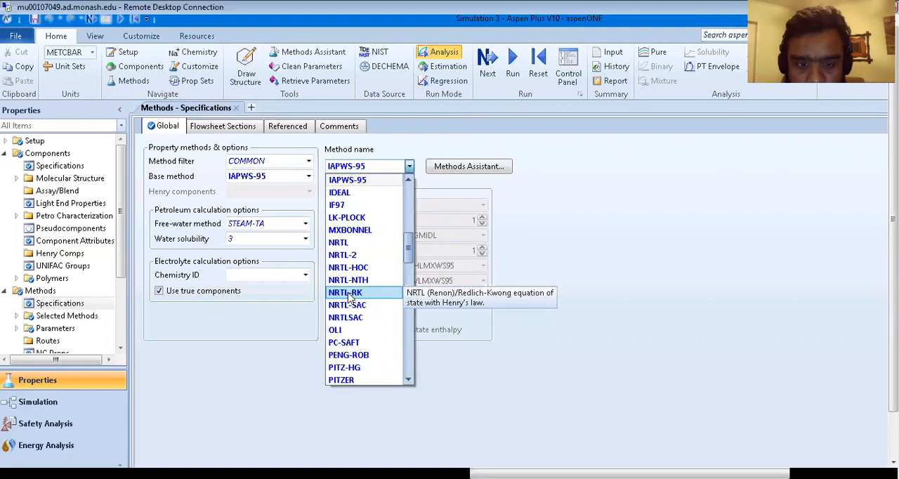
pyautogui.moveTo(348, 354)
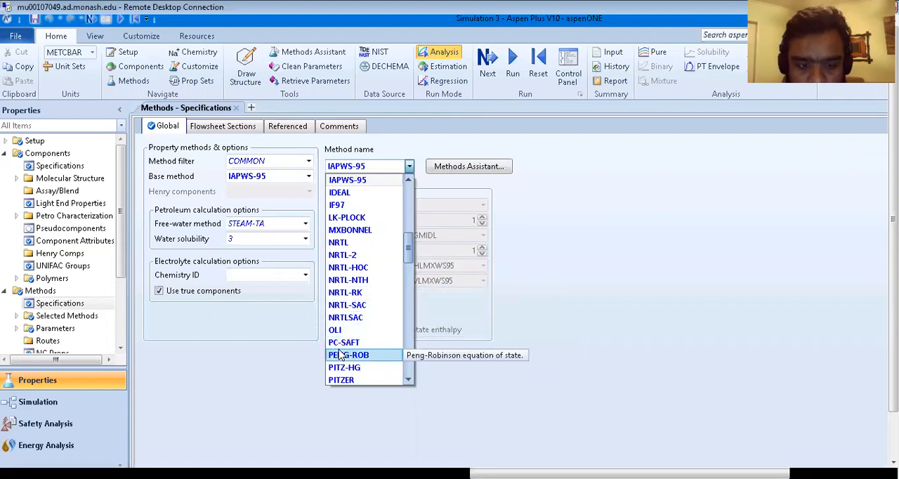
pyautogui.click(347, 180)
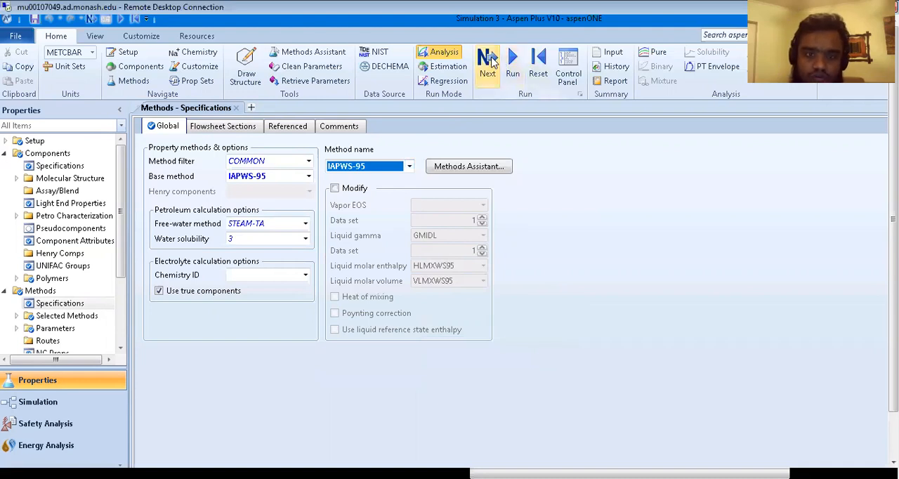
pyautogui.click(486, 59)
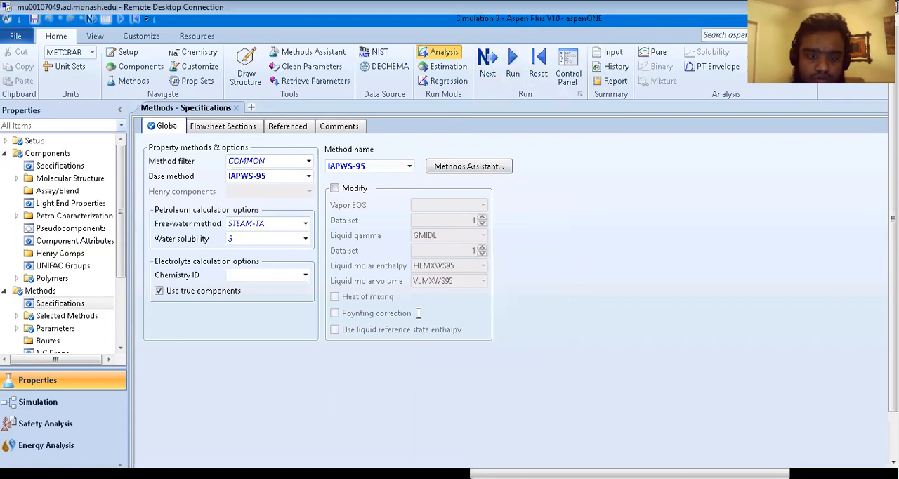
# Step: Finish the properties setup and switch to the Simulation environment's empty main flowsheet
pyautogui.click(513, 59)
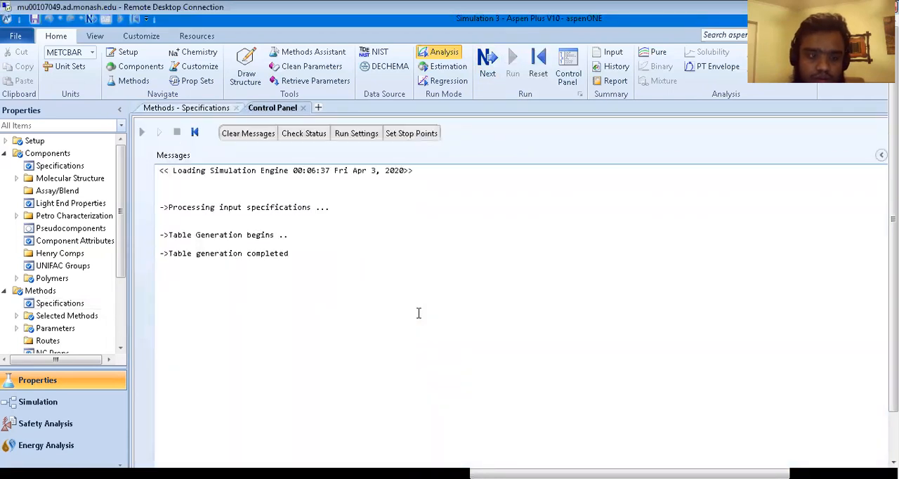
pyautogui.moveTo(59, 399)
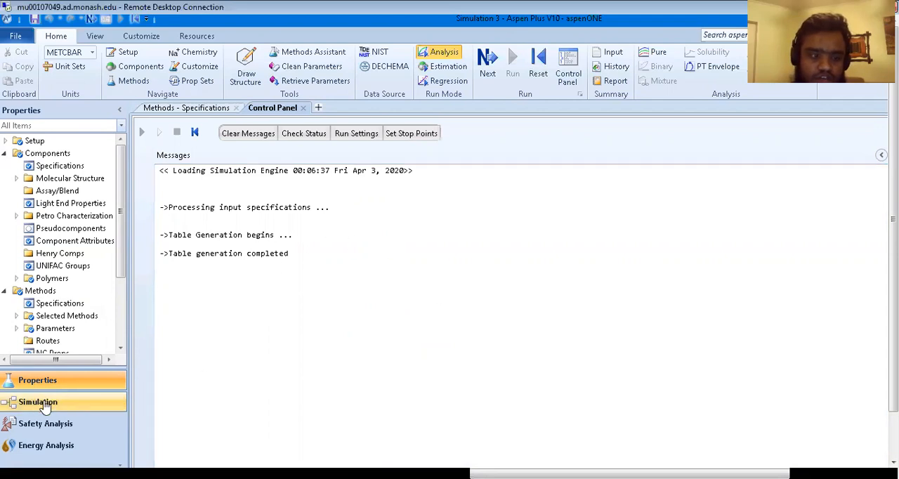
pyautogui.click(40, 401)
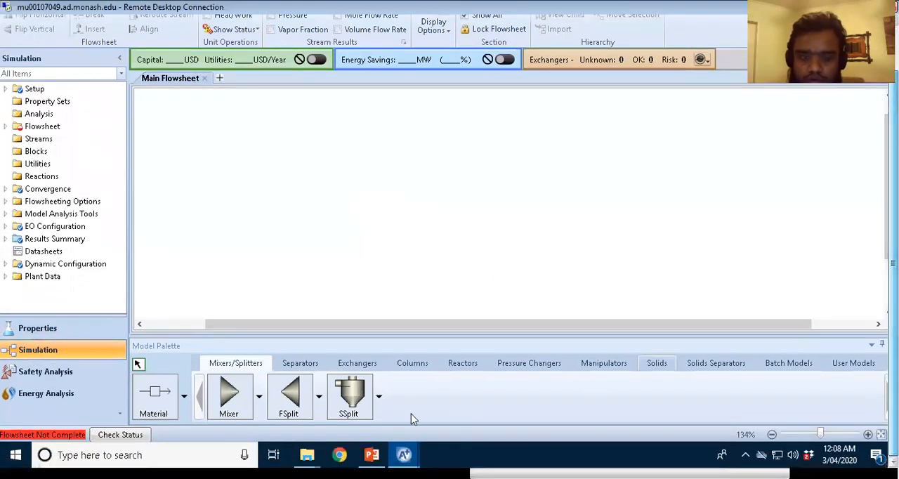
# Step: Place a pump from Pressure Changers and a heater from Exchangers, then browse compressor/turbine icons
pyautogui.click(528, 362)
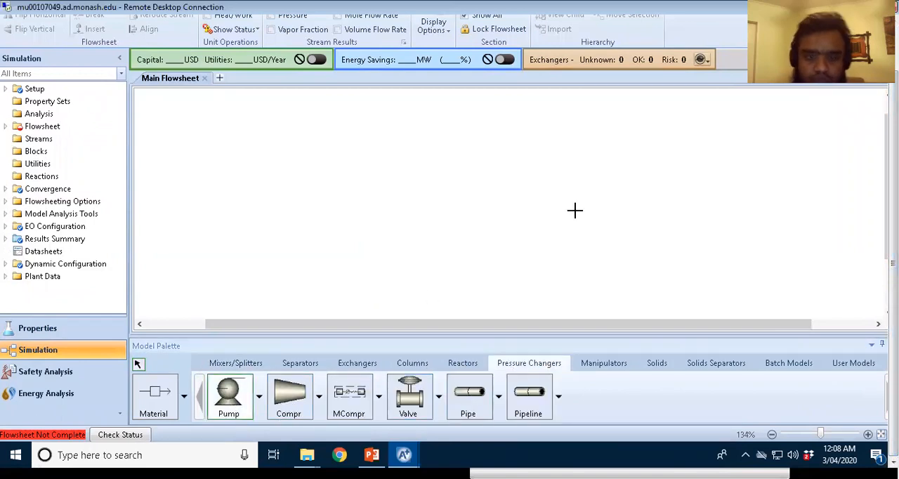
pyautogui.click(228, 392)
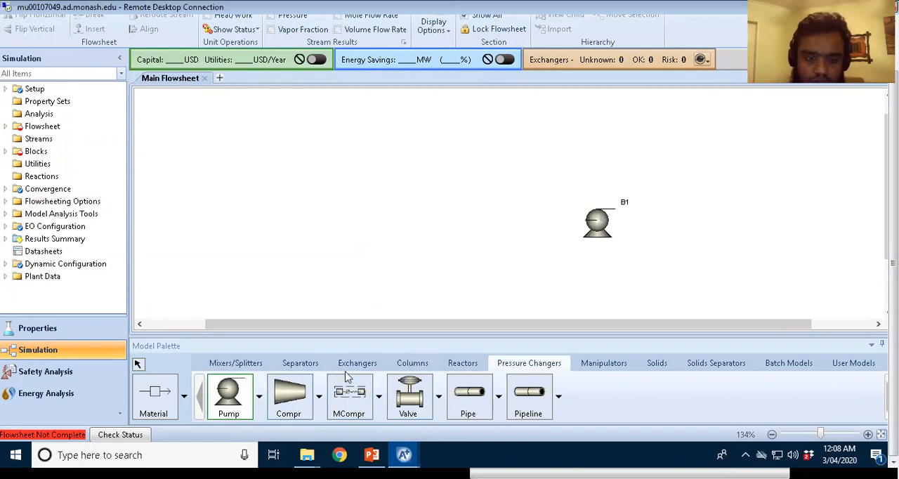
pyautogui.click(357, 363)
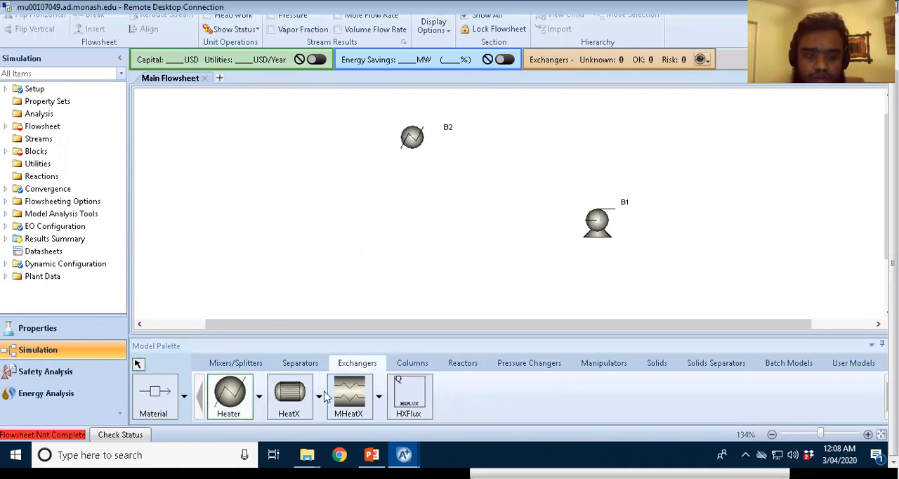
pyautogui.click(463, 362)
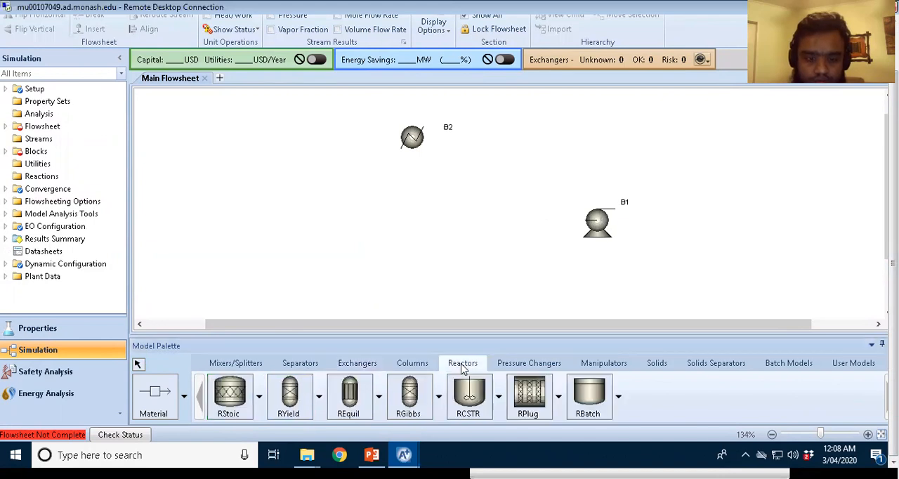
pyautogui.click(528, 362)
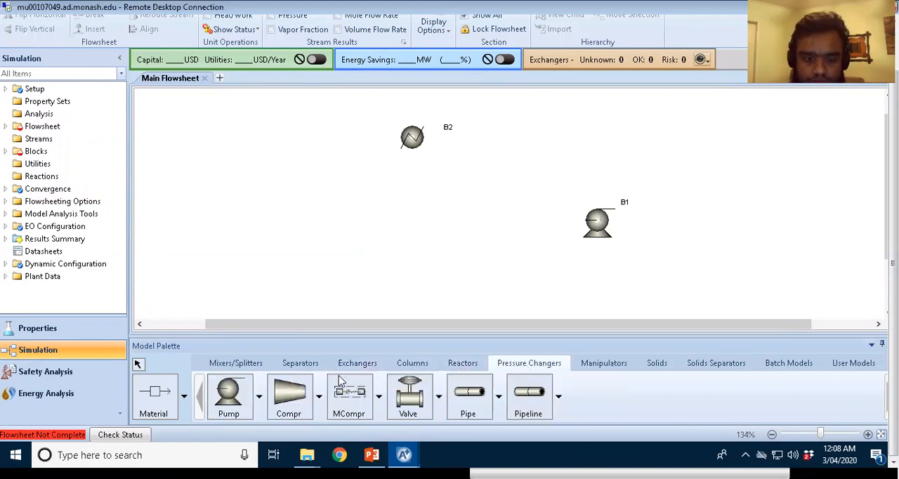
pyautogui.click(313, 396)
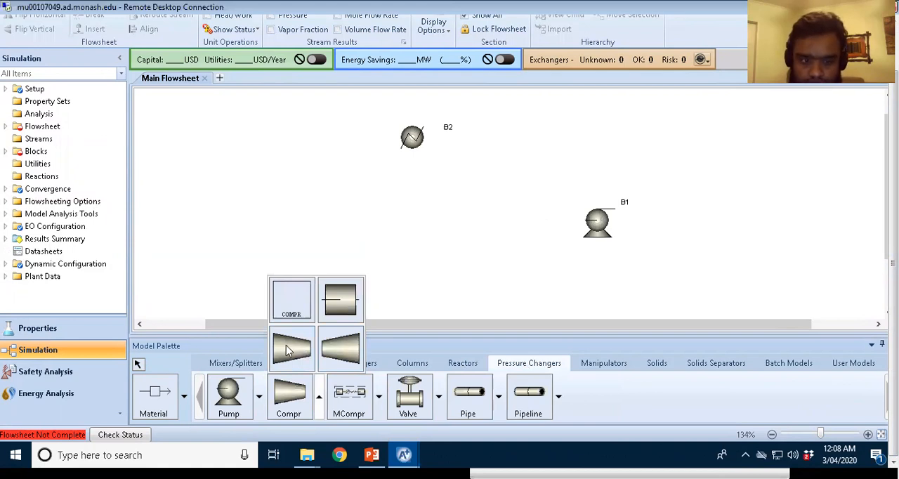
pyautogui.moveTo(289, 351)
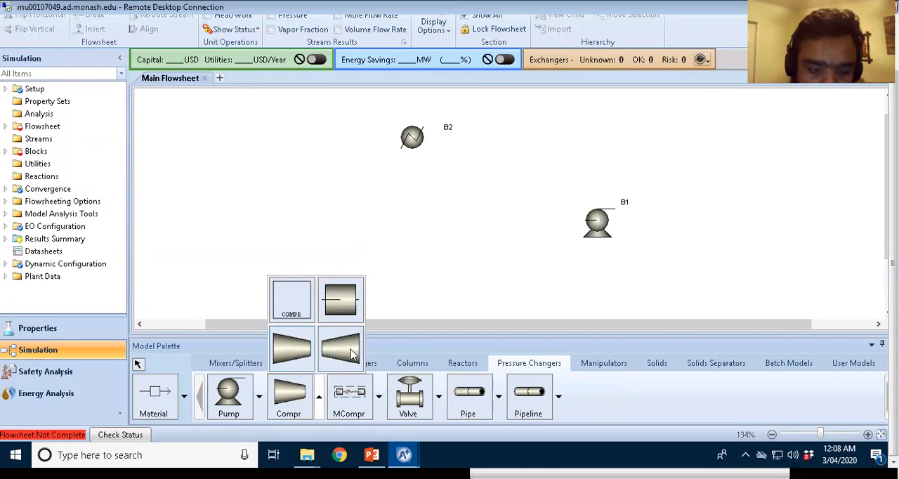
pyautogui.moveTo(349, 354)
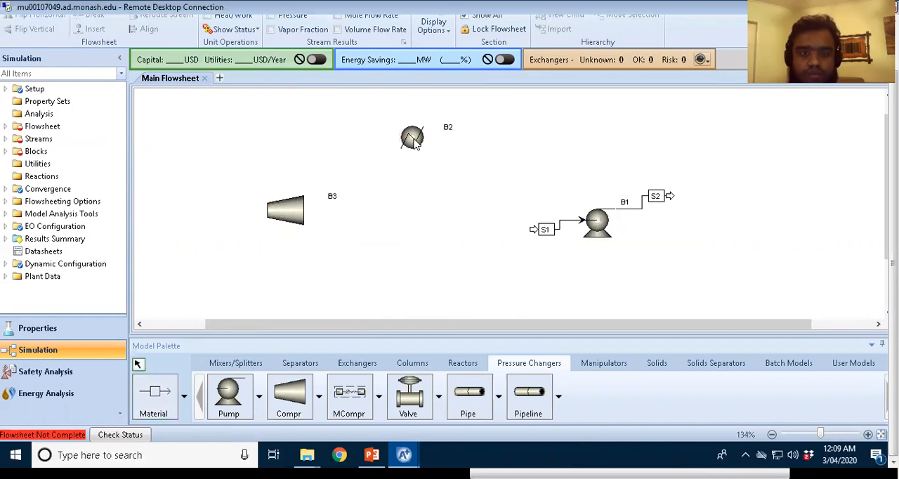
# Step: Rotate the heater block and reroute stream S2 while connecting pump, heater and turbine
pyautogui.rightClick(411, 137)
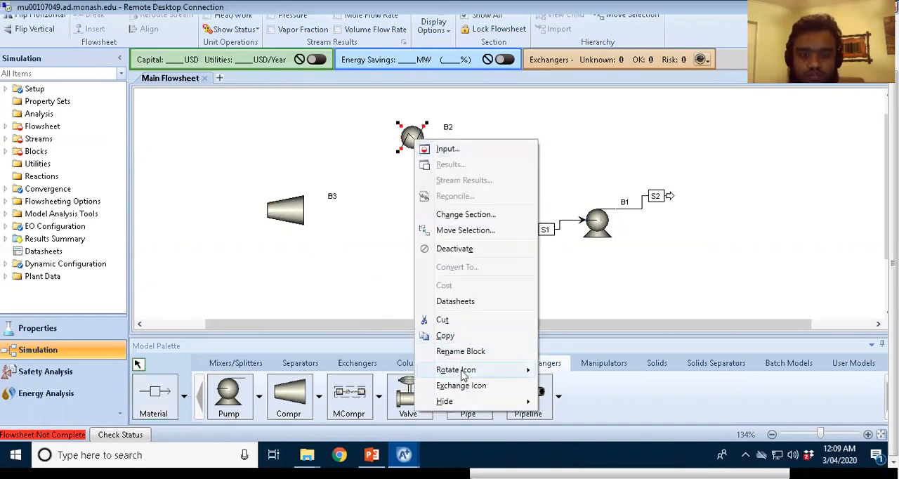
pyautogui.moveTo(460, 369)
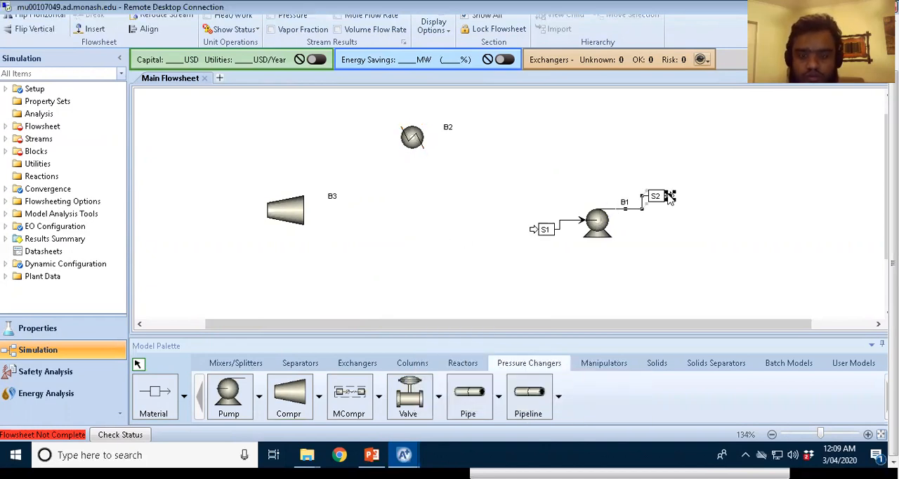
pyautogui.rightClick(666, 196)
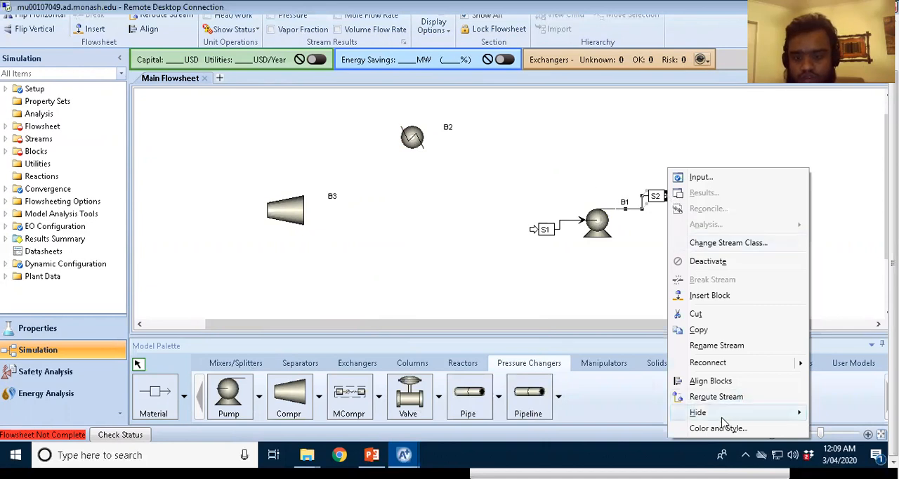
pyautogui.moveTo(708, 362)
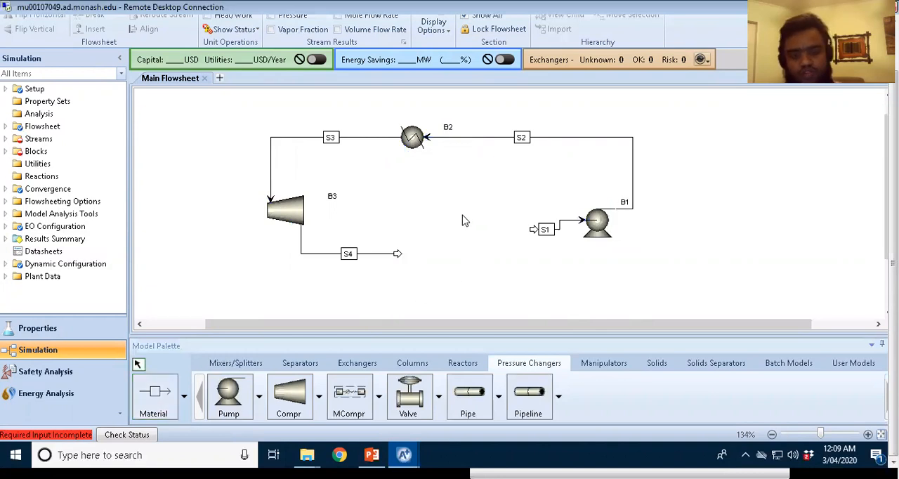
pyautogui.moveTo(413, 266)
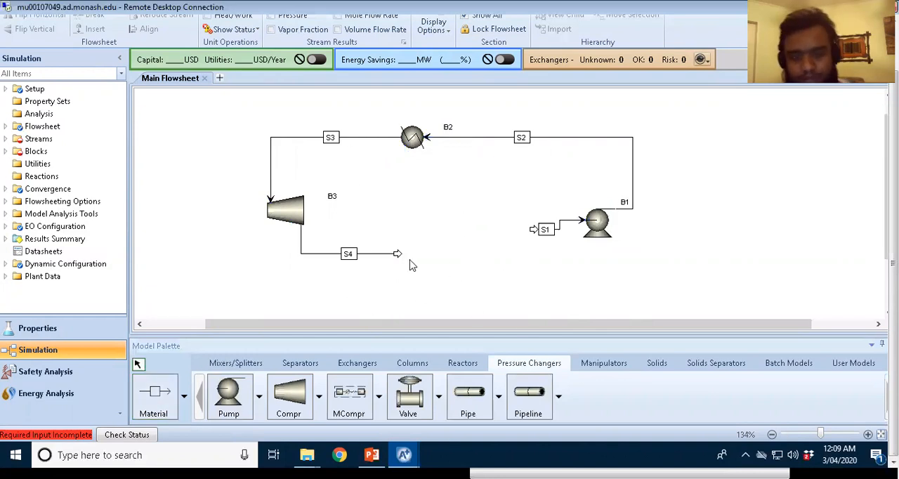
pyautogui.moveTo(463, 250)
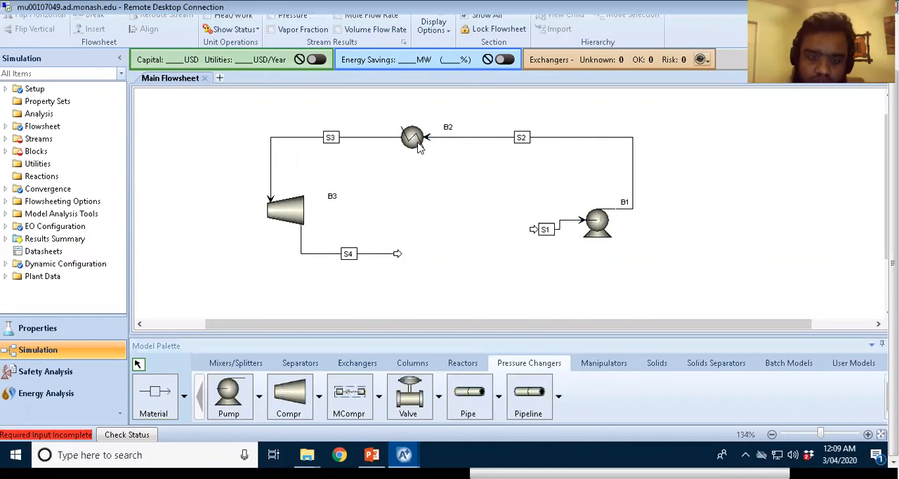
pyautogui.moveTo(449, 271)
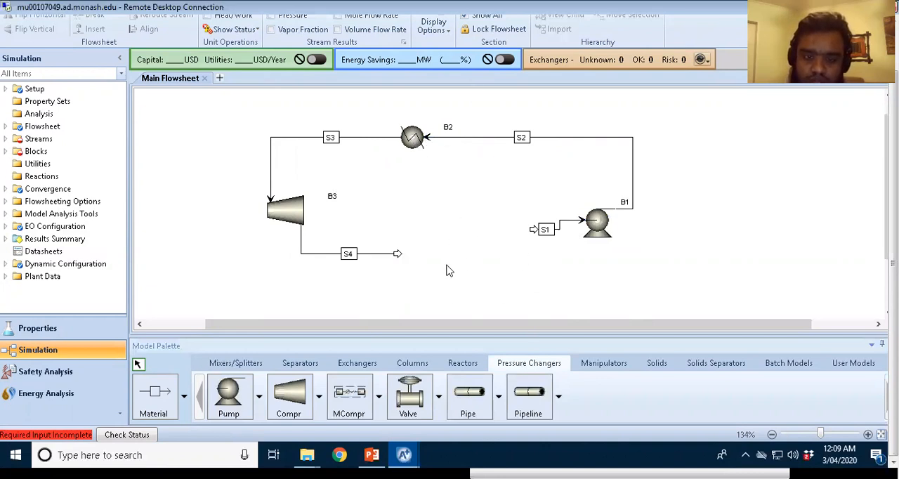
pyautogui.moveTo(681, 137)
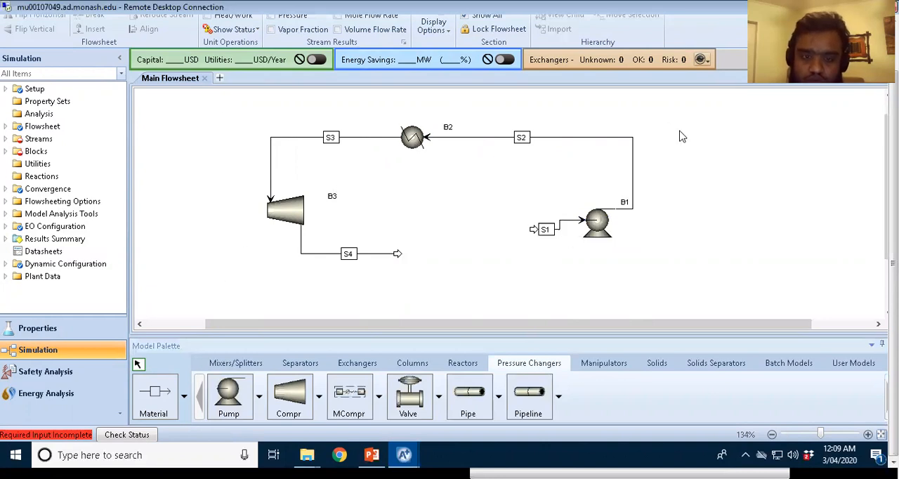
pyautogui.moveTo(533, 232)
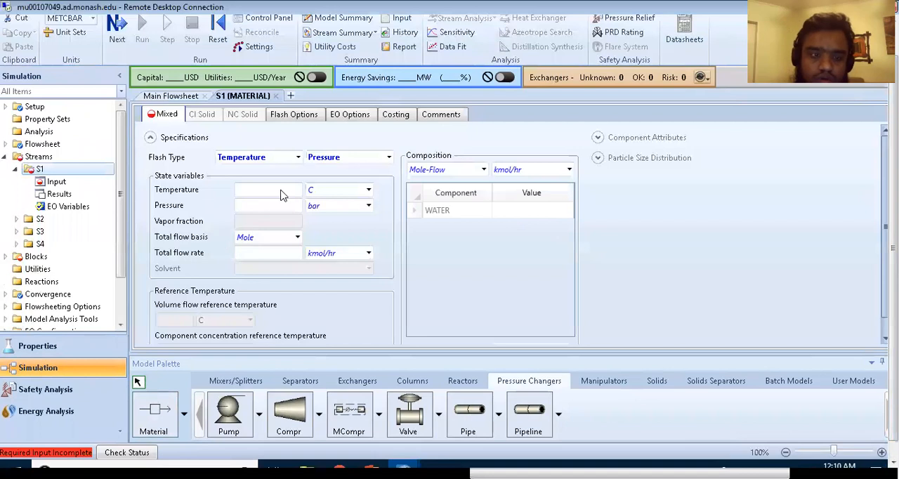
# Step: Specify feed stream S1 at 20 C, 1 bar with a water mass flow of 100 kg/hr
pyautogui.click(267, 190)
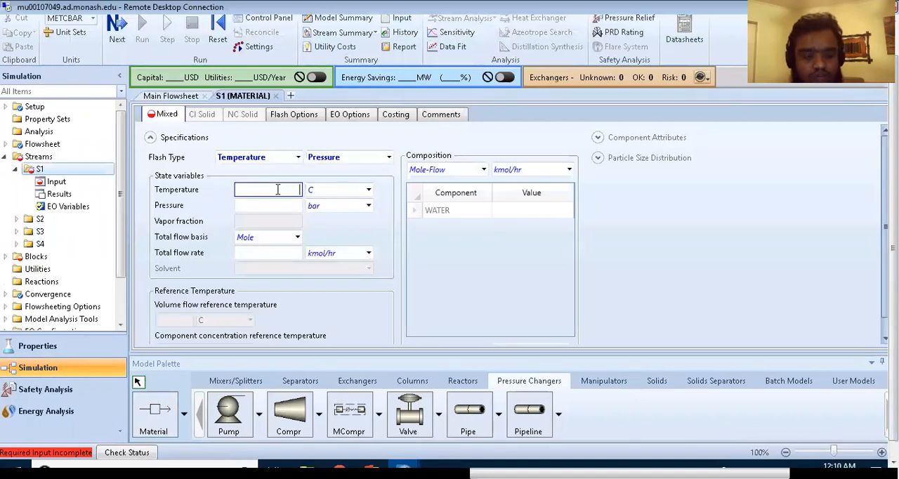
pyautogui.write('20')
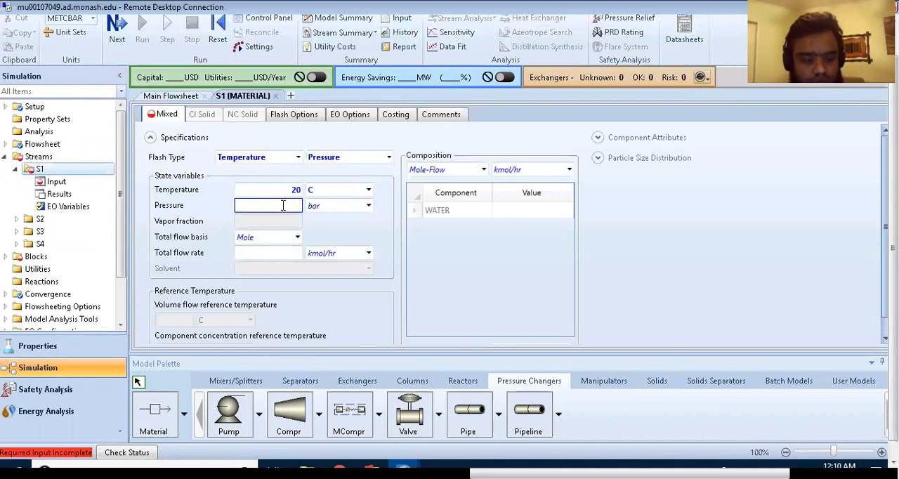
pyautogui.write('1')
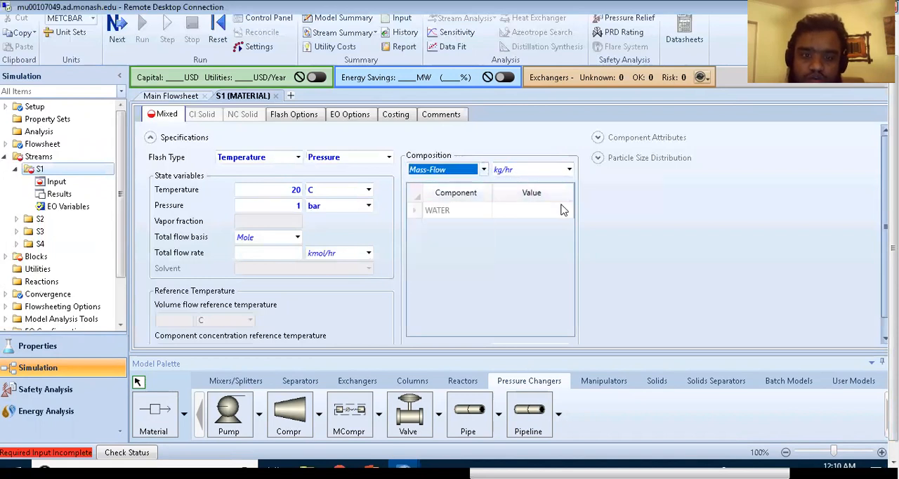
pyautogui.click(531, 211)
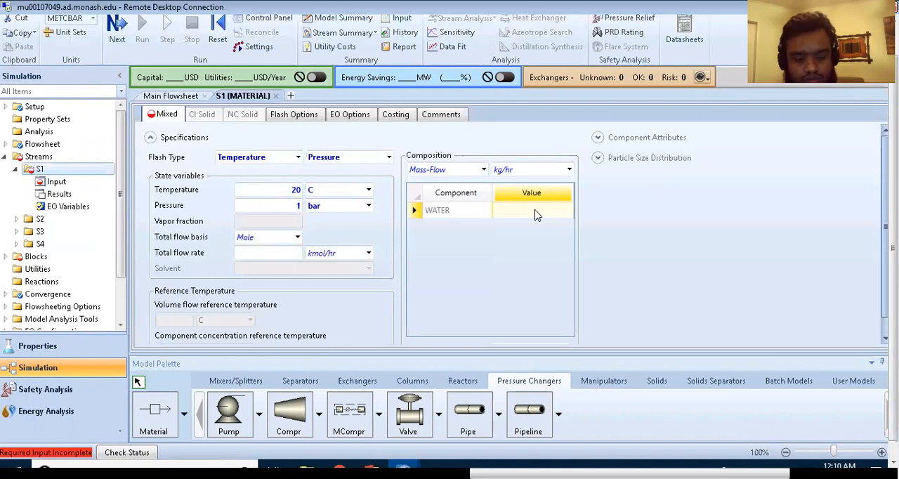
pyautogui.write('100')
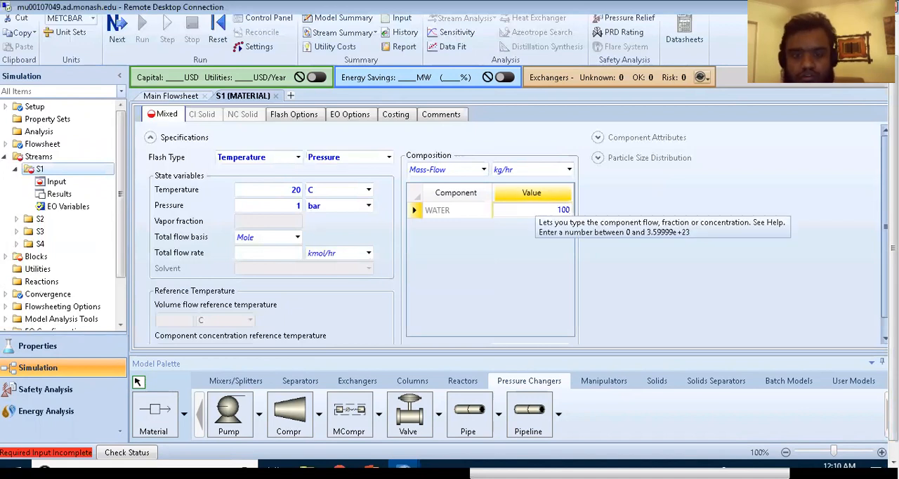
pyautogui.moveTo(558, 249)
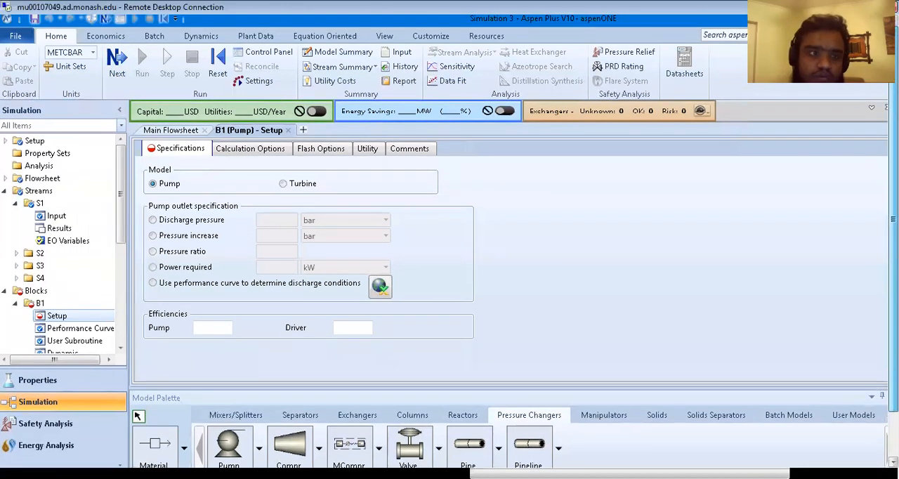
# Step: Specify the pump by 20 bar discharge pressure and 0.9 efficiency, then return to the flowsheet
pyautogui.click(168, 129)
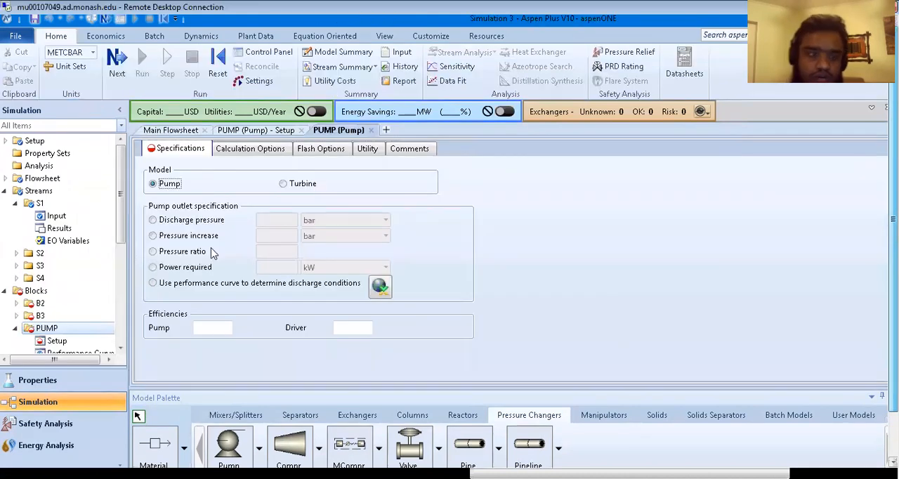
pyautogui.click(152, 219)
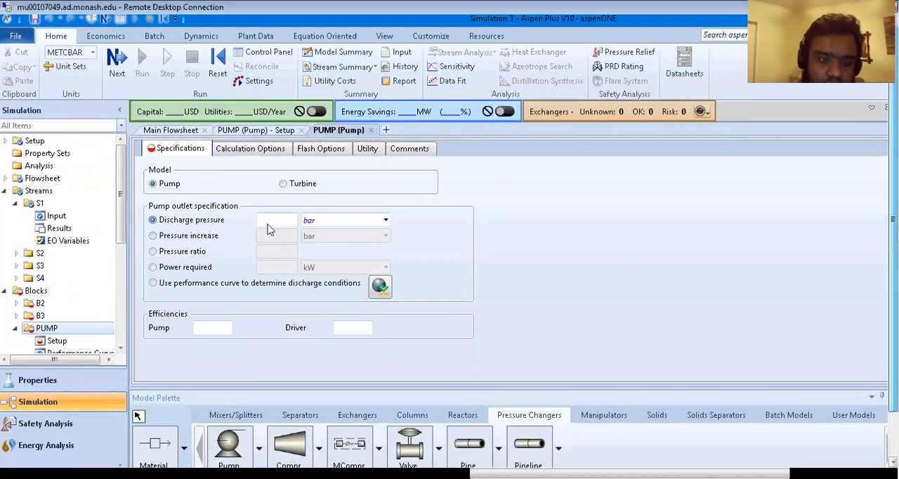
pyautogui.write('2')
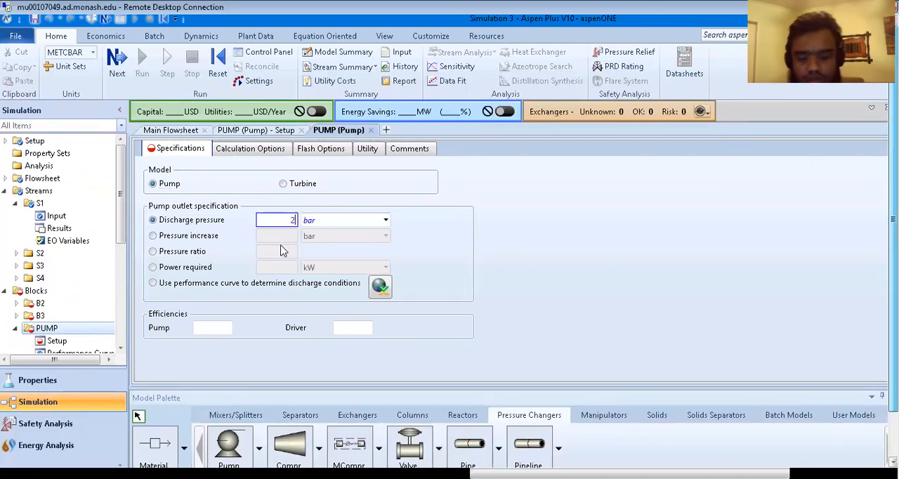
pyautogui.write('0')
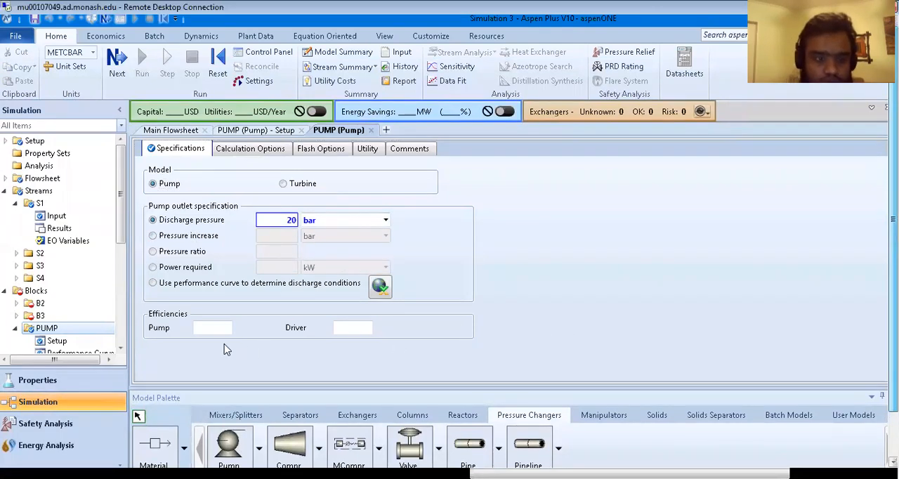
pyautogui.click(212, 328)
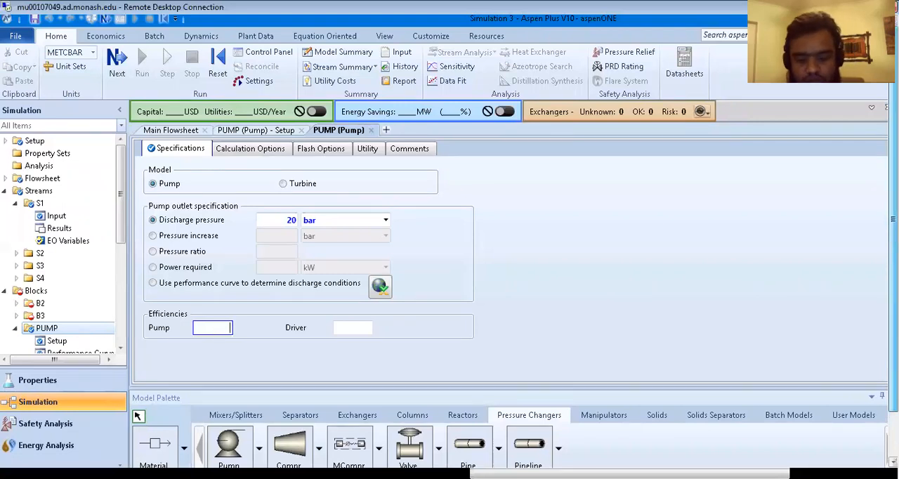
pyautogui.write('0.9')
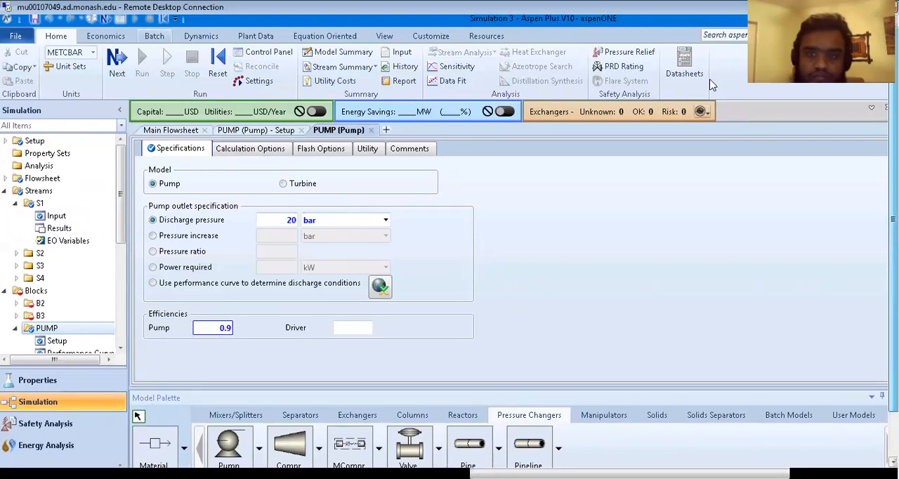
pyautogui.click(170, 129)
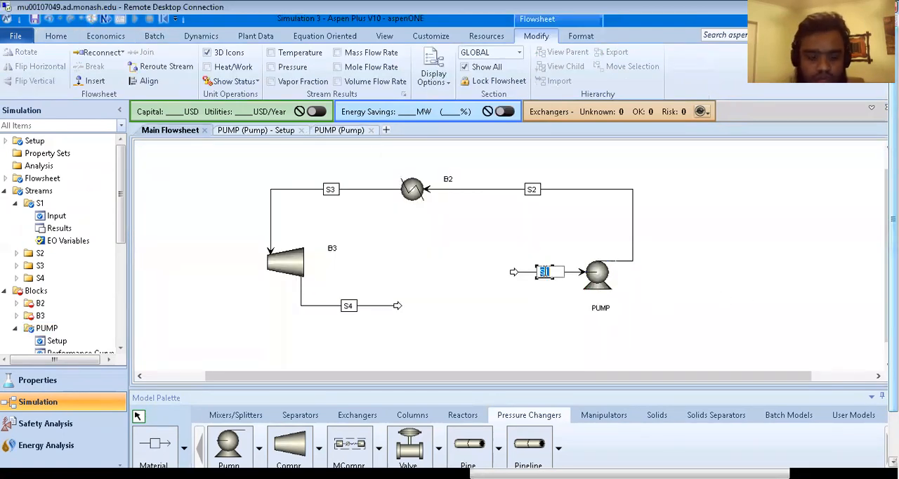
# Step: Rename the feed WATERIN, the heater BOILER, the turbine block and its outlet stream, then enter the boiler setup
pyautogui.write('WATERIN')
pyautogui.click(532, 188)
pyautogui.write('HPWATER')
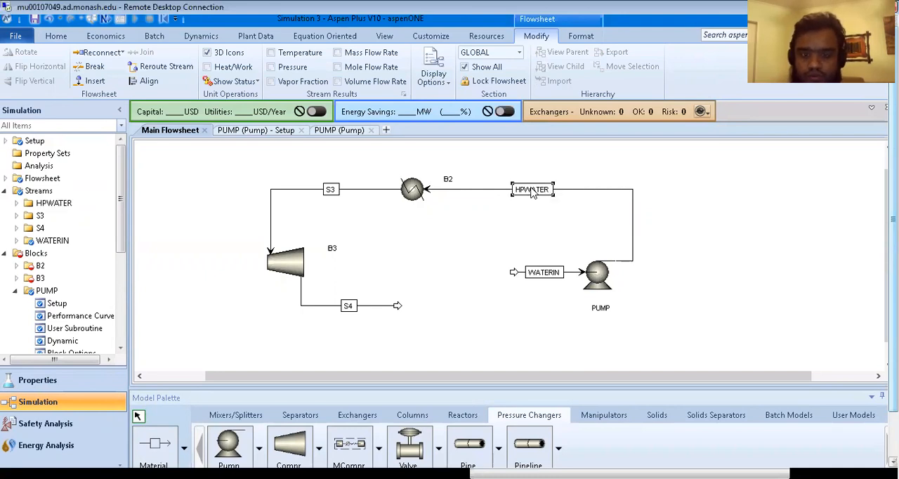
pyautogui.moveTo(585, 251)
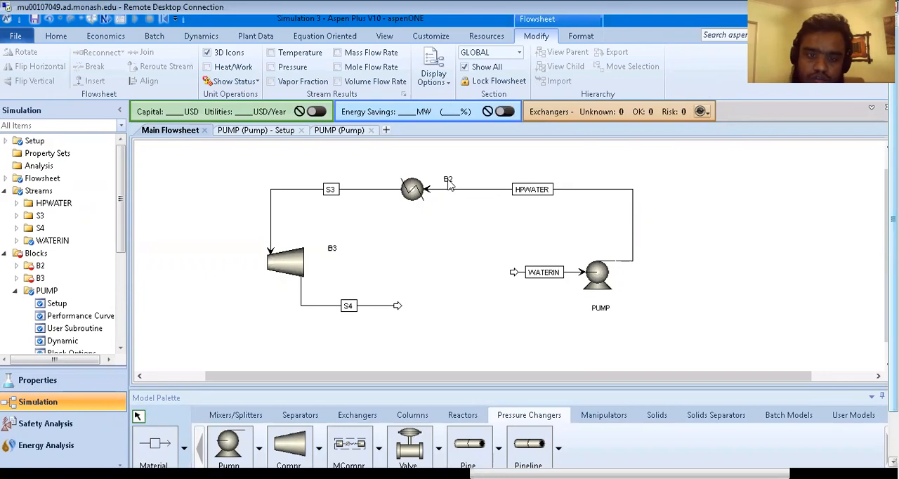
pyautogui.doubleClick(448, 180)
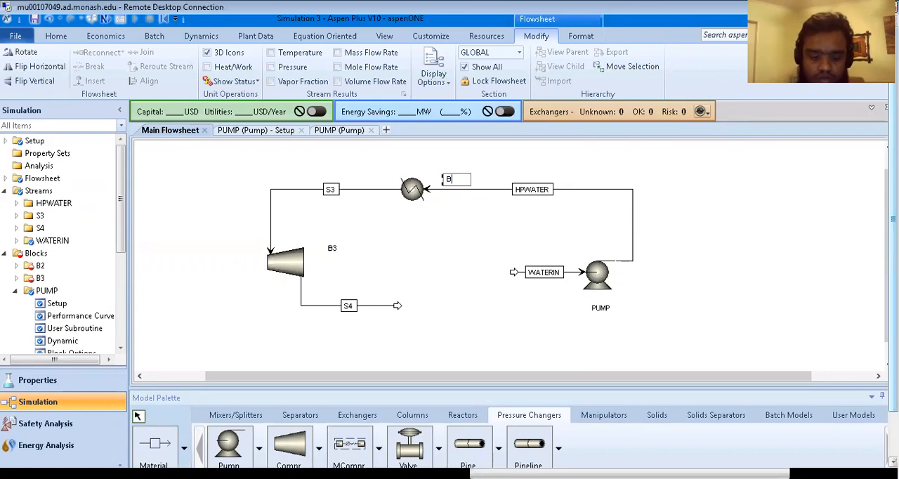
pyautogui.write('OILER')
pyautogui.click(332, 188)
pyautogui.write('HPSTEM')
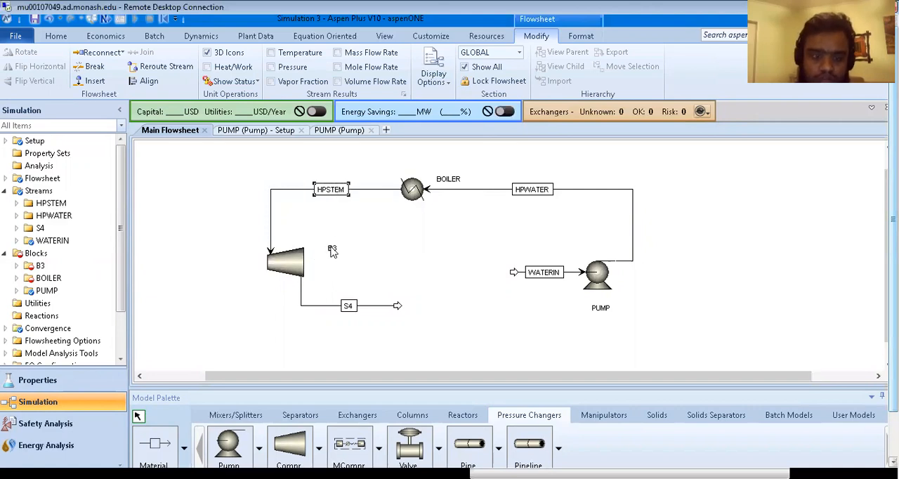
pyautogui.write('TURBINE')
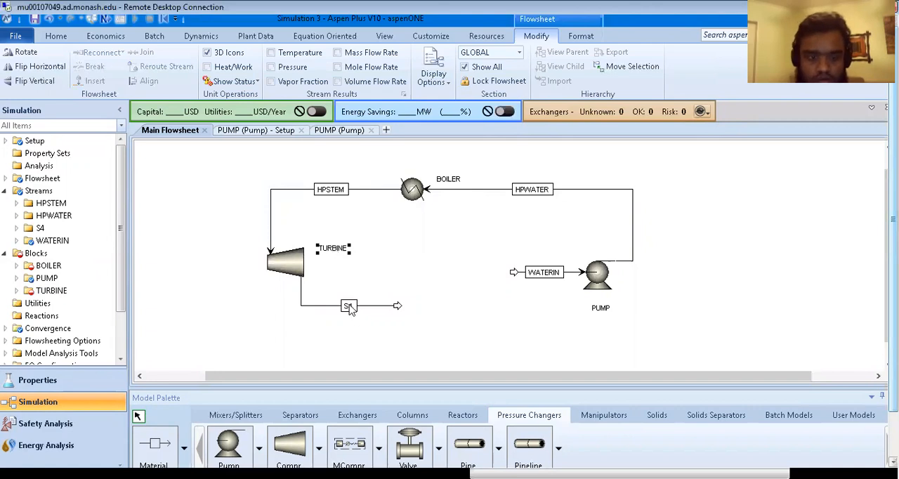
pyautogui.doubleClick(350, 304)
pyautogui.write('LPSTEAM')
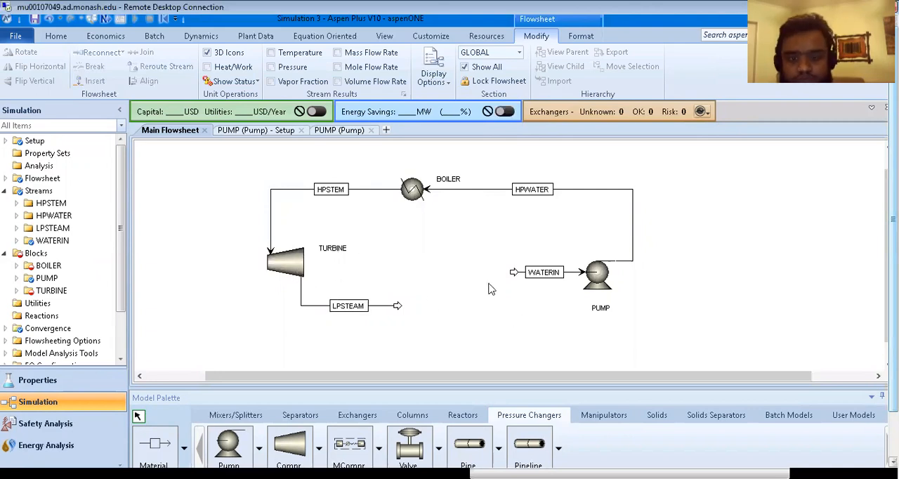
pyautogui.moveTo(596, 267)
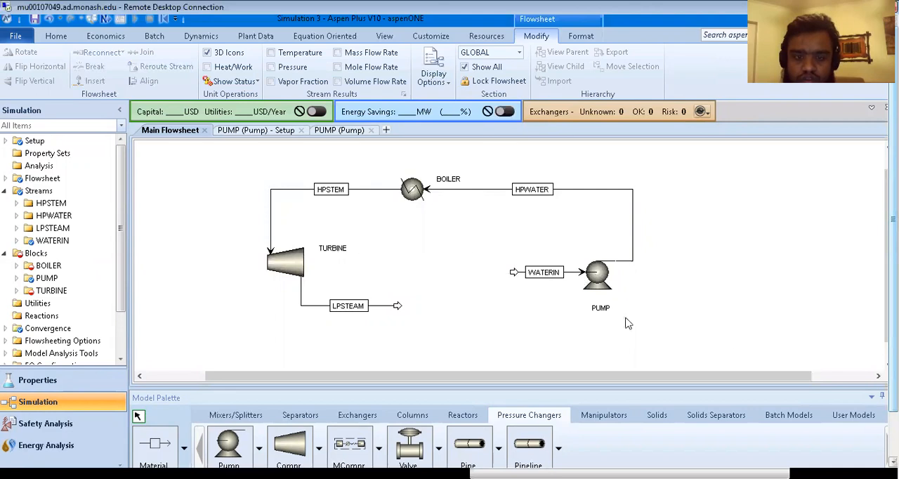
pyautogui.moveTo(412, 197)
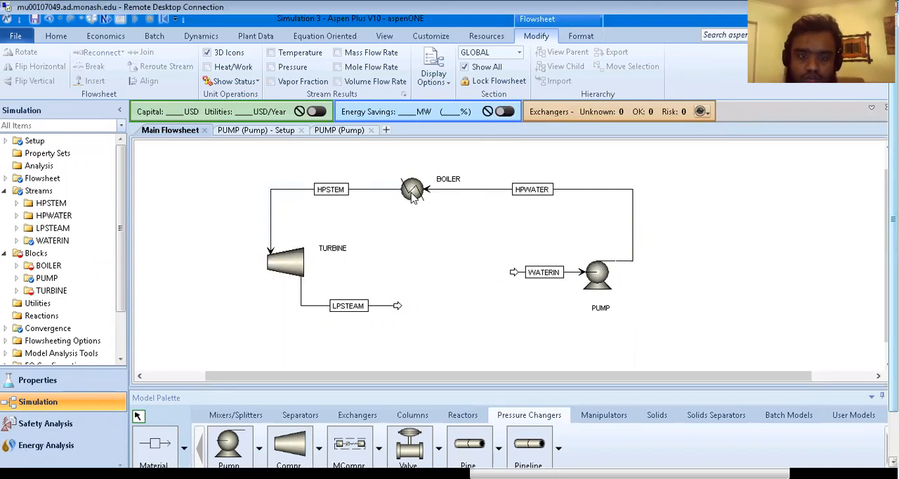
pyautogui.doubleClick(410, 190)
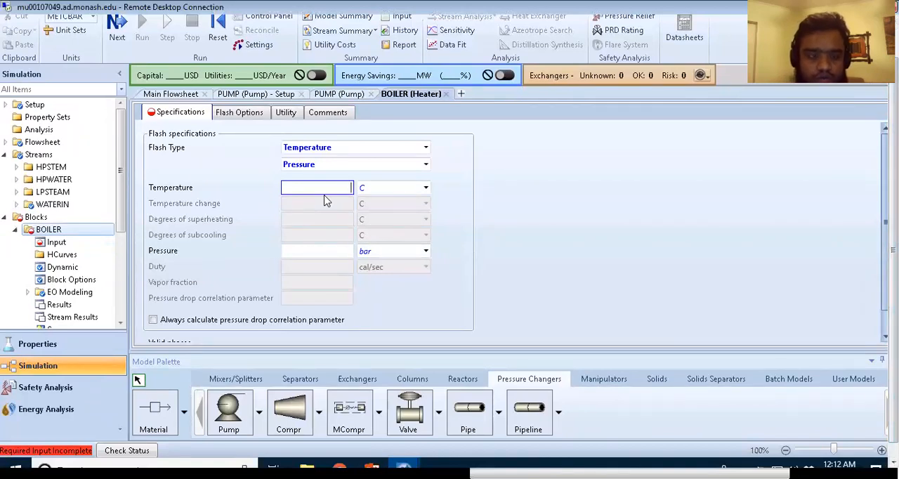
# Step: Enter 20 bar for the boiler and try duty, then temperature, as flash specifications, entering 1000 C
pyautogui.write('20')
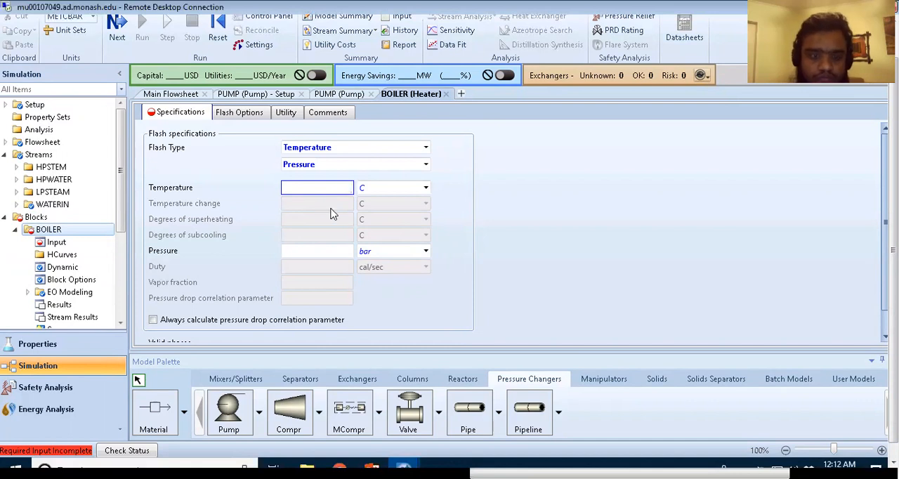
pyautogui.write('20')
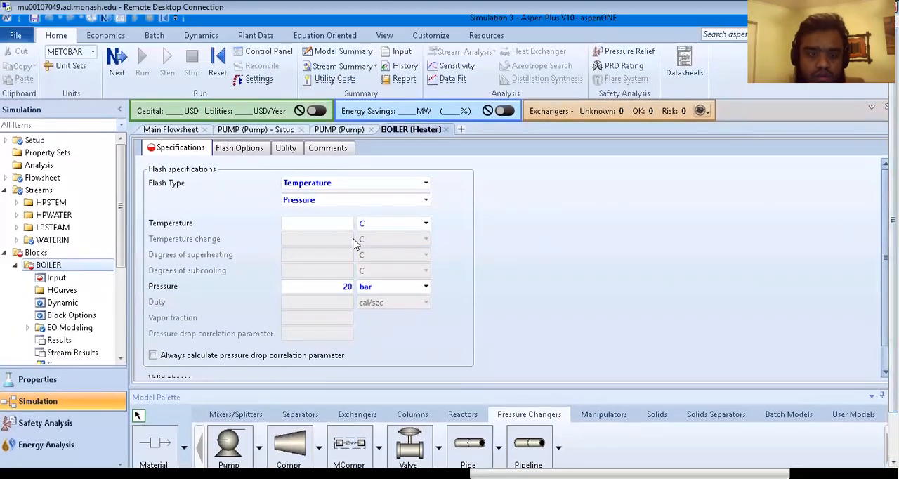
pyautogui.click(318, 222)
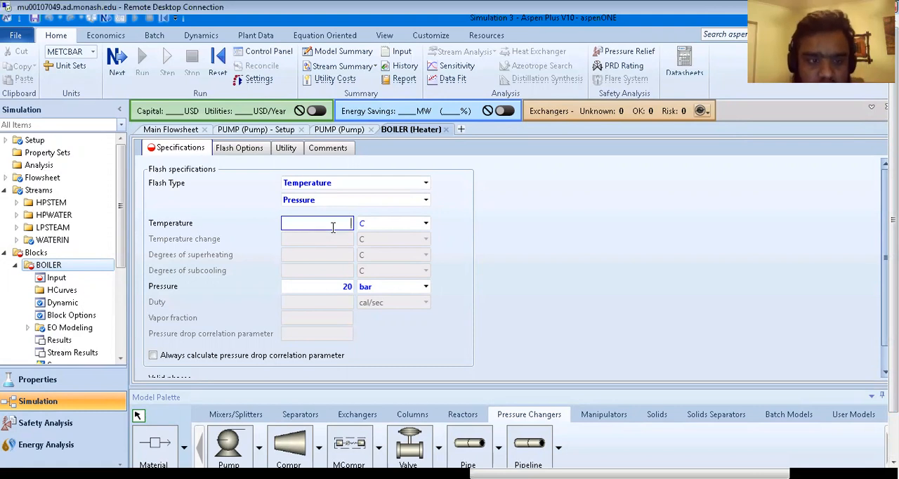
pyautogui.moveTo(334, 232)
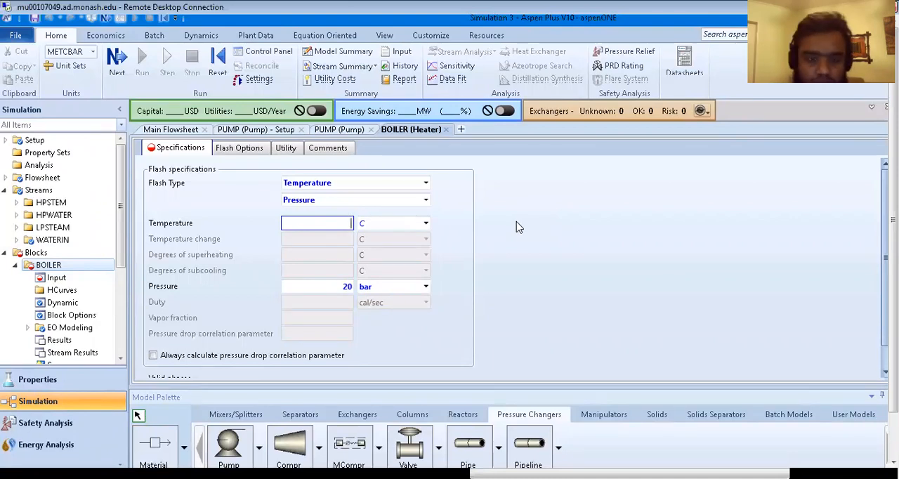
pyautogui.click(425, 200)
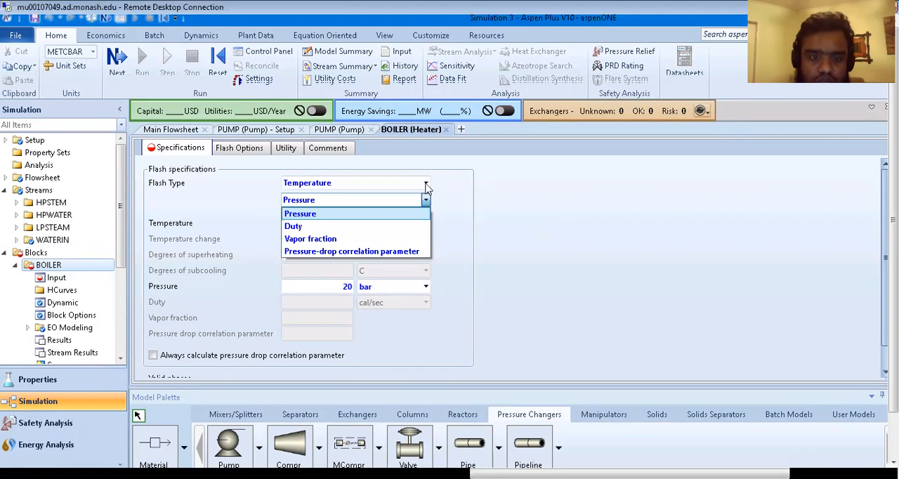
pyautogui.click(301, 213)
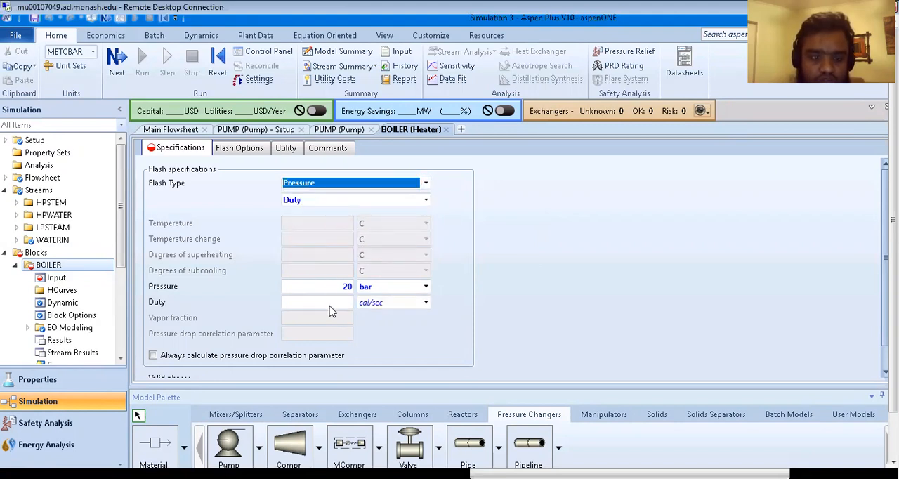
pyautogui.moveTo(331, 309)
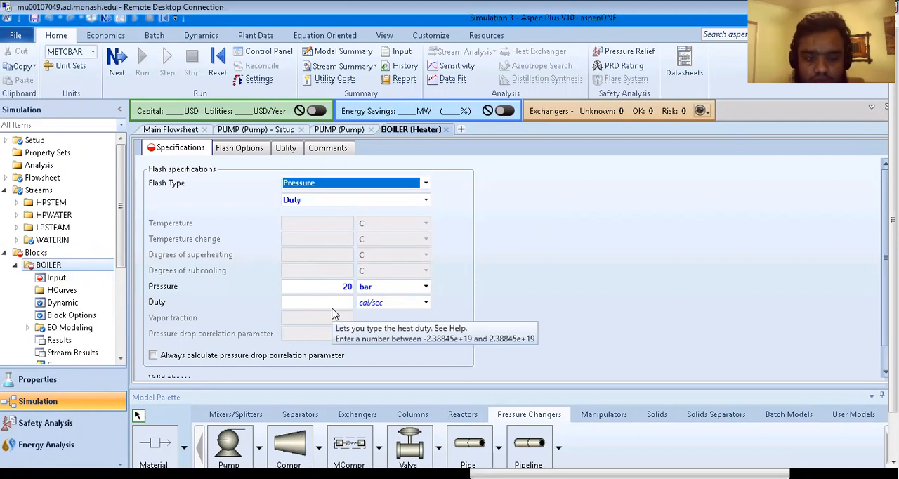
pyautogui.moveTo(427, 182)
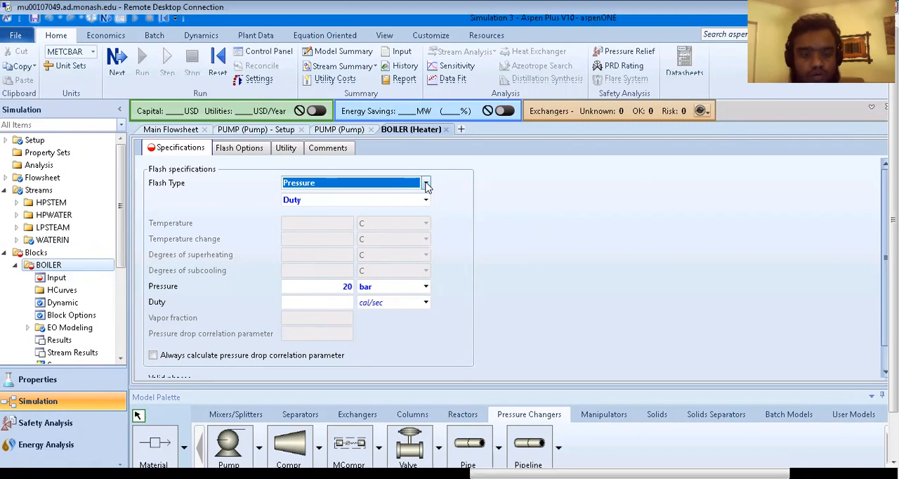
pyautogui.click(425, 183)
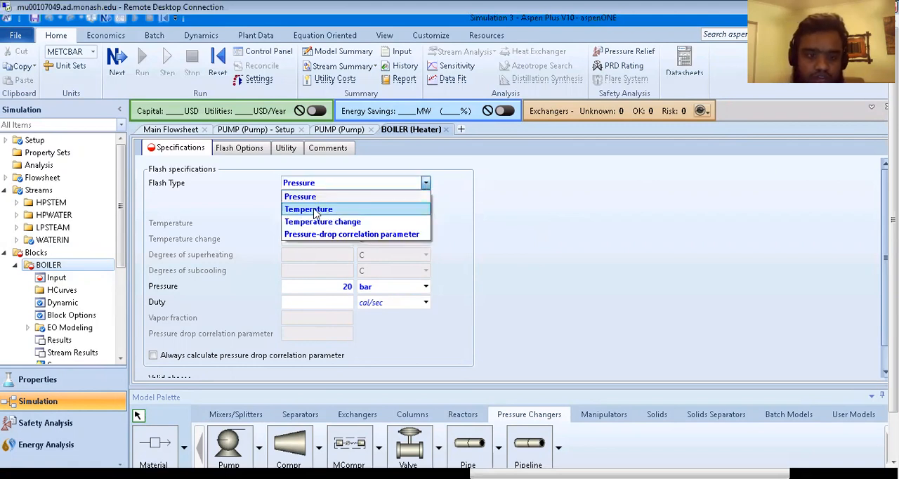
pyautogui.click(307, 207)
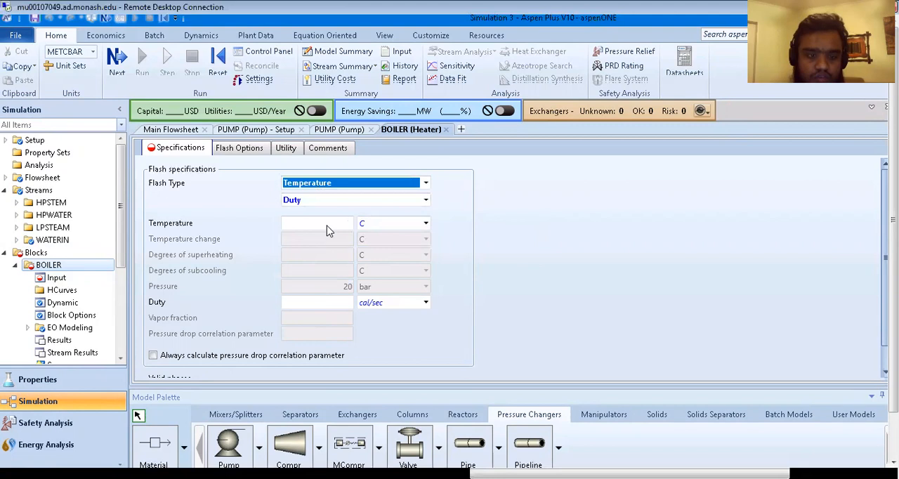
pyautogui.write('1')
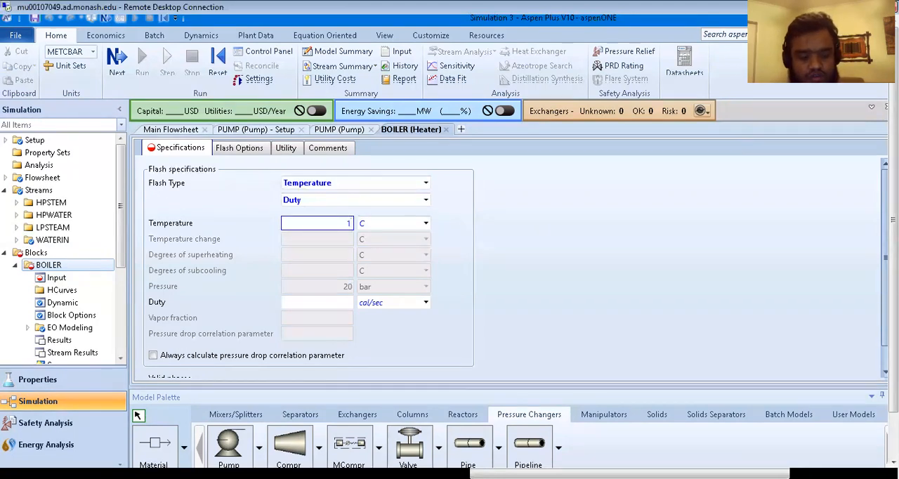
pyautogui.write('1000')
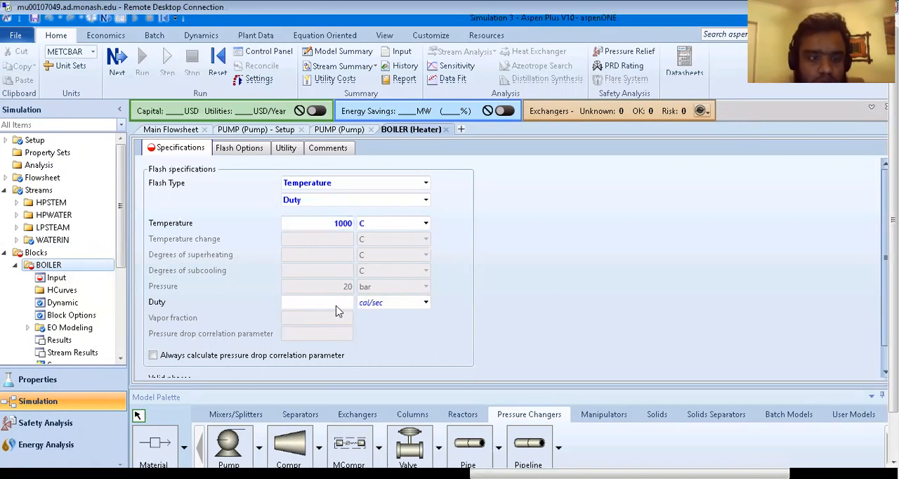
# Step: Settle the boiler flash type as Temperature and Pressure, giving 1000 C at 20 bar
pyautogui.click(425, 183)
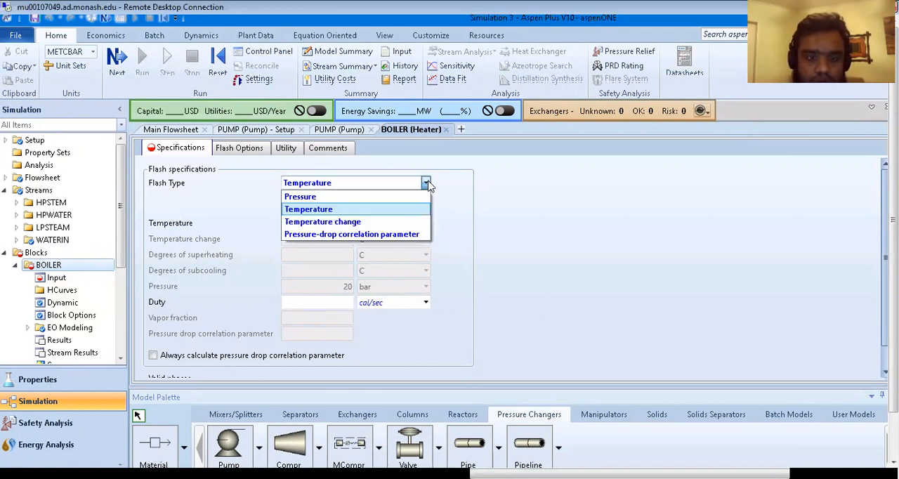
pyautogui.click(300, 196)
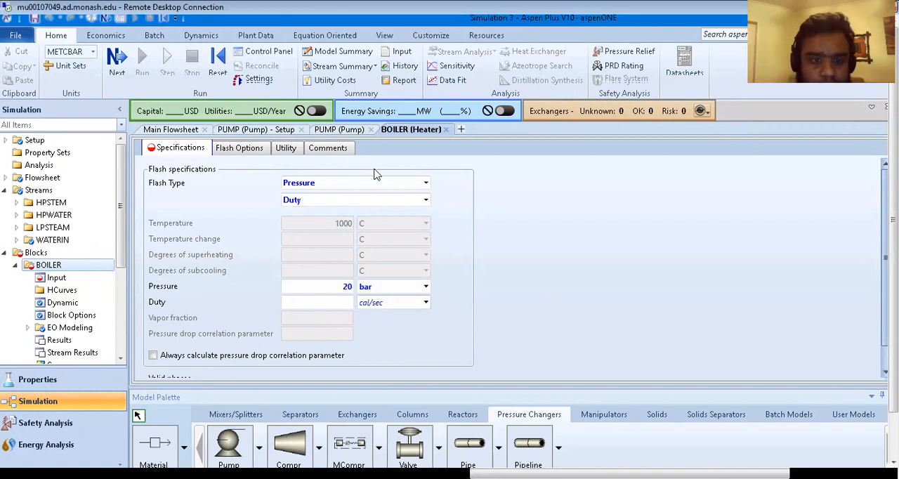
pyautogui.click(424, 200)
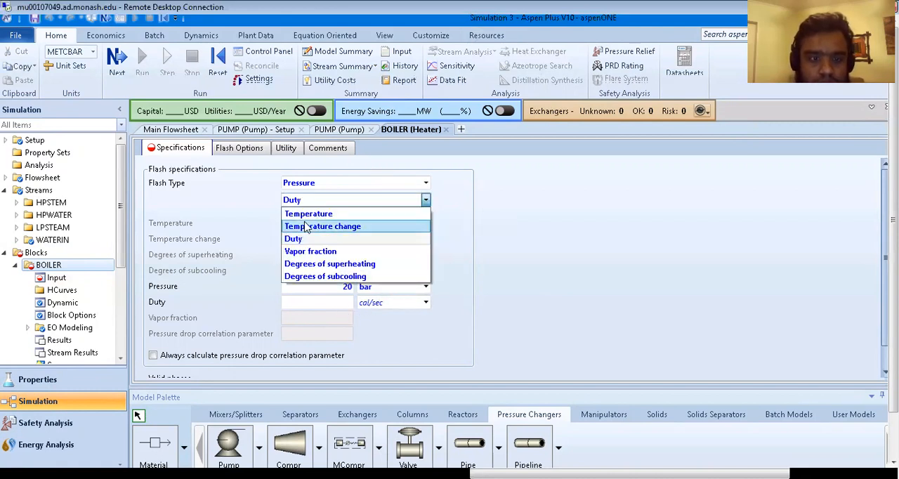
pyautogui.click(309, 214)
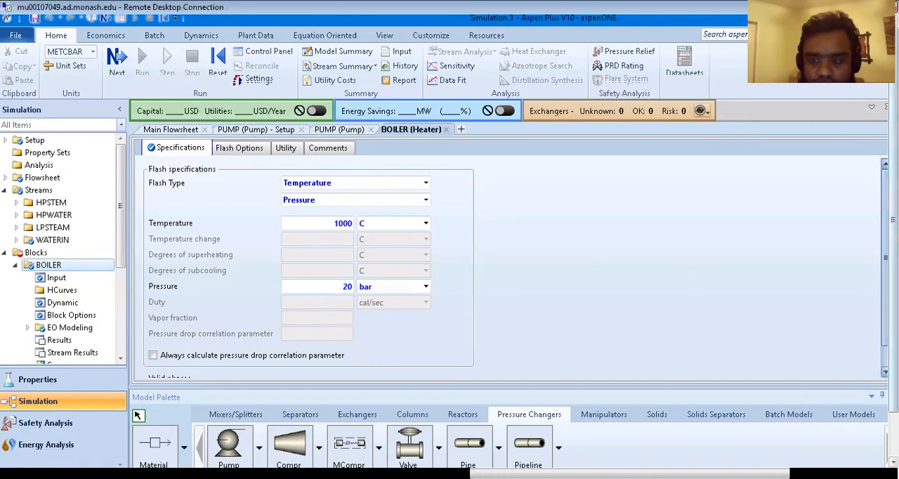
# Step: Set the BOILER block's valid phases to Vapor-Only
pyautogui.scroll(-3)
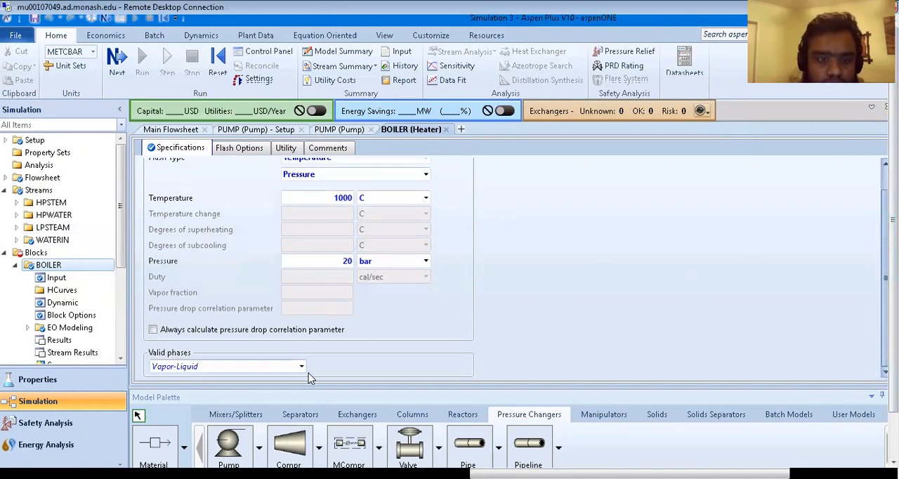
pyautogui.moveTo(877, 298)
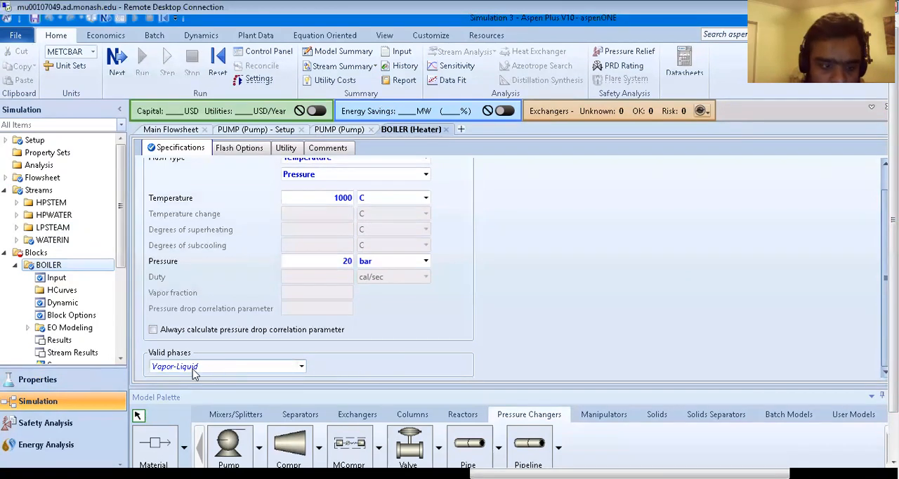
pyautogui.moveTo(295, 368)
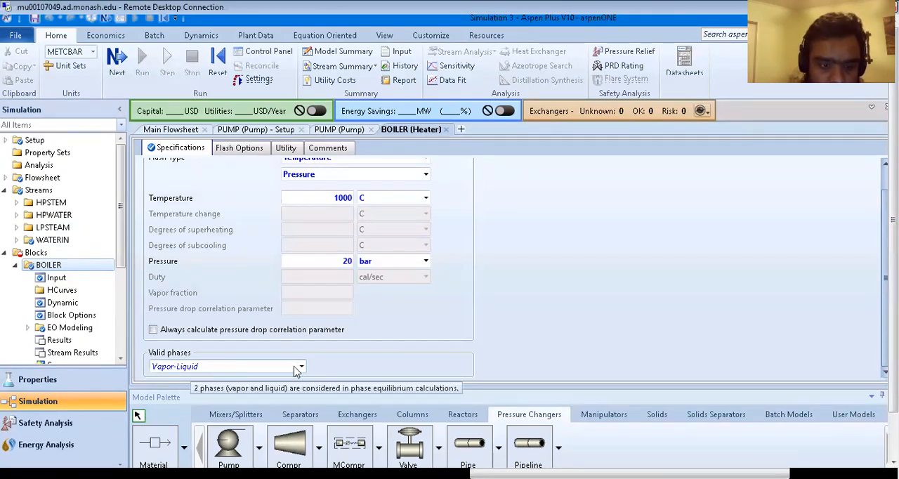
pyautogui.click(300, 365)
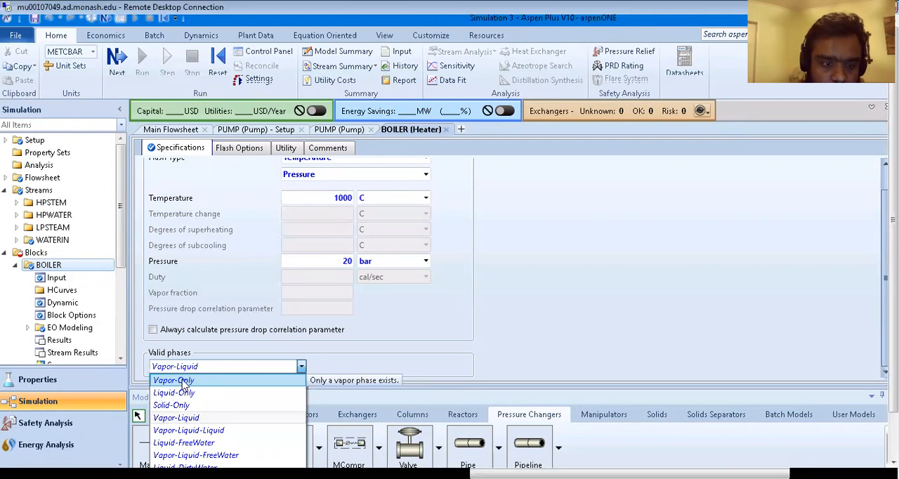
pyautogui.click(172, 380)
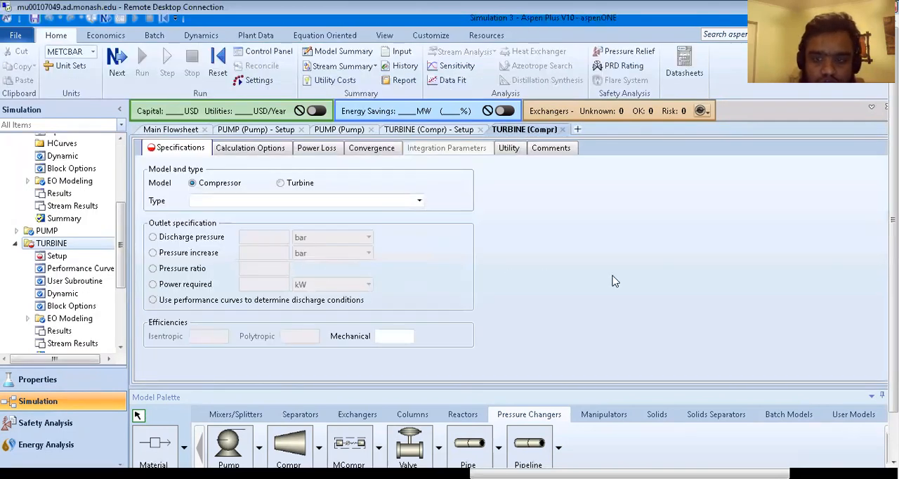
# Step: Make the block an isentropic turbine with 0.9 isentropic efficiency
pyautogui.click(278, 183)
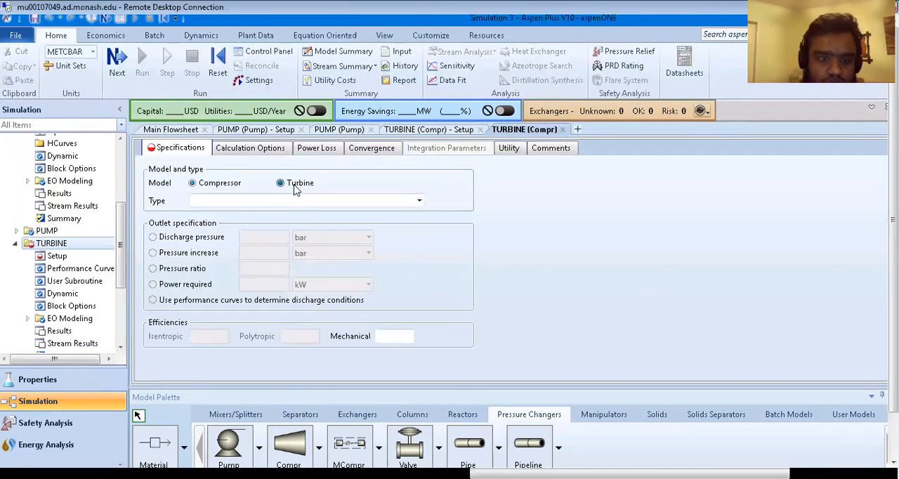
pyautogui.click(418, 201)
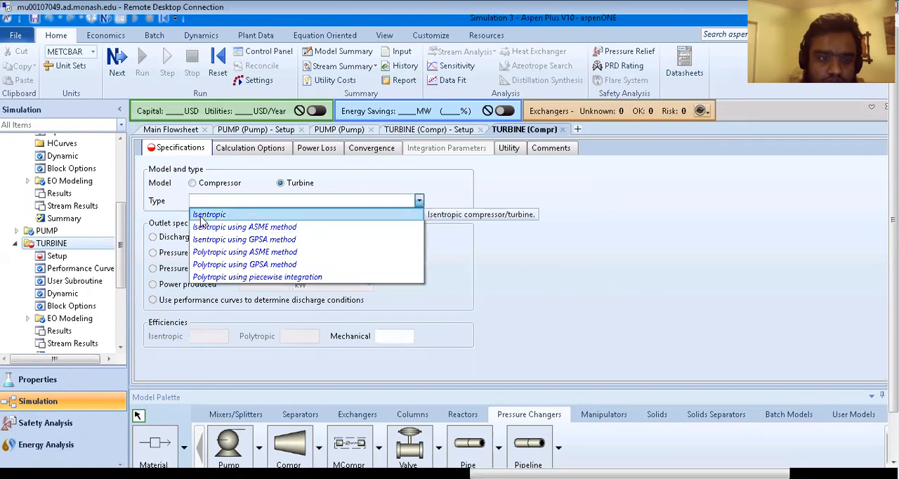
pyautogui.moveTo(257, 277)
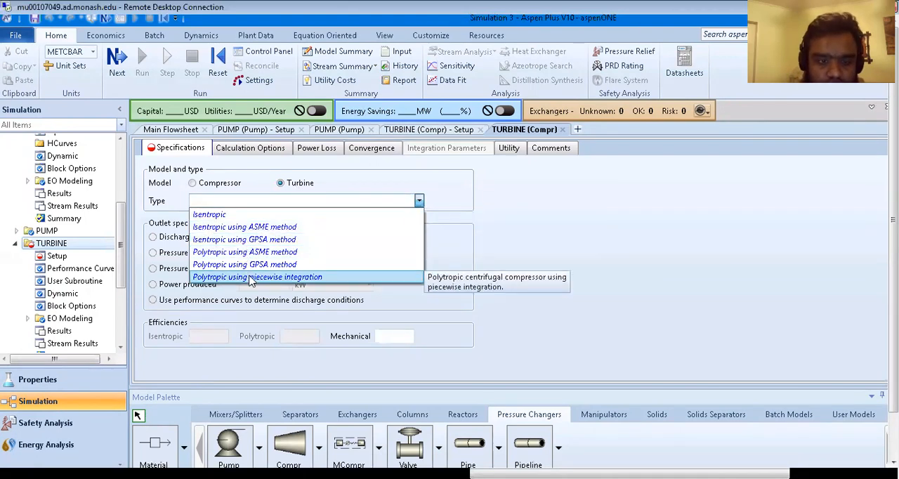
pyautogui.moveTo(208, 214)
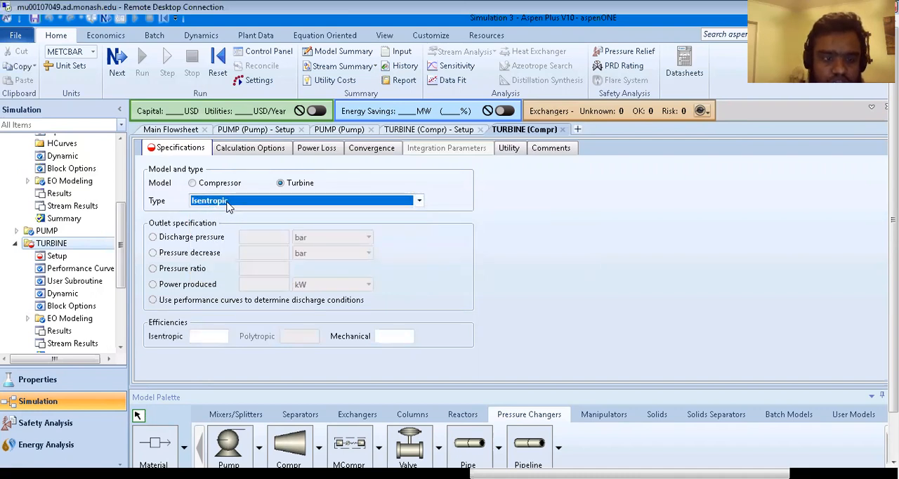
pyautogui.click(208, 335)
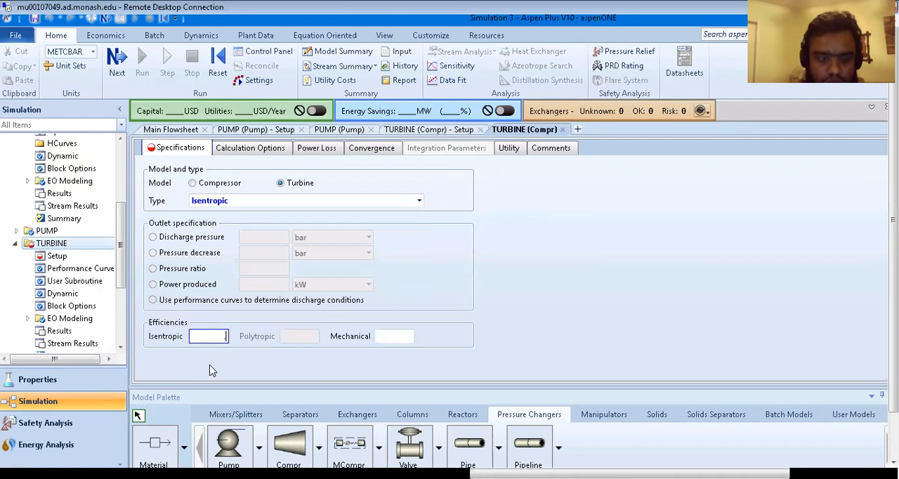
pyautogui.write('0.9')
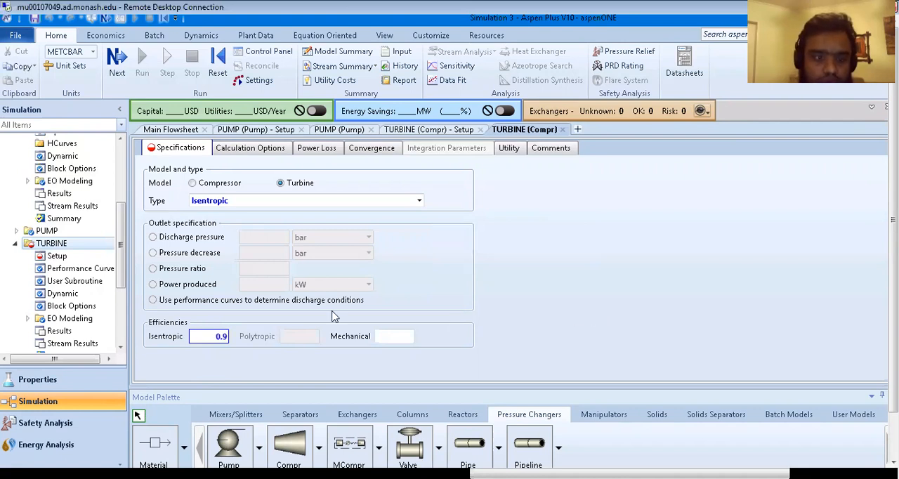
# Step: Specify the turbine outlet by a 5 bar discharge pressure and return to the flowsheet
pyautogui.click(151, 236)
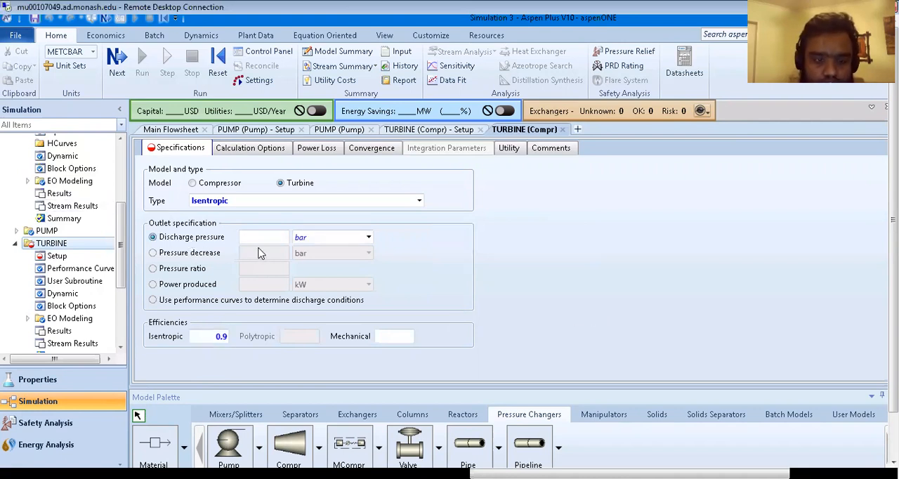
pyautogui.click(264, 236)
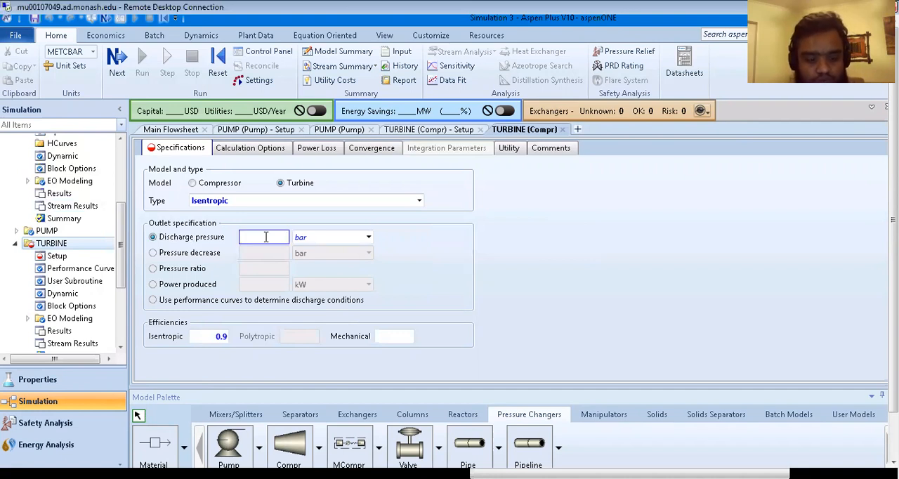
pyautogui.write('5')
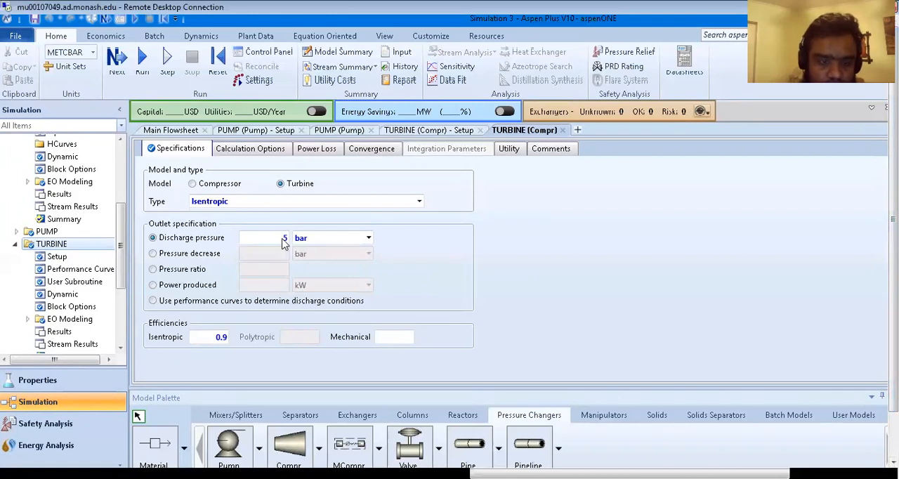
pyautogui.moveTo(284, 242)
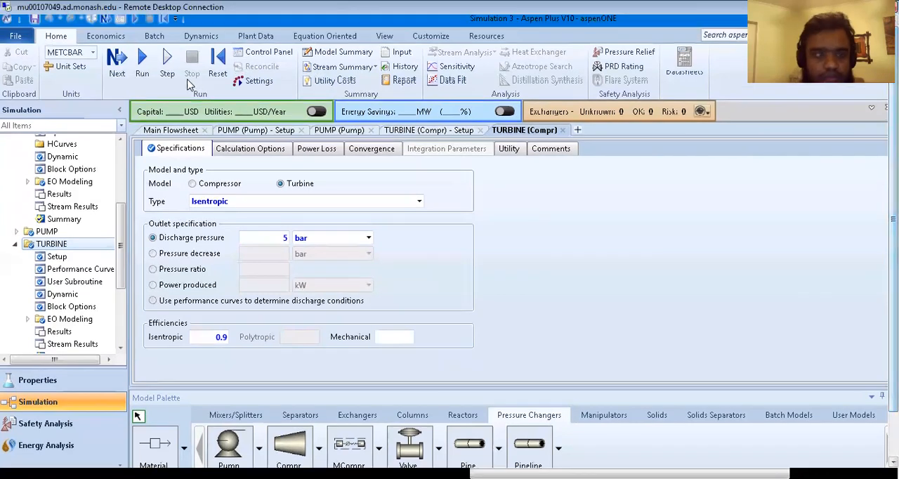
pyautogui.click(170, 129)
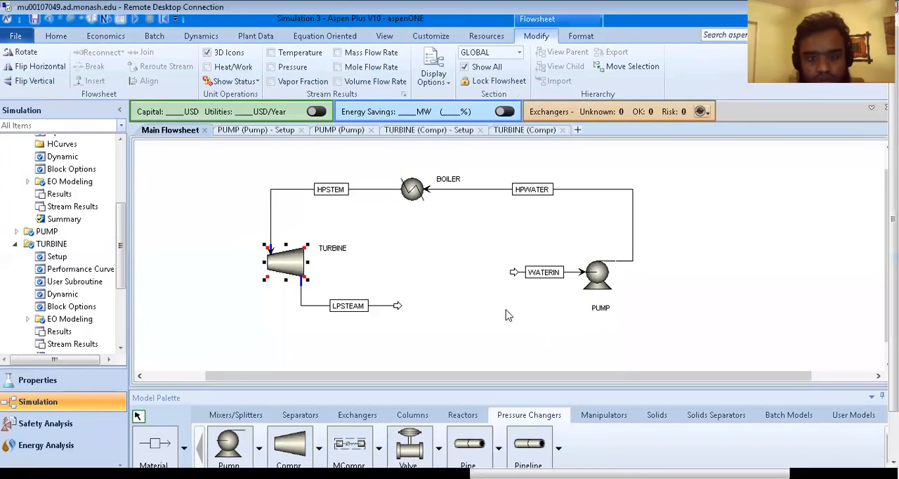
# Step: Deselect the turbine on the flowsheet before adding the WORK stream
pyautogui.click(379, 329)
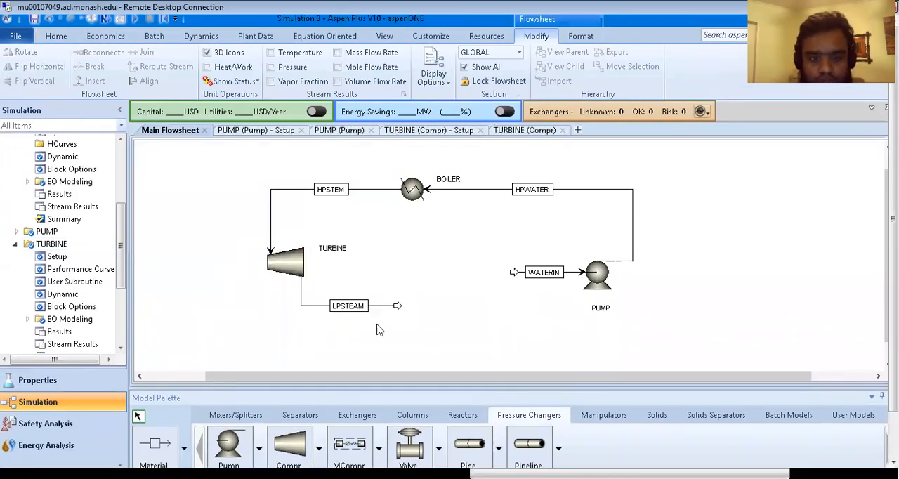
pyautogui.moveTo(564, 279)
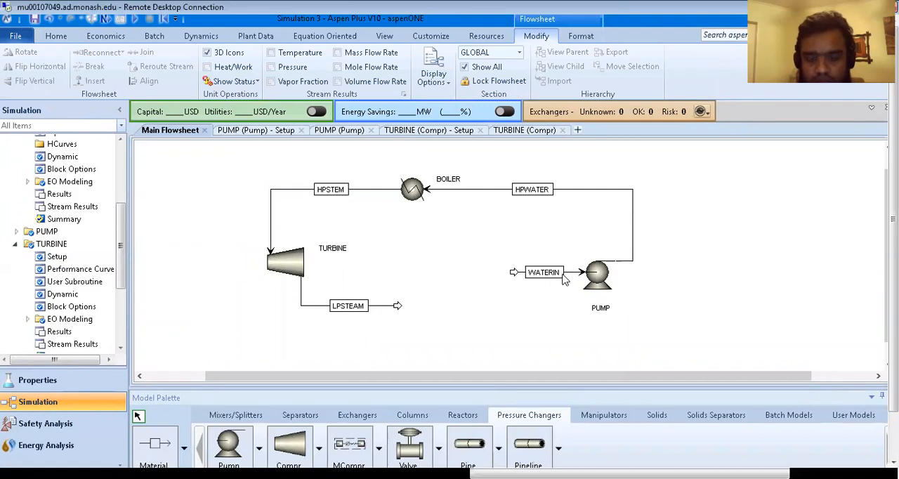
pyautogui.moveTo(542, 281)
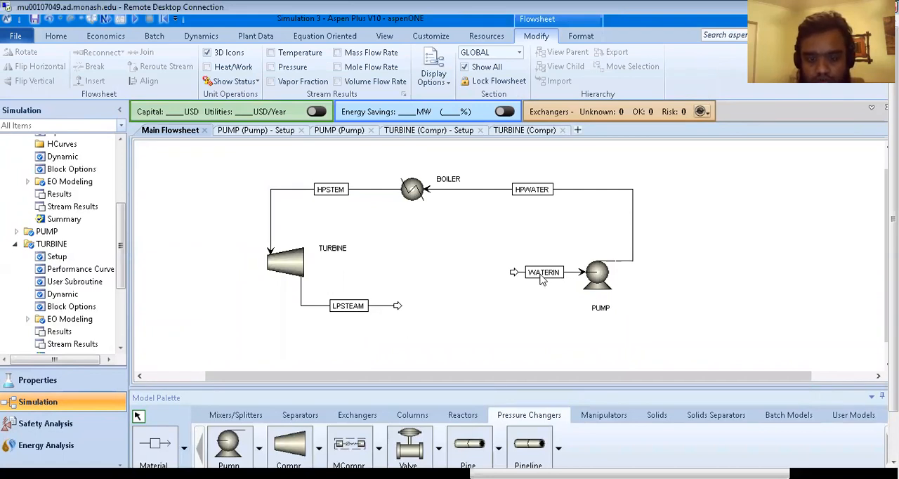
pyautogui.moveTo(604, 288)
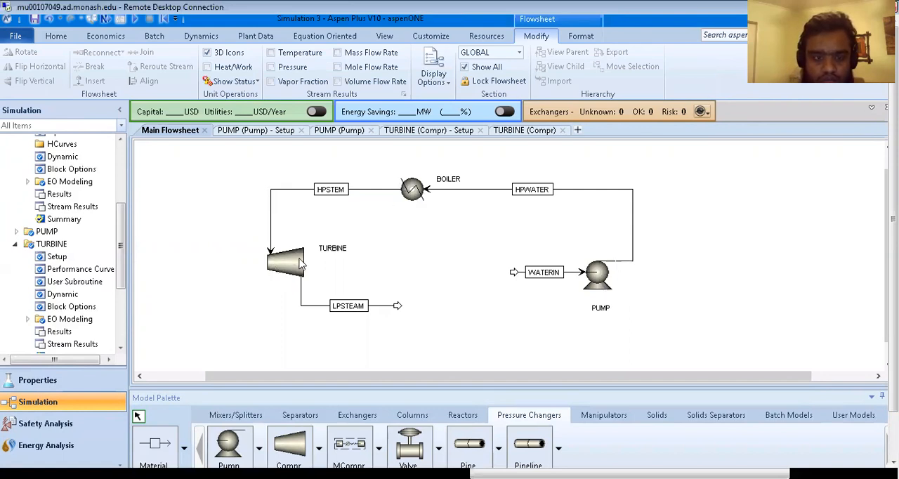
pyautogui.moveTo(287, 289)
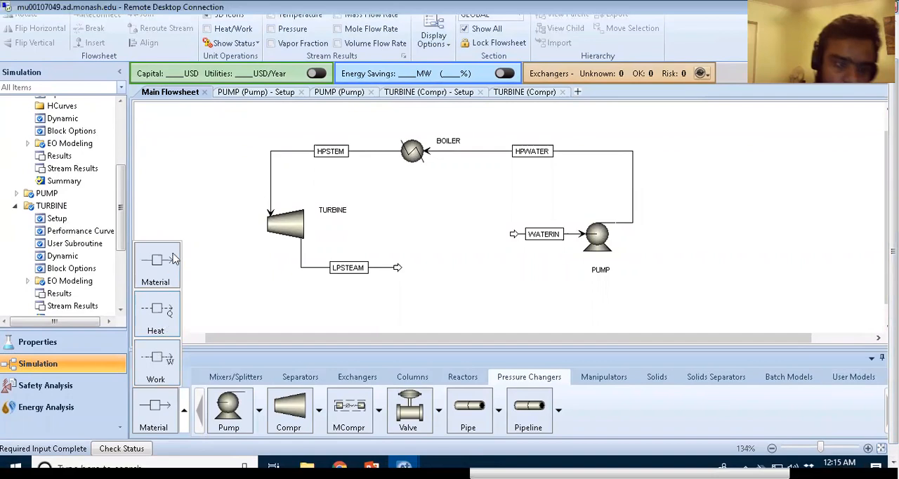
pyautogui.moveTo(157, 265)
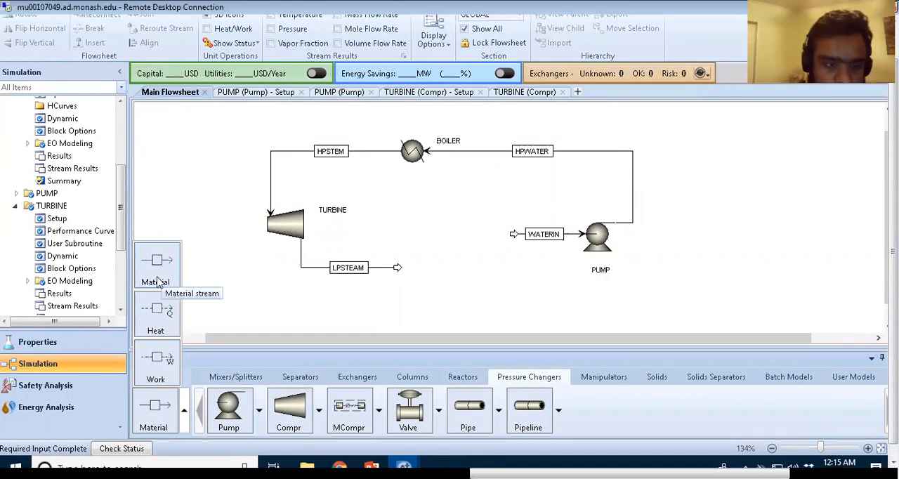
pyautogui.moveTo(162, 274)
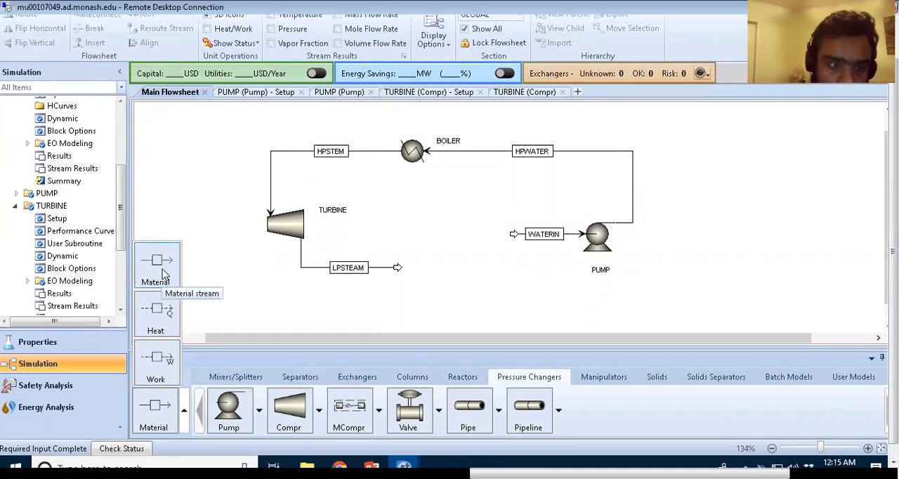
pyautogui.moveTo(159, 295)
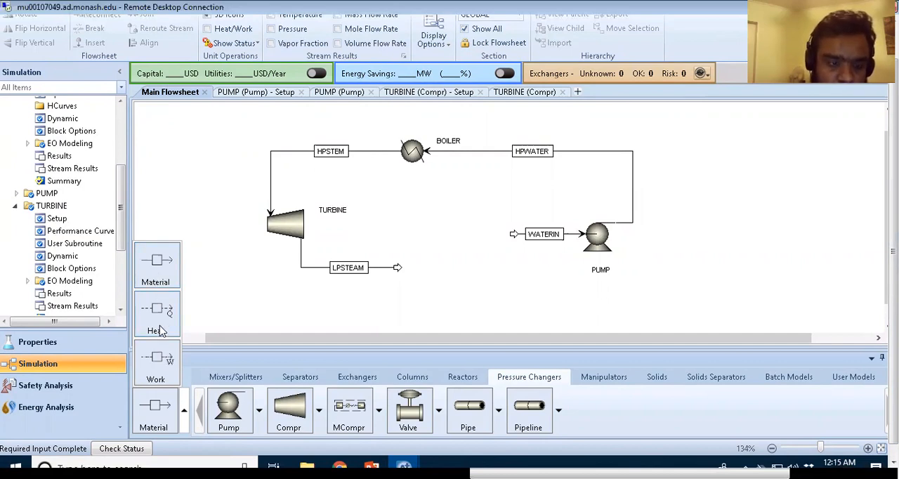
pyautogui.moveTo(157, 261)
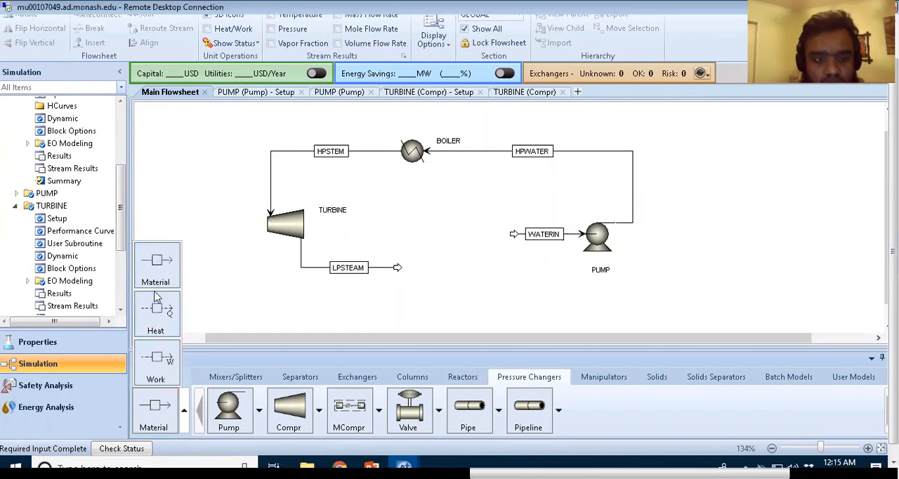
pyautogui.moveTo(292, 295)
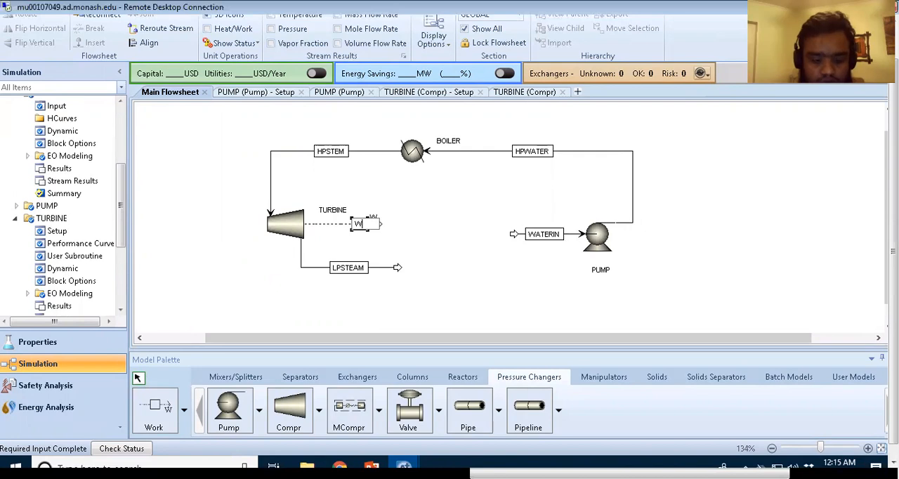
pyautogui.moveTo(361, 223)
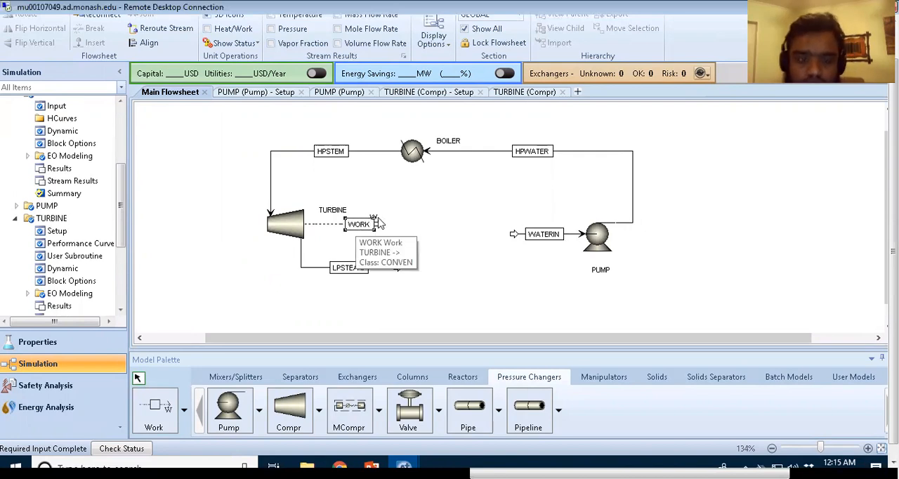
pyautogui.moveTo(380, 227)
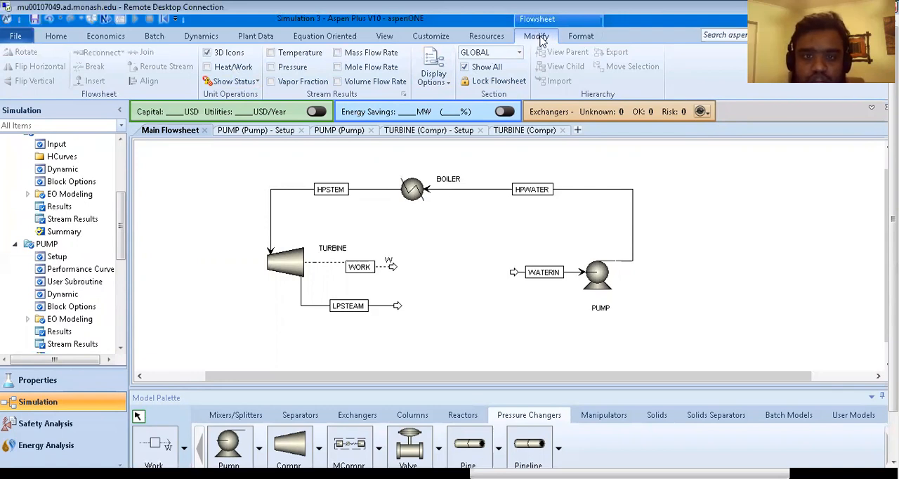
pyautogui.moveTo(351, 63)
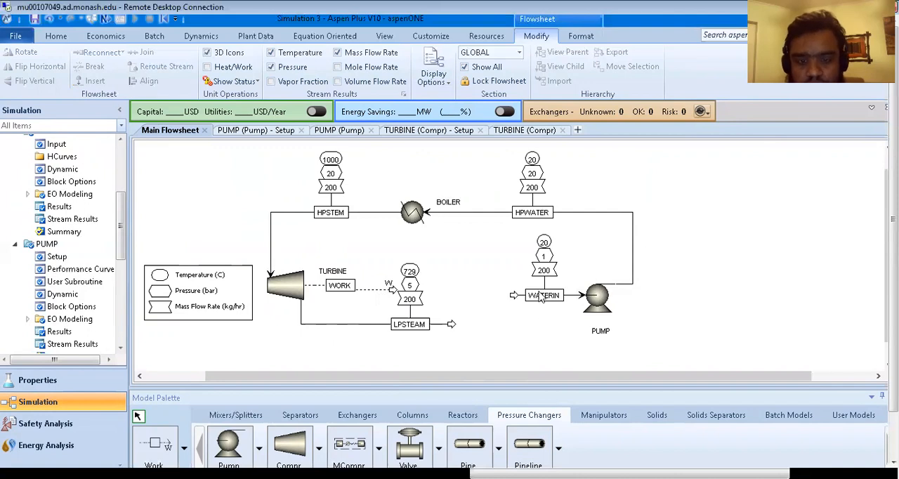
pyautogui.moveTo(461, 315)
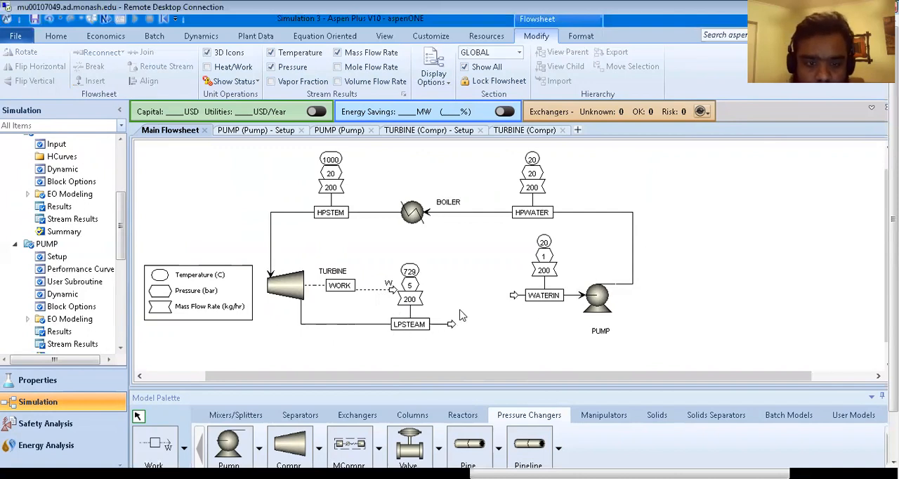
pyautogui.moveTo(371, 298)
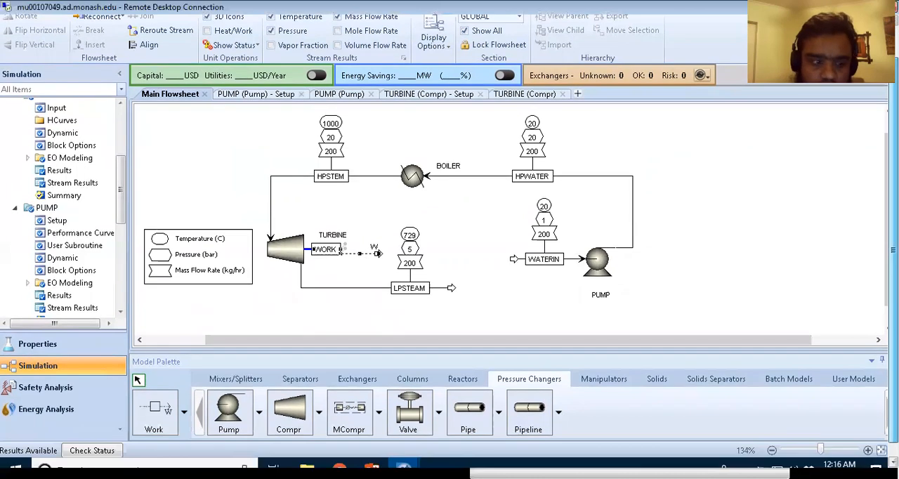
pyautogui.moveTo(497, 300)
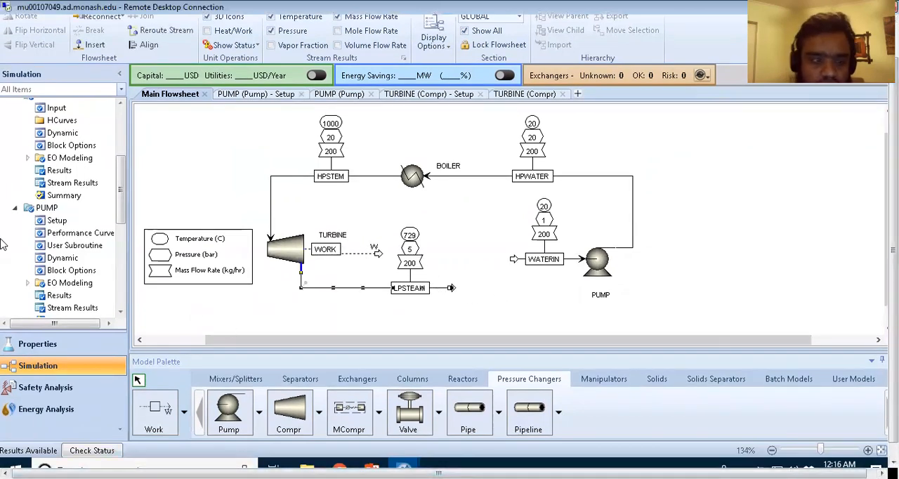
# Step: Show the Results Summary streams table with WATERIN in the first column
pyautogui.scroll(-3)
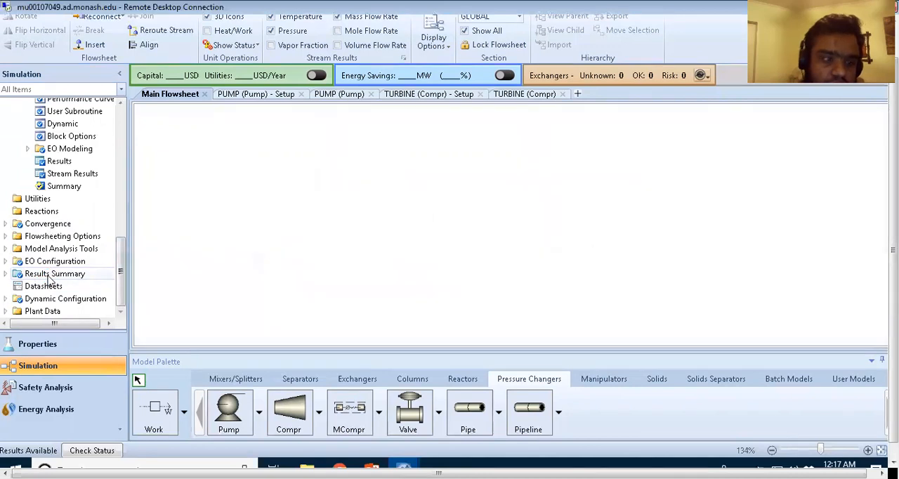
pyautogui.click(55, 274)
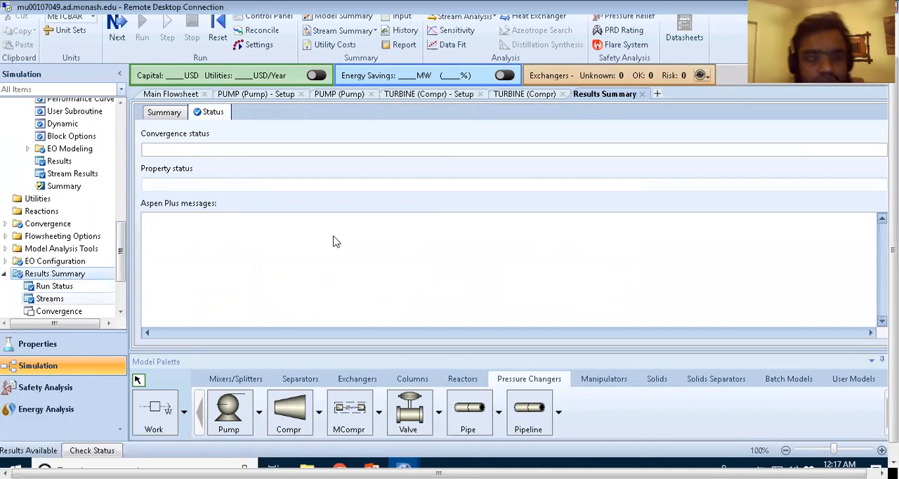
pyautogui.click(49, 211)
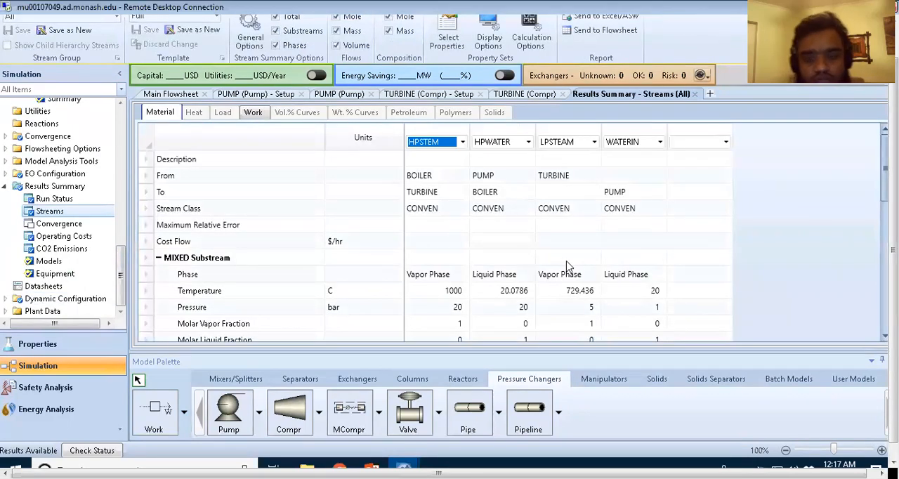
pyautogui.moveTo(444, 290)
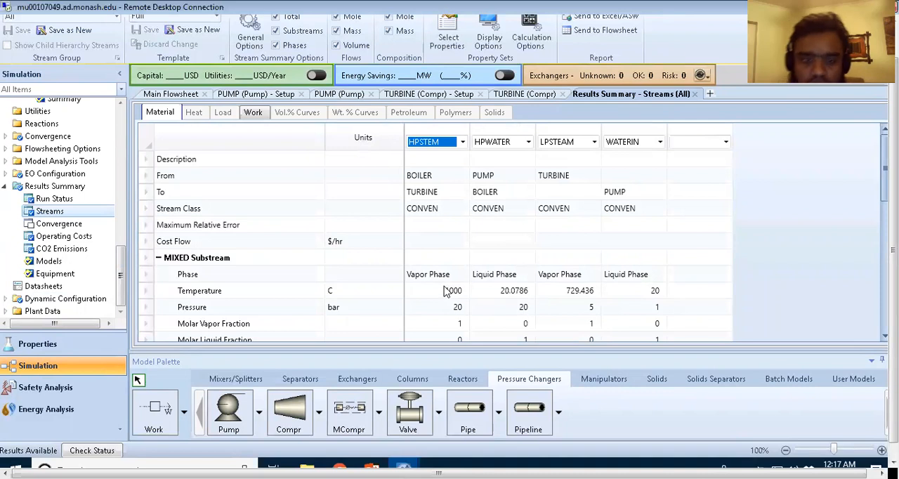
pyautogui.click(463, 142)
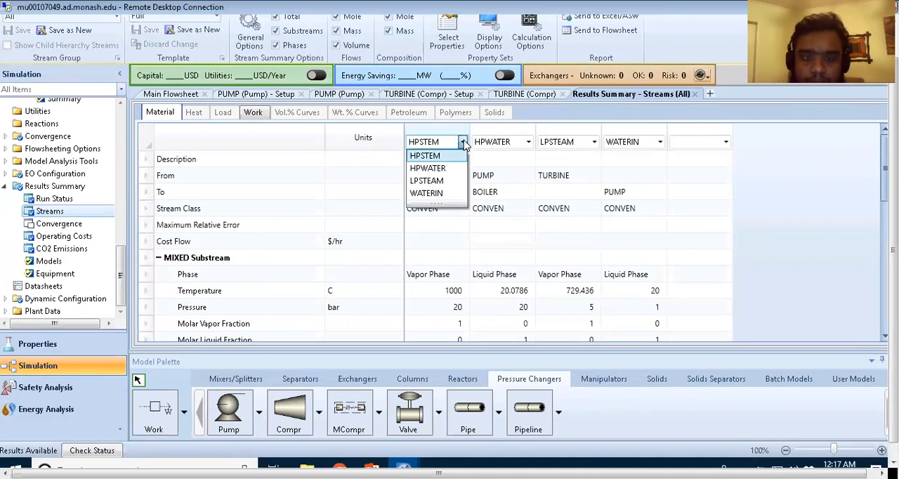
pyautogui.moveTo(434, 180)
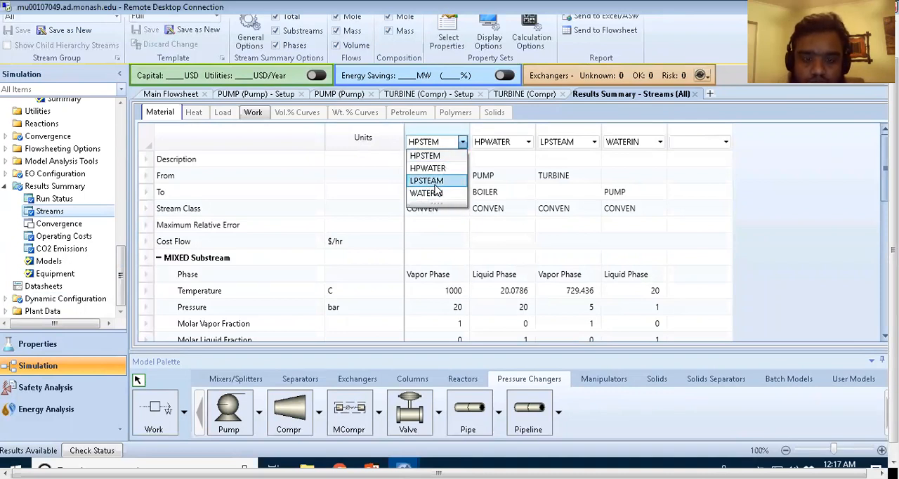
pyautogui.moveTo(433, 186)
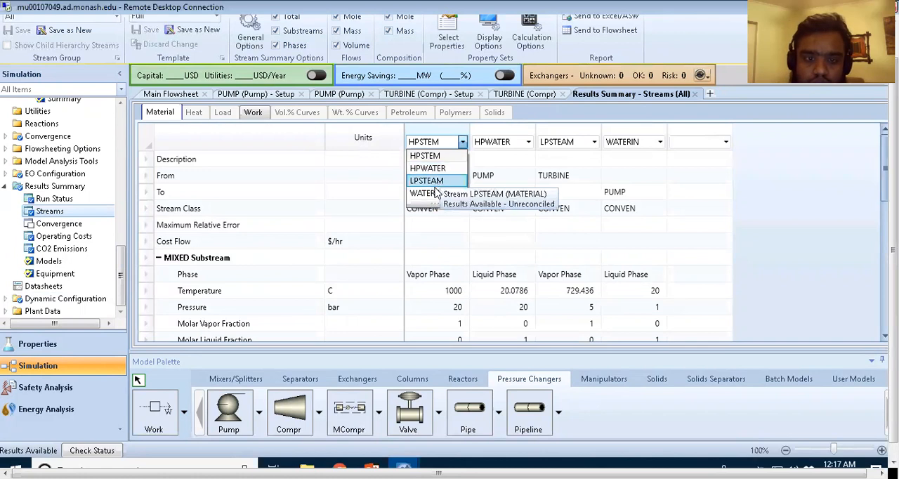
pyautogui.click(422, 194)
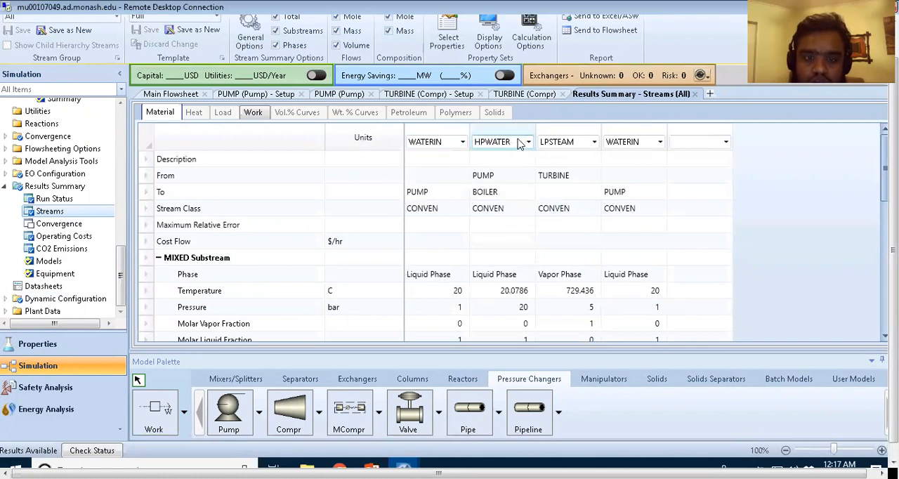
# Step: Put HPWATER in the second column, review the table, and return to the flowsheet
pyautogui.click(528, 140)
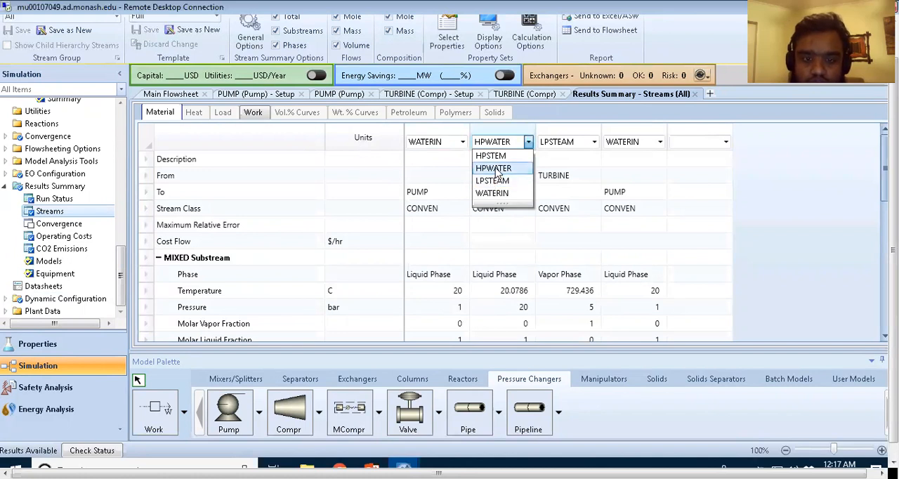
pyautogui.click(493, 169)
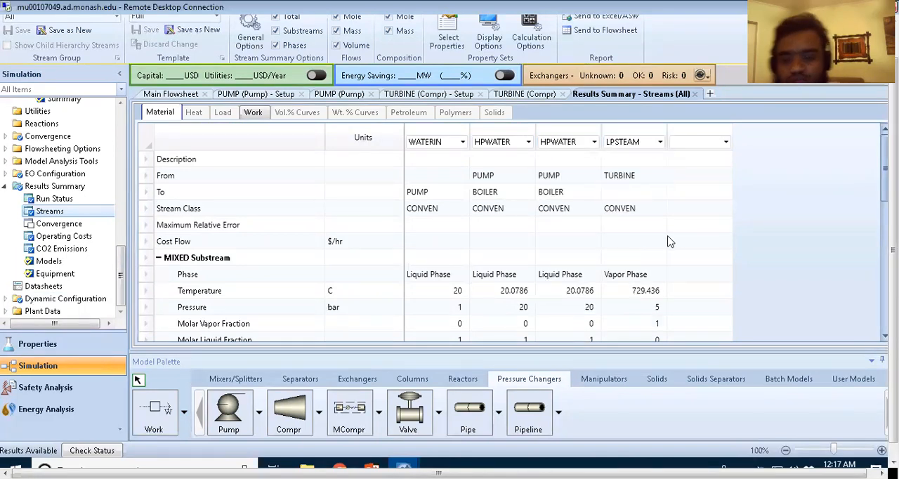
pyautogui.moveTo(663, 295)
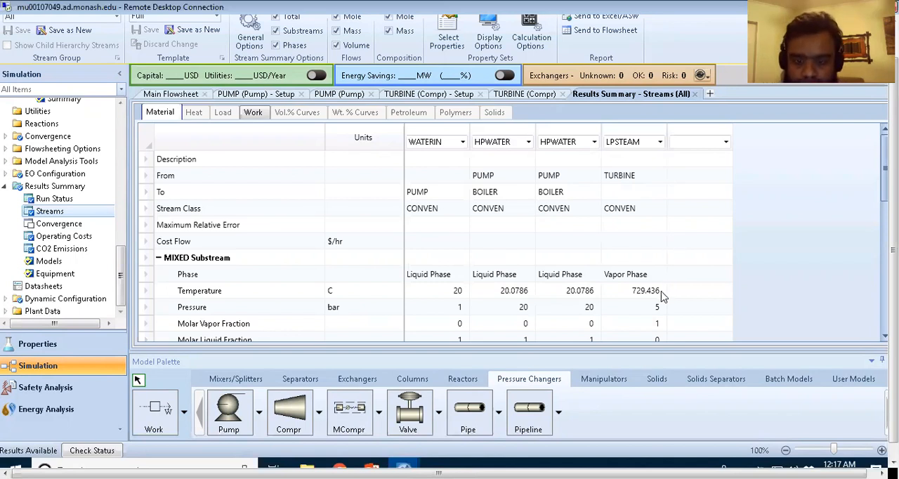
pyautogui.moveTo(438, 301)
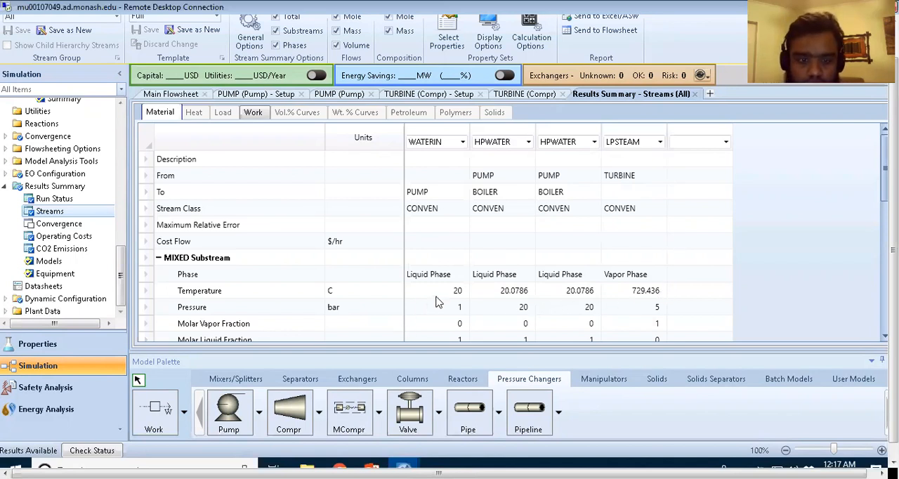
pyautogui.moveTo(462, 297)
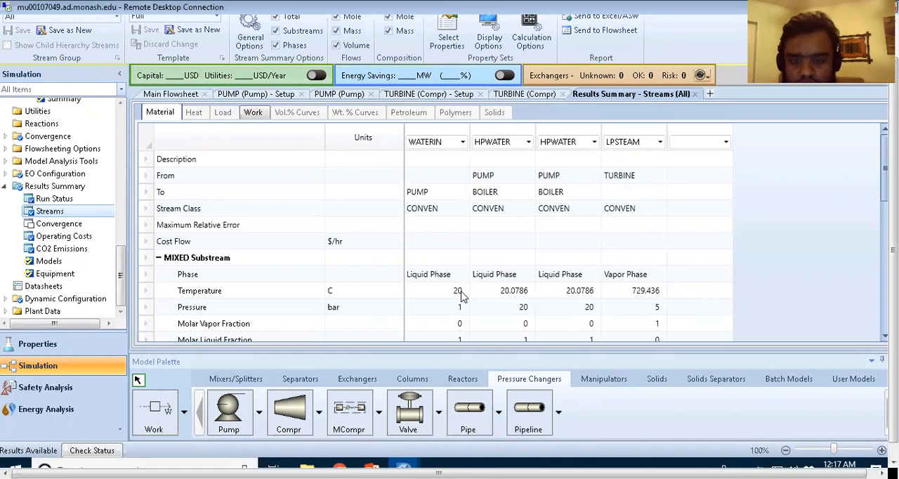
pyautogui.moveTo(451, 300)
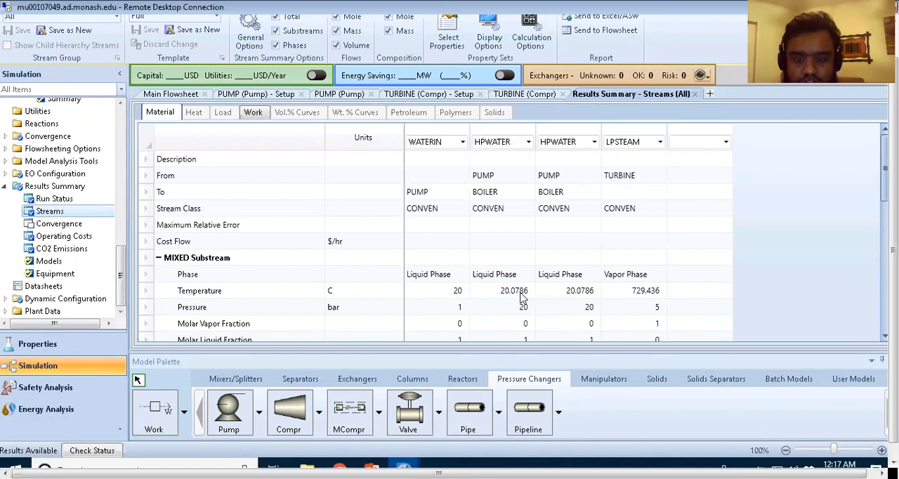
pyautogui.moveTo(588, 301)
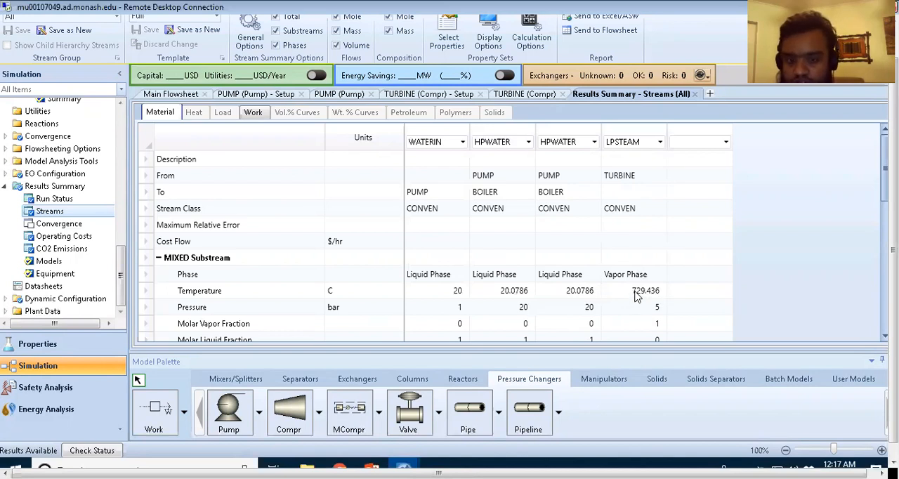
pyautogui.moveTo(653, 296)
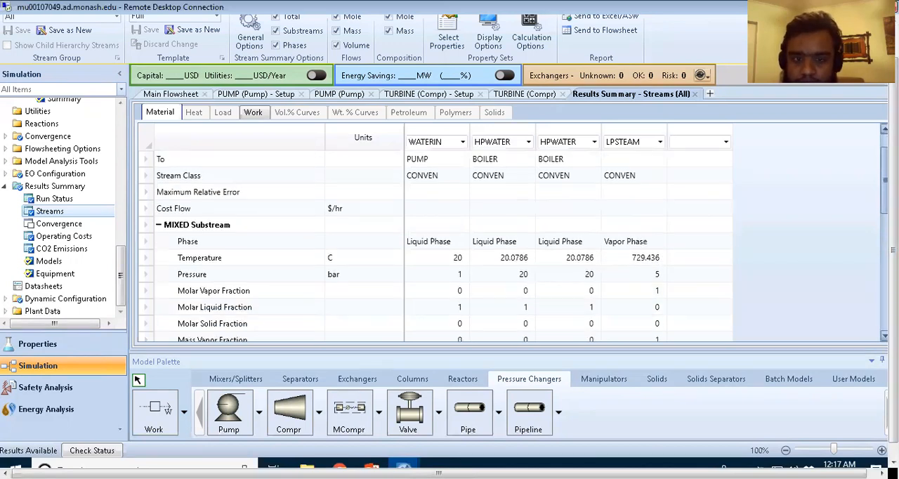
pyautogui.scroll(-3)
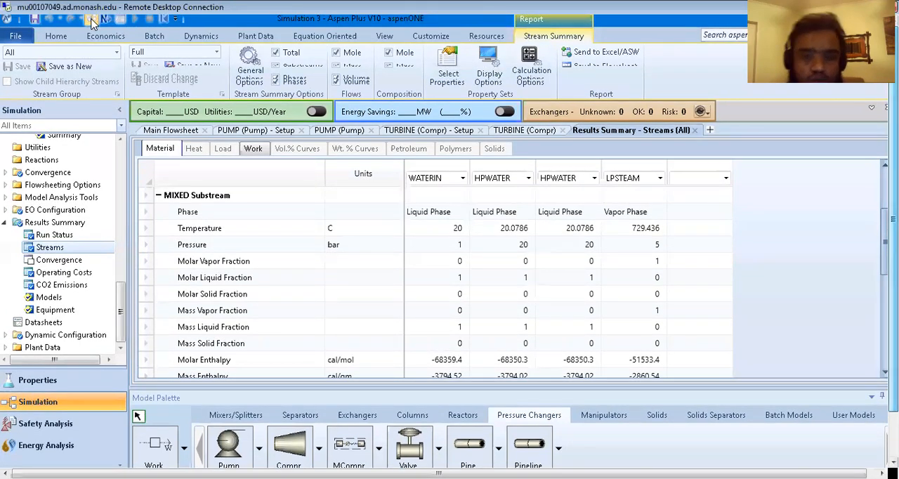
pyautogui.click(168, 129)
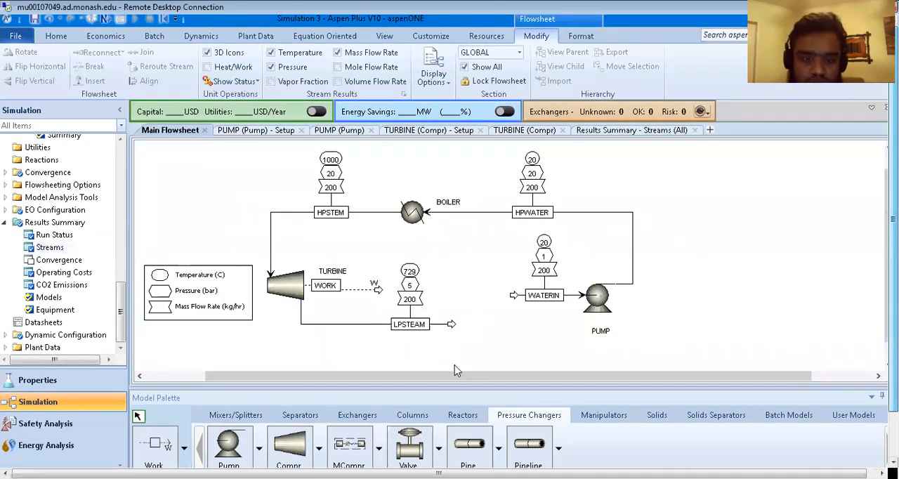
pyautogui.moveTo(360, 192)
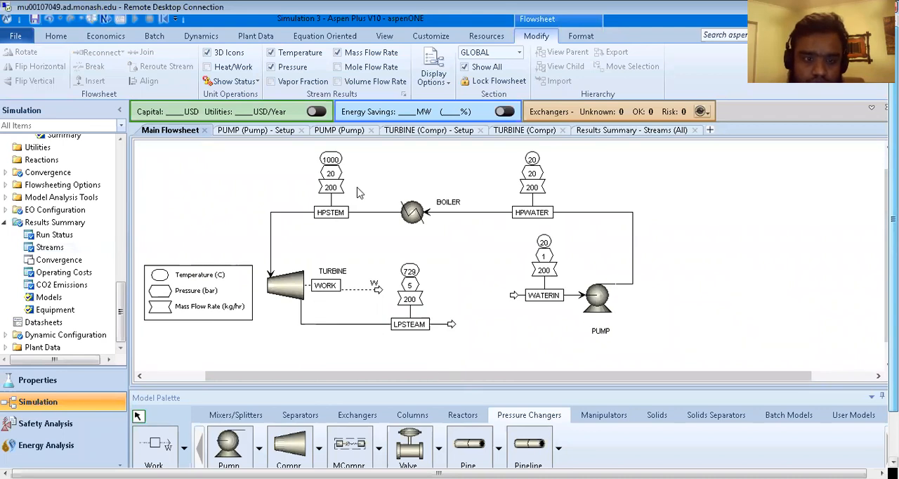
pyautogui.moveTo(281, 296)
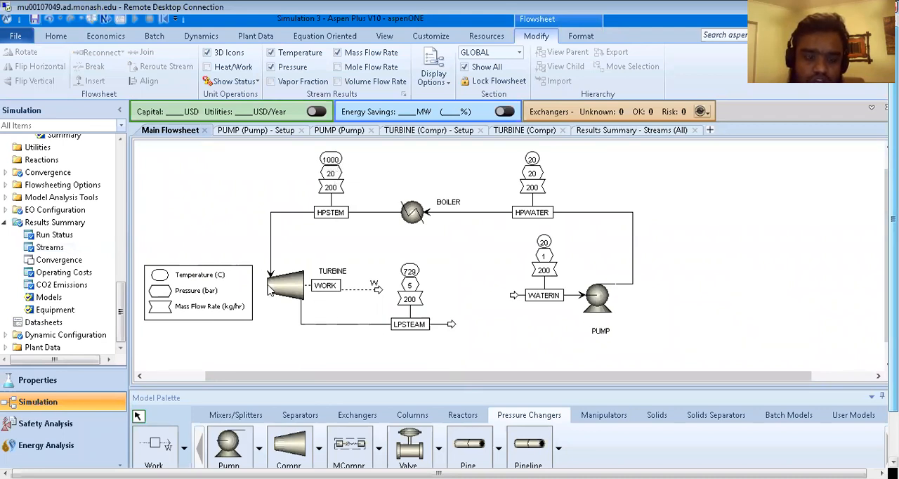
pyautogui.moveTo(292, 286)
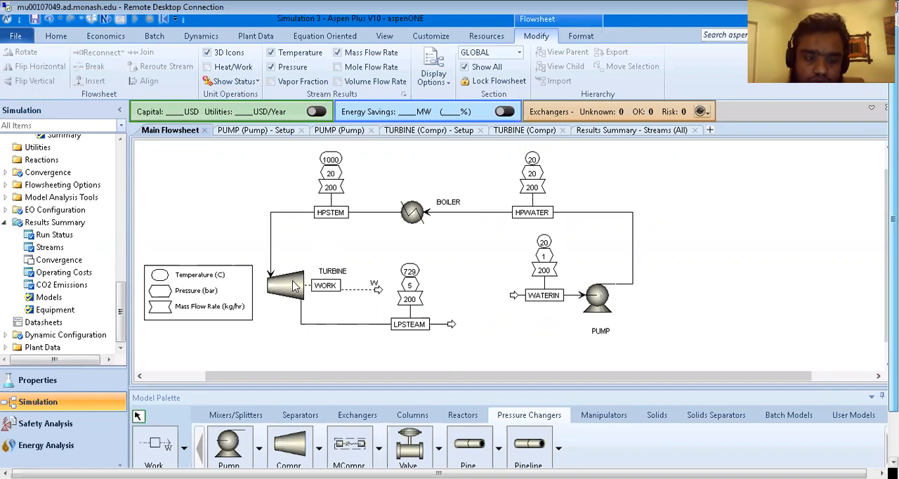
pyautogui.moveTo(281, 298)
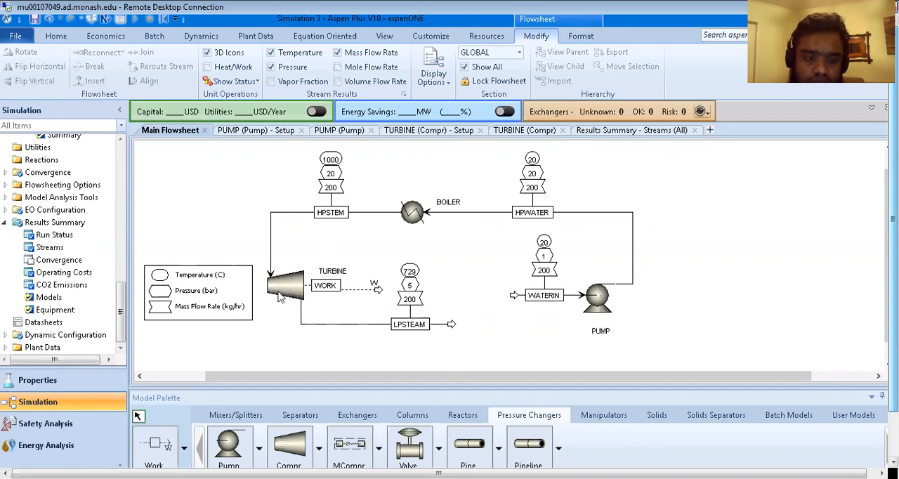
pyautogui.moveTo(330, 256)
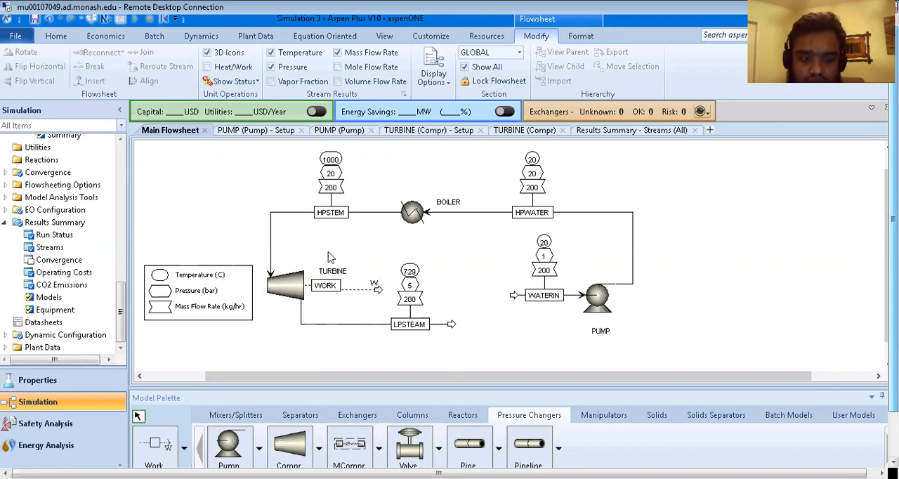
pyautogui.moveTo(345, 298)
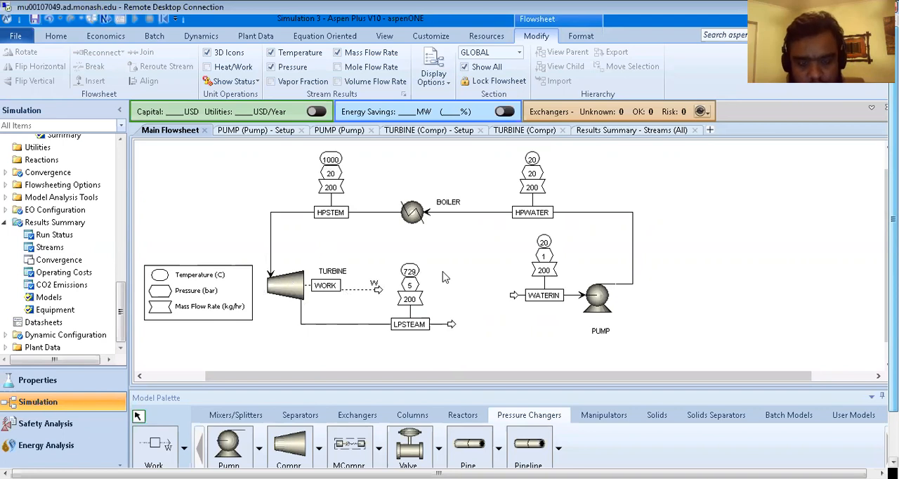
pyautogui.moveTo(548, 280)
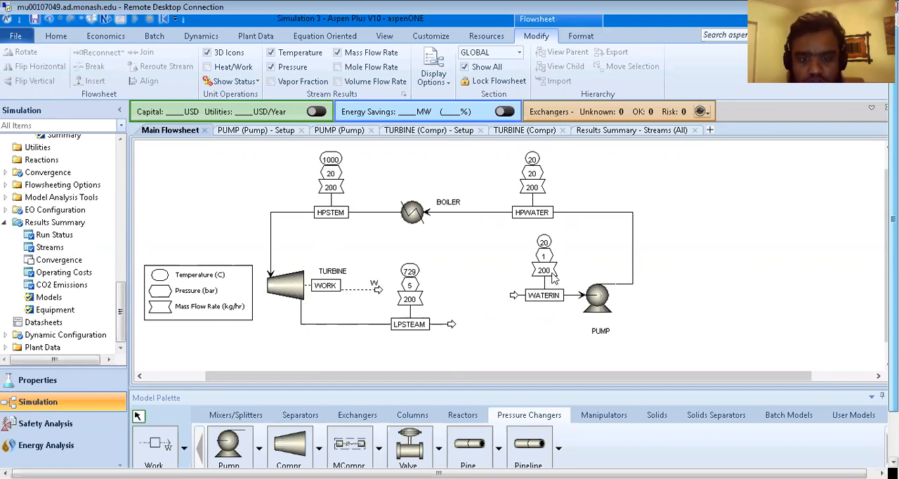
pyautogui.moveTo(424, 160)
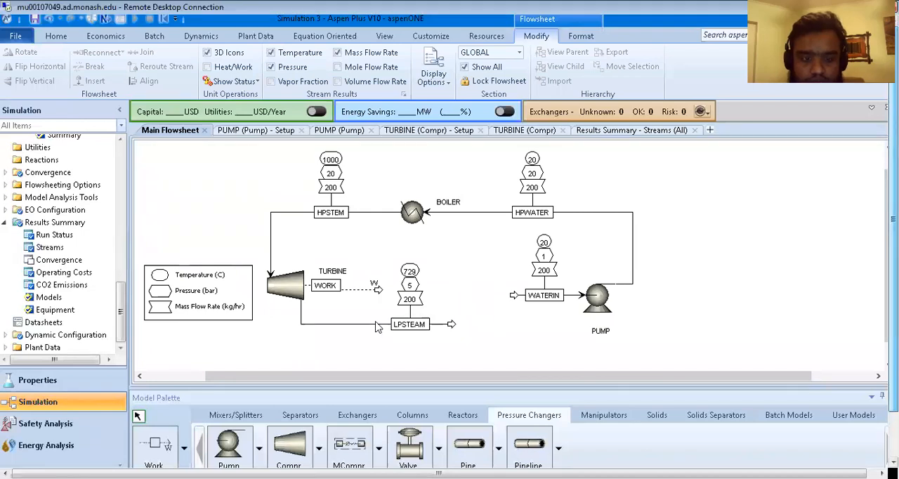
pyautogui.moveTo(284, 286)
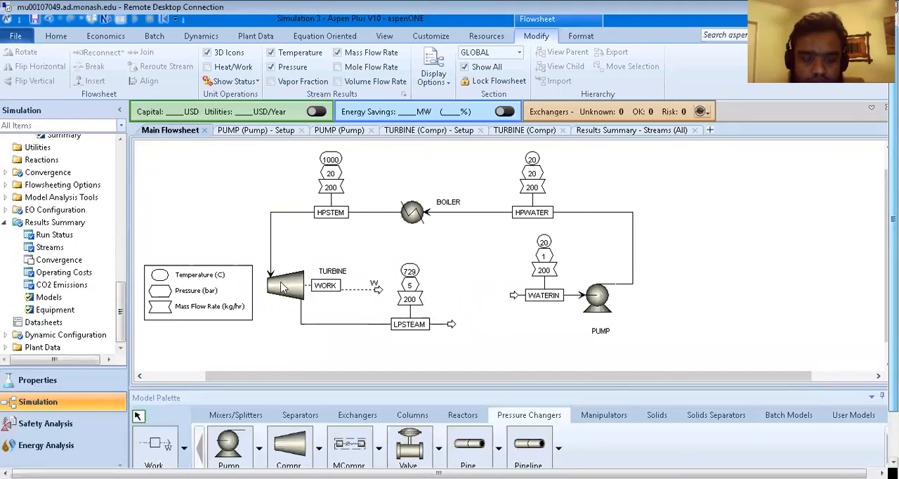
pyautogui.moveTo(424, 298)
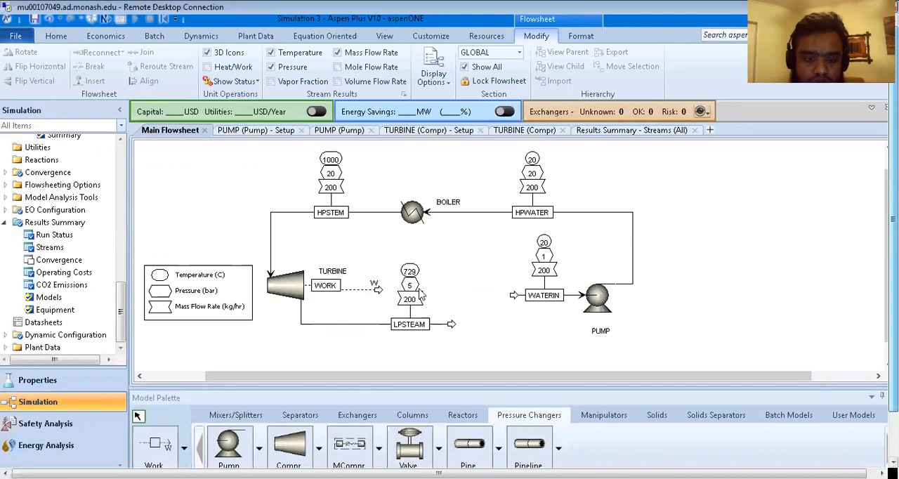
pyautogui.moveTo(474, 333)
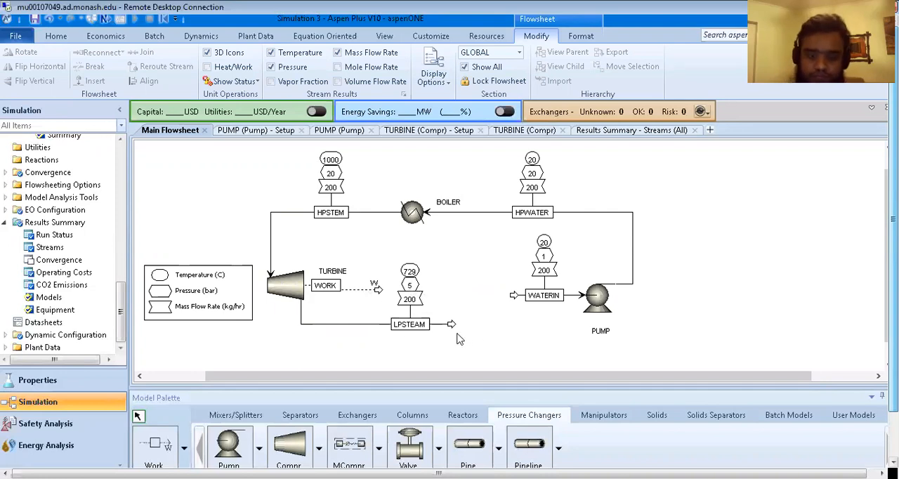
pyautogui.moveTo(334, 300)
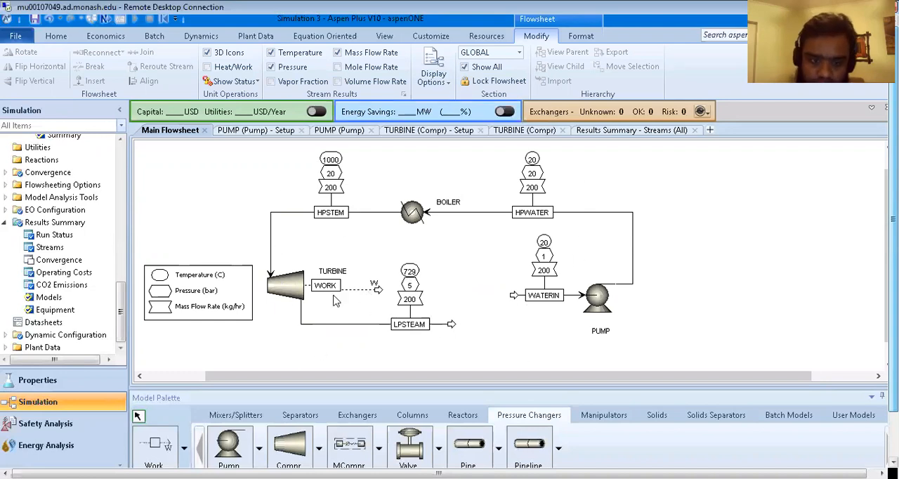
pyautogui.moveTo(366, 295)
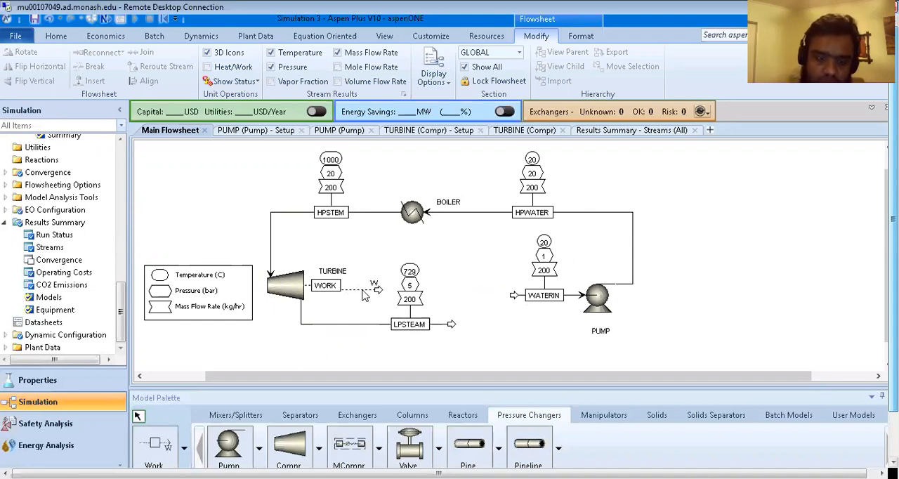
# Step: Bring up the context menu of the turbine's WORK stream
pyautogui.rightClick(326, 283)
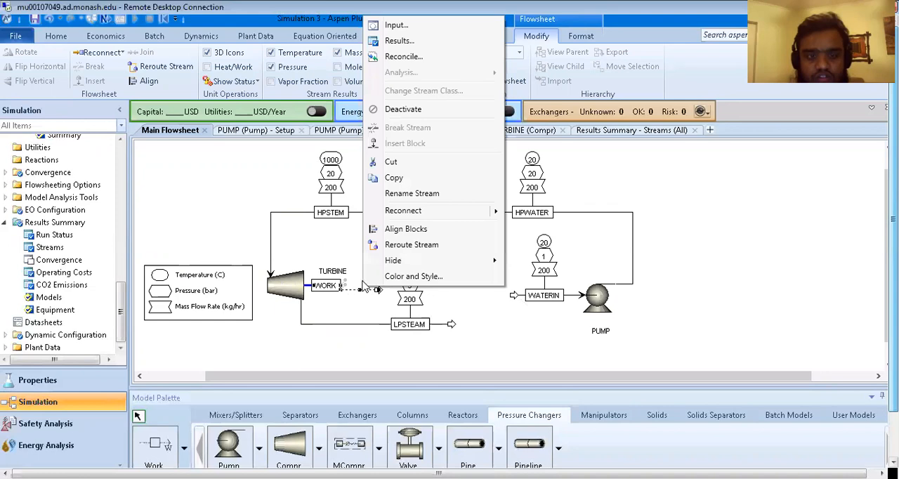
pyautogui.moveTo(397, 39)
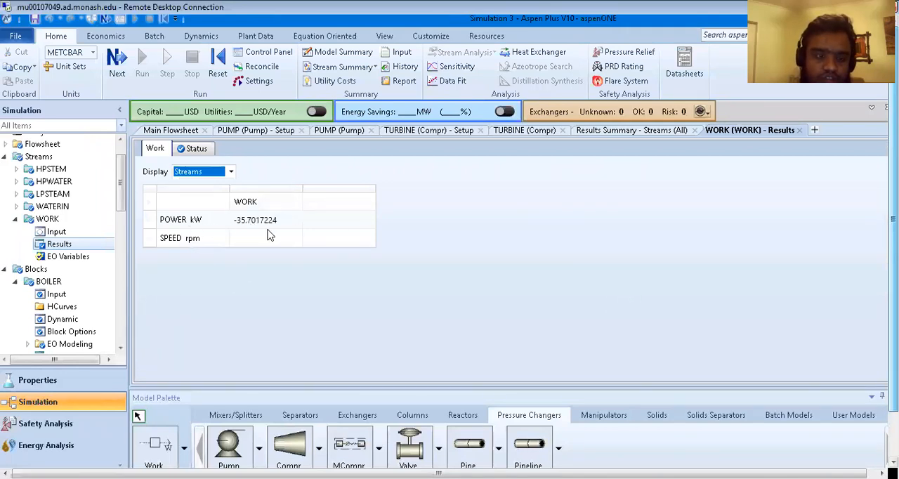
pyautogui.moveTo(275, 230)
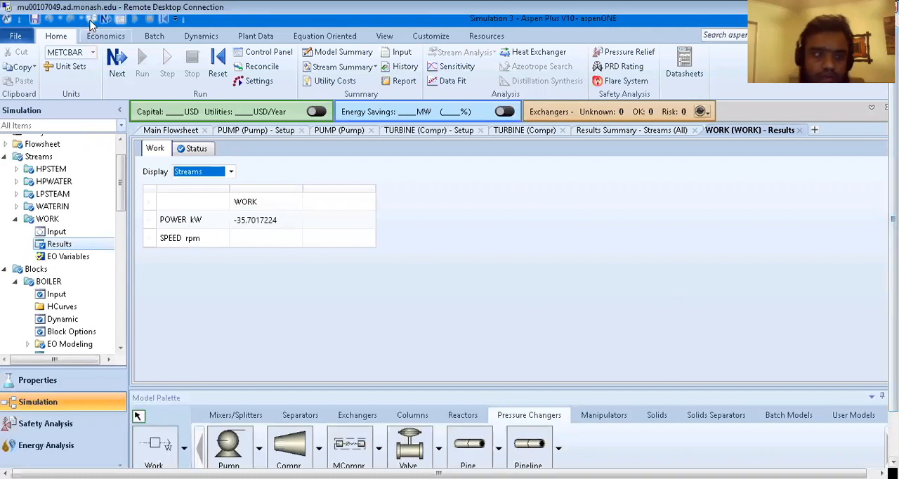
# Step: Return to the main flowsheet after viewing the -35.70 kW WORK stream result
pyautogui.click(170, 129)
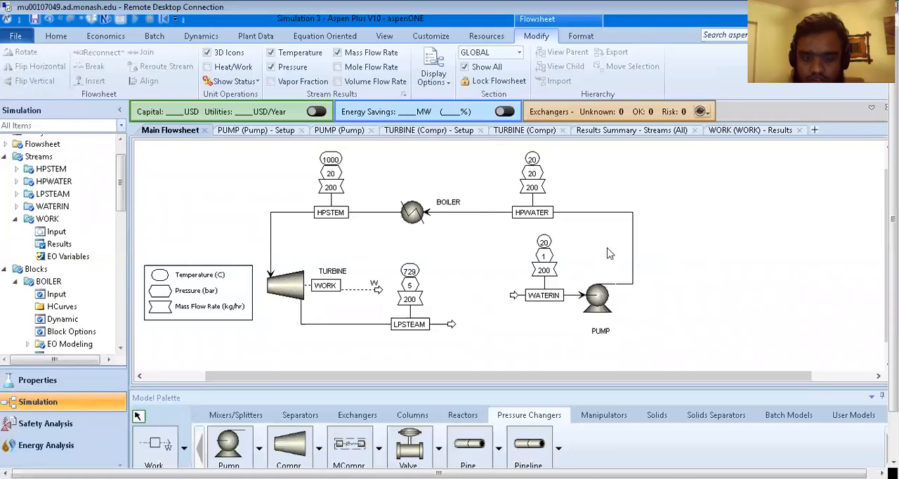
pyautogui.moveTo(472, 267)
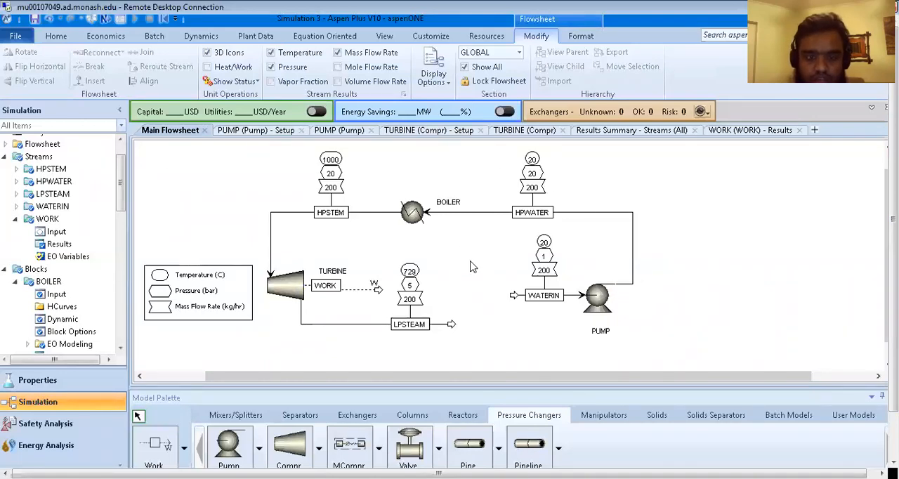
pyautogui.moveTo(458, 277)
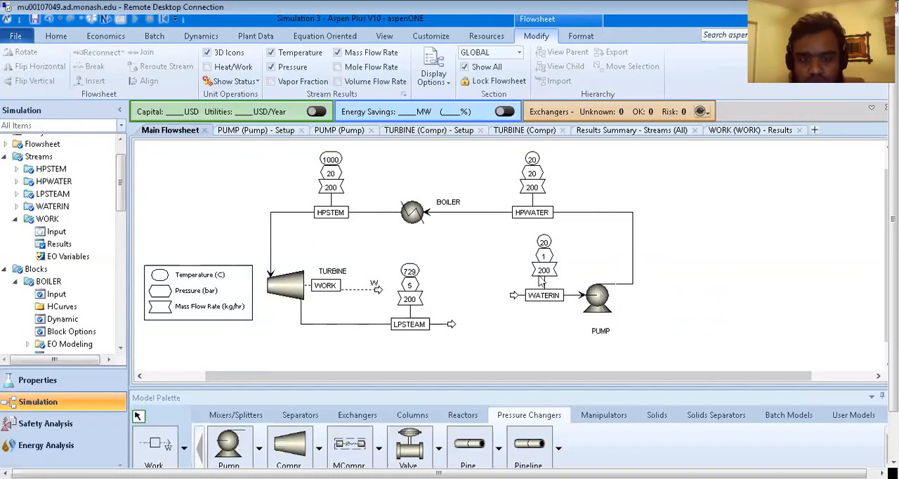
pyautogui.moveTo(621, 298)
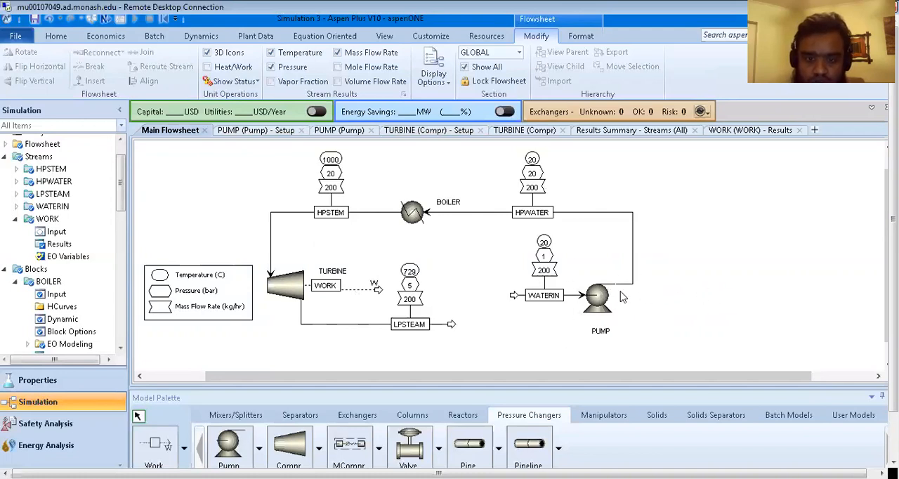
pyautogui.moveTo(377, 288)
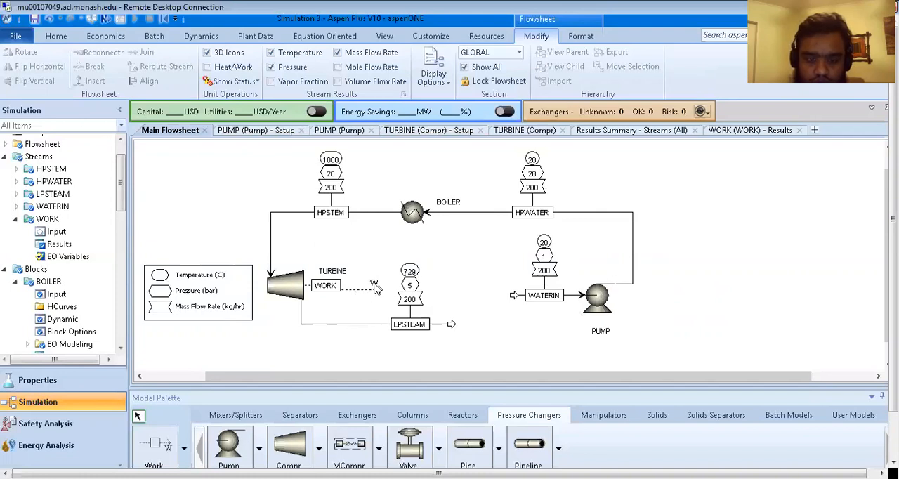
pyautogui.moveTo(581, 300)
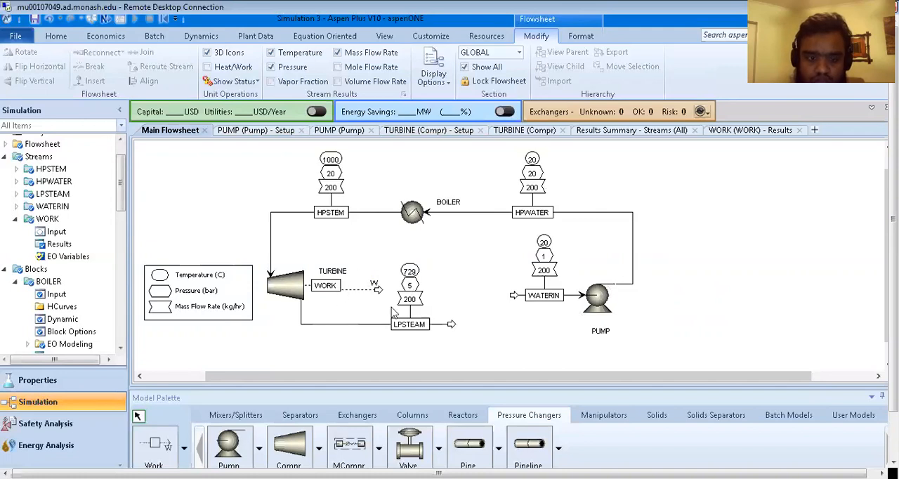
pyautogui.moveTo(744, 112)
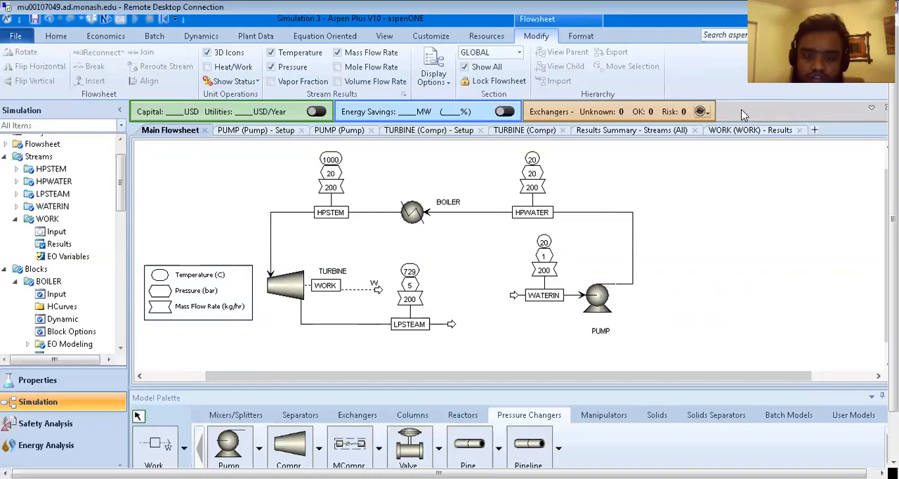
pyautogui.moveTo(484, 333)
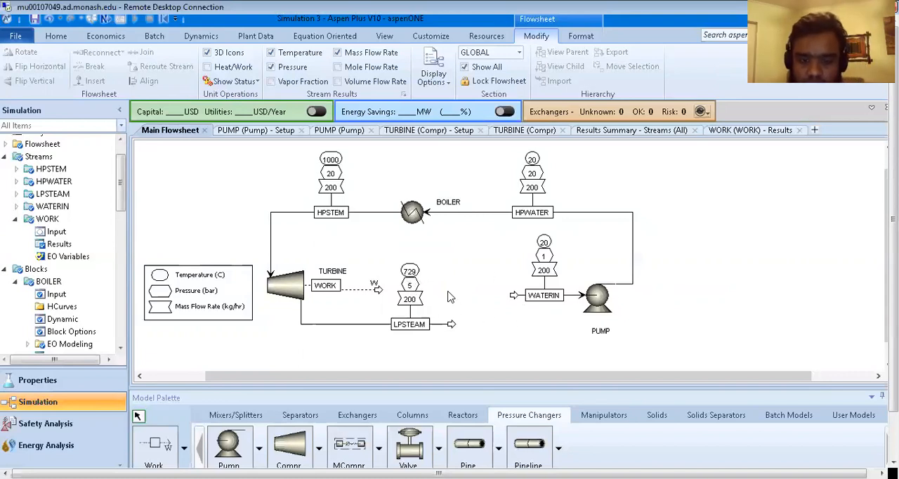
pyautogui.moveTo(498, 343)
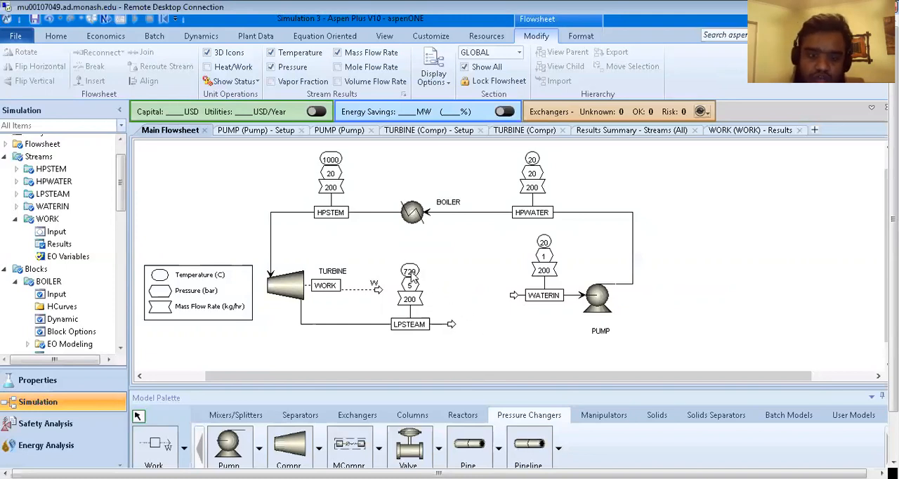
pyautogui.moveTo(440, 312)
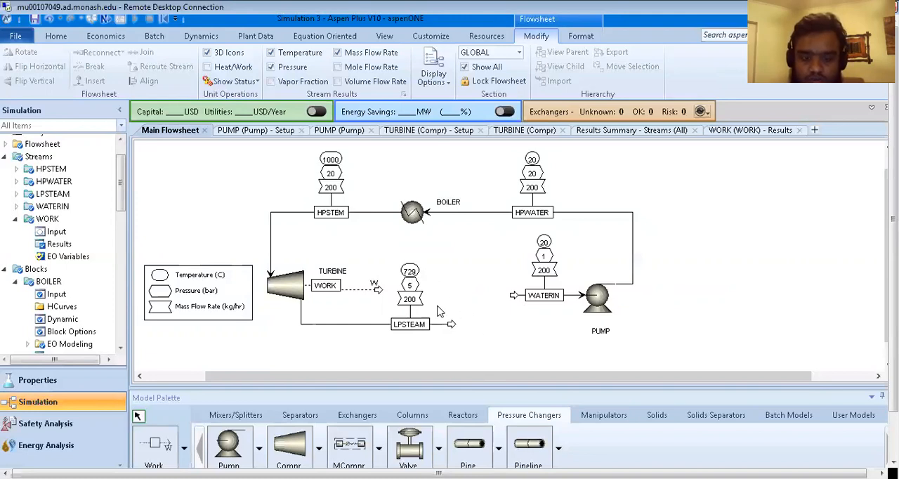
pyautogui.moveTo(463, 326)
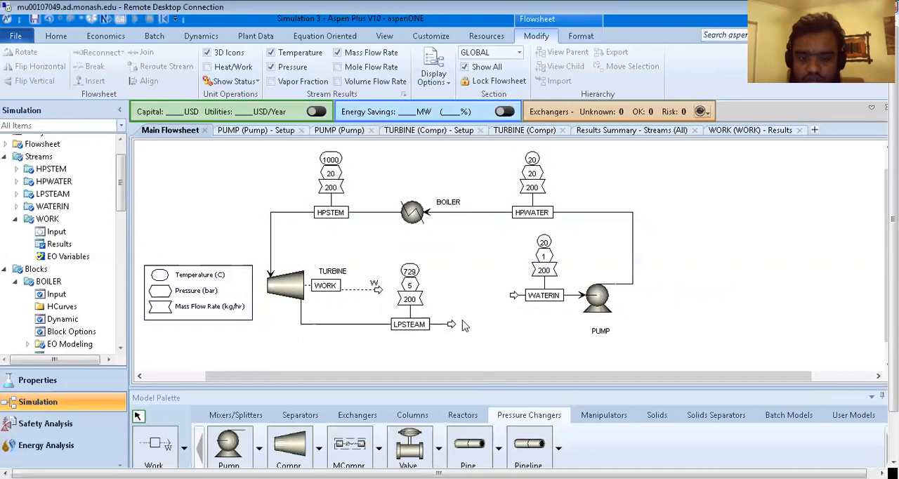
pyautogui.moveTo(503, 316)
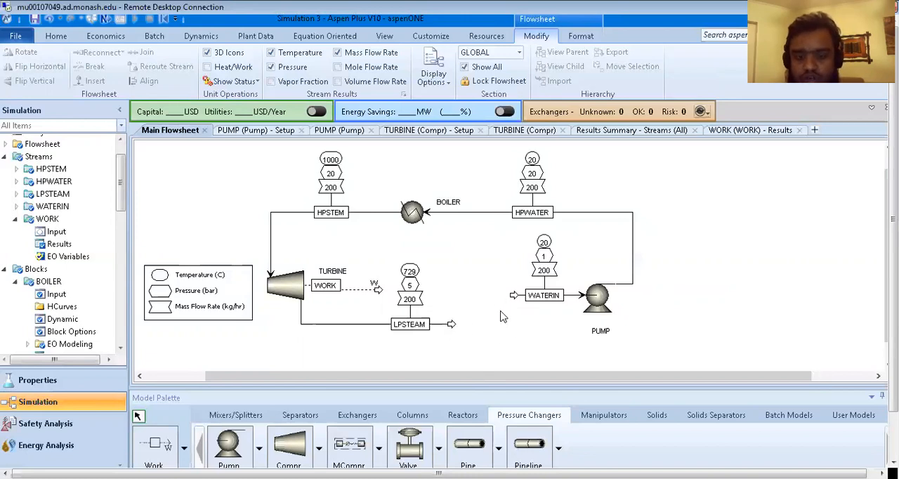
pyautogui.moveTo(472, 318)
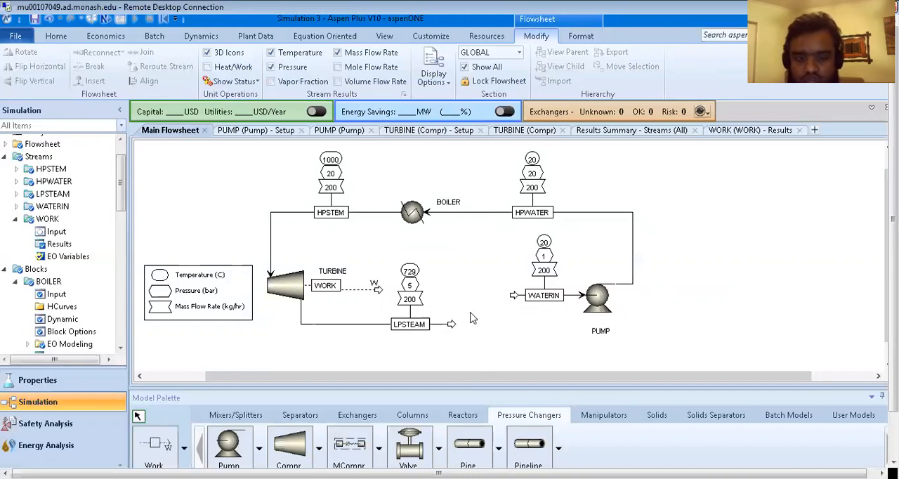
pyautogui.moveTo(545, 354)
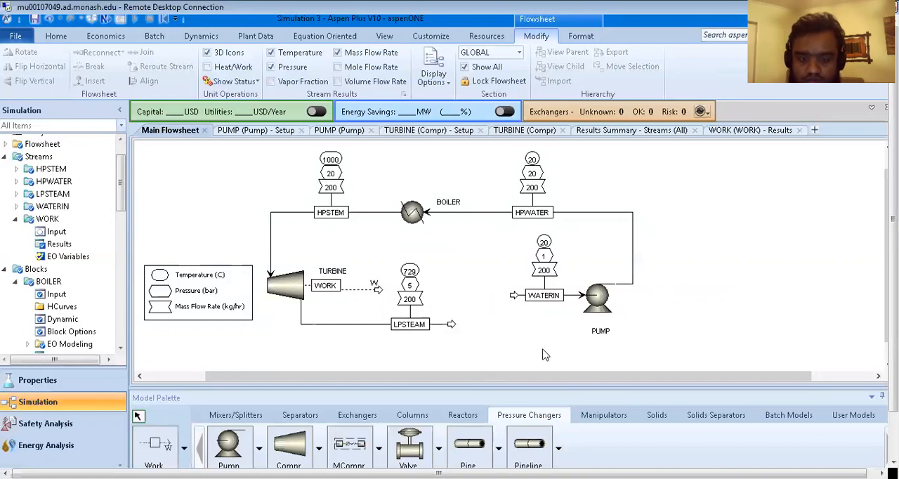
pyautogui.moveTo(489, 298)
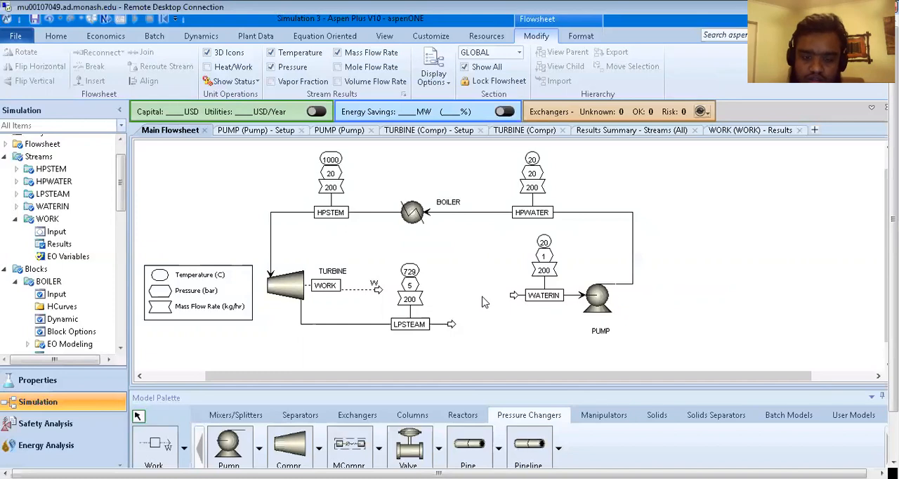
pyautogui.moveTo(470, 307)
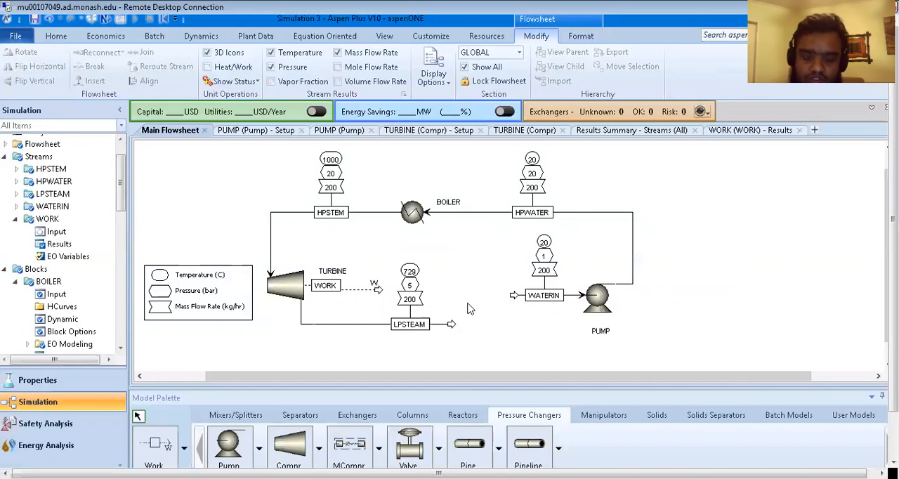
pyautogui.moveTo(427, 276)
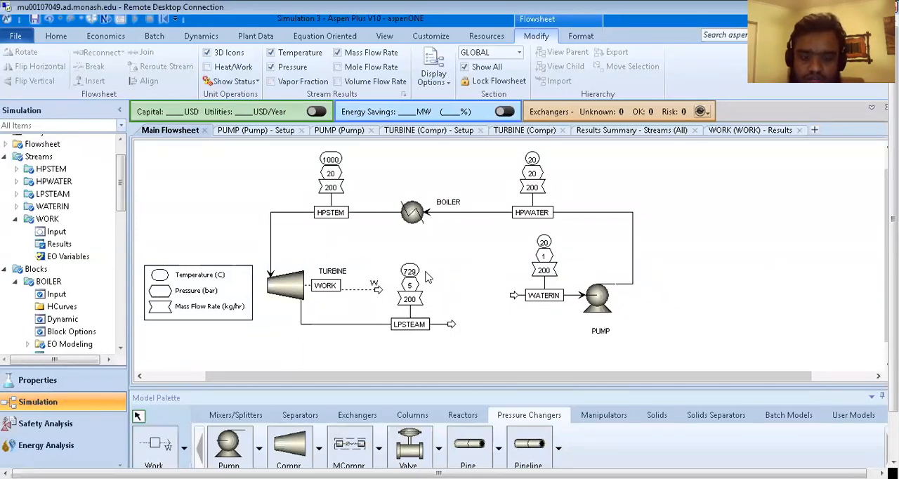
pyautogui.moveTo(472, 323)
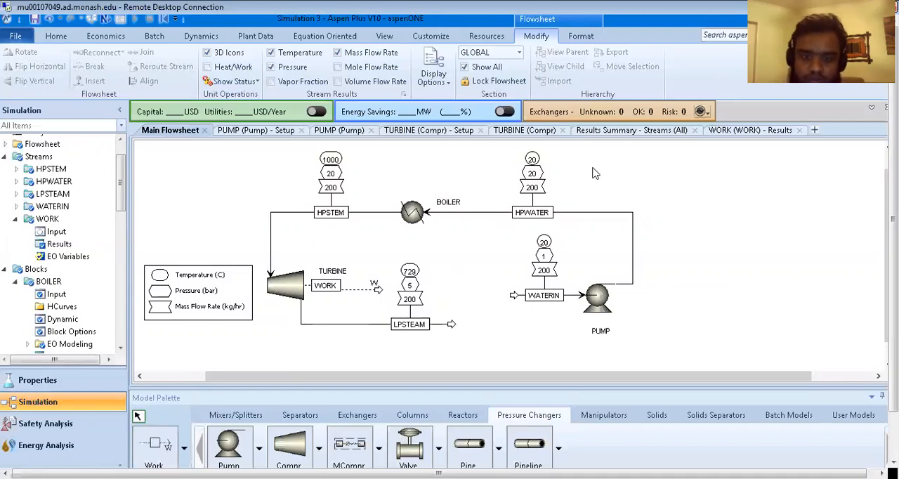
pyautogui.moveTo(719, 231)
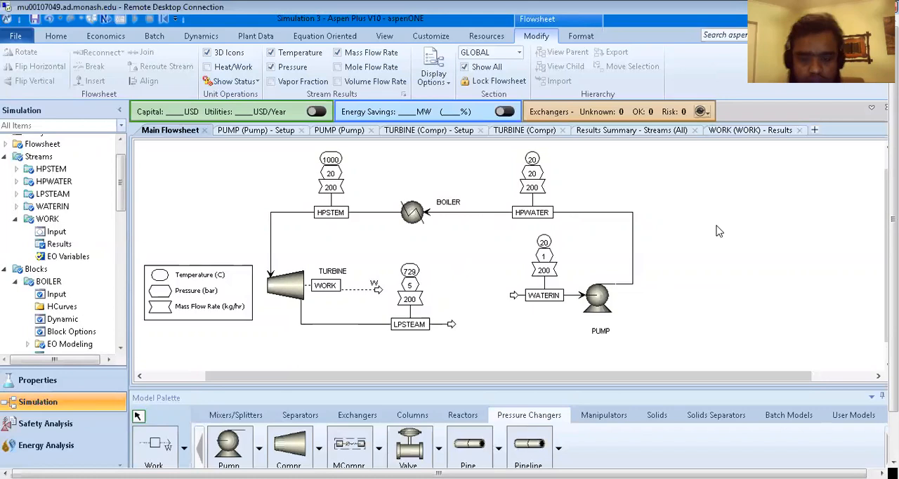
pyautogui.moveTo(702, 179)
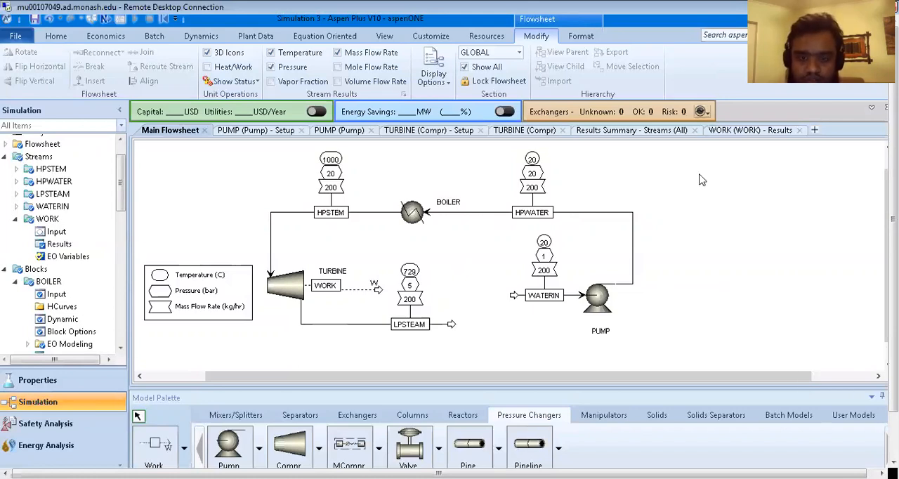
pyautogui.moveTo(511, 312)
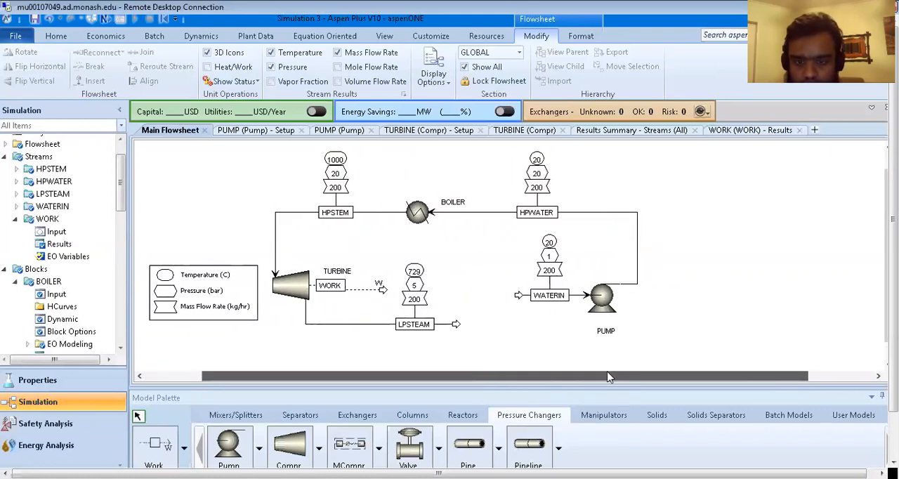
pyautogui.moveTo(659, 297)
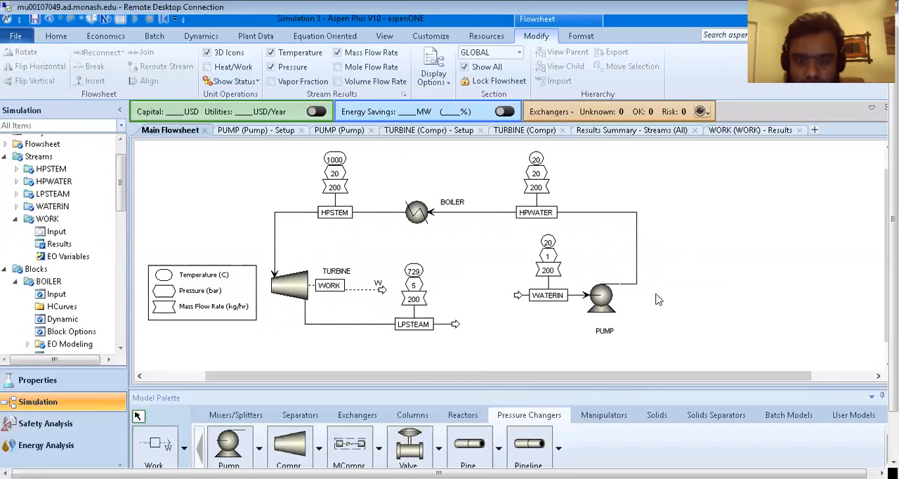
pyautogui.moveTo(859, 152)
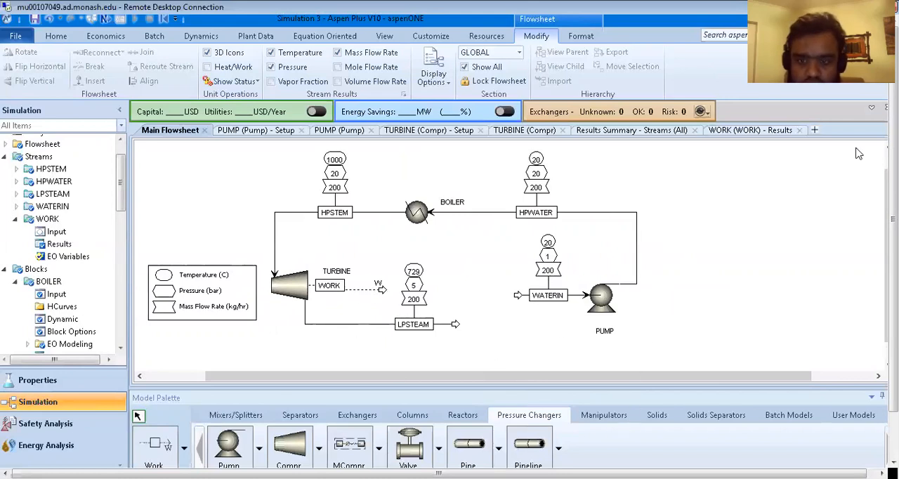